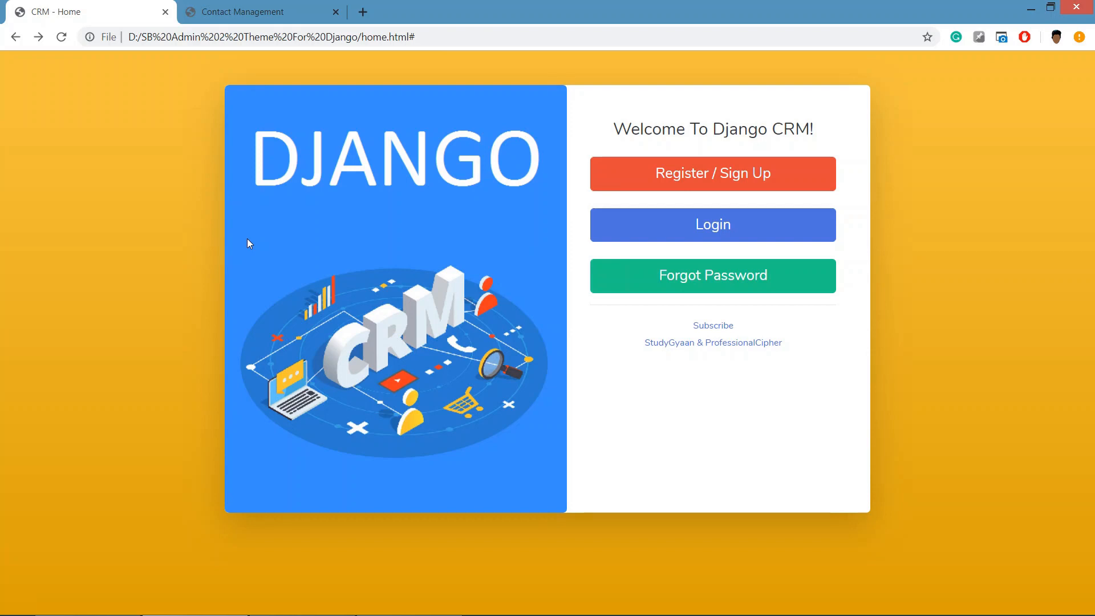
{"action": "mouse_move", "coordinate": [268, 23]}
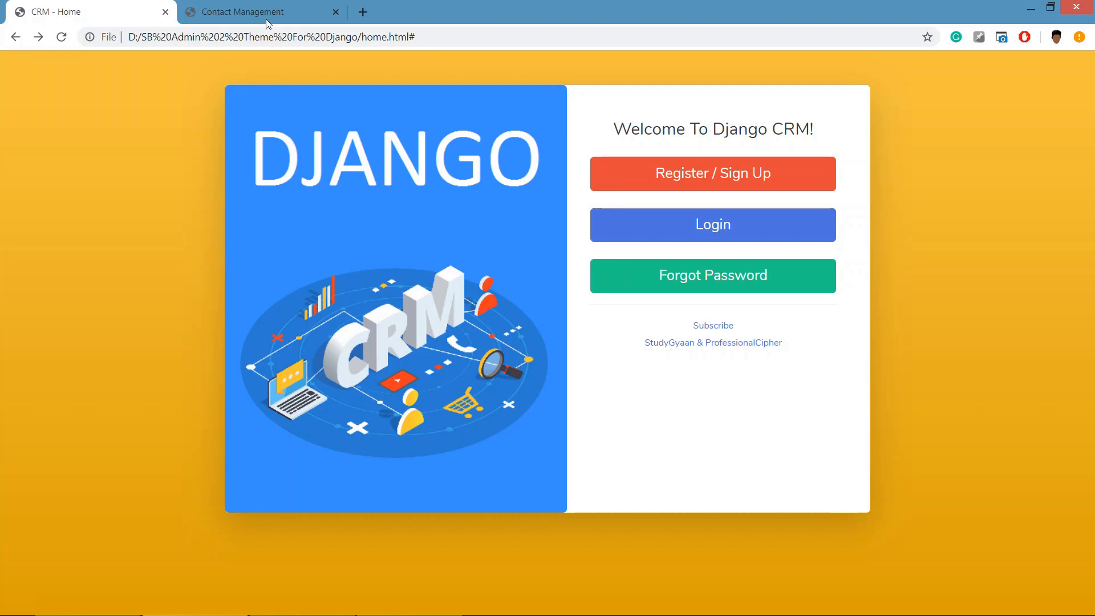
- In the server terminal, change directory into the project's apps folder
{"action": "left_click", "coordinate": [262, 11]}
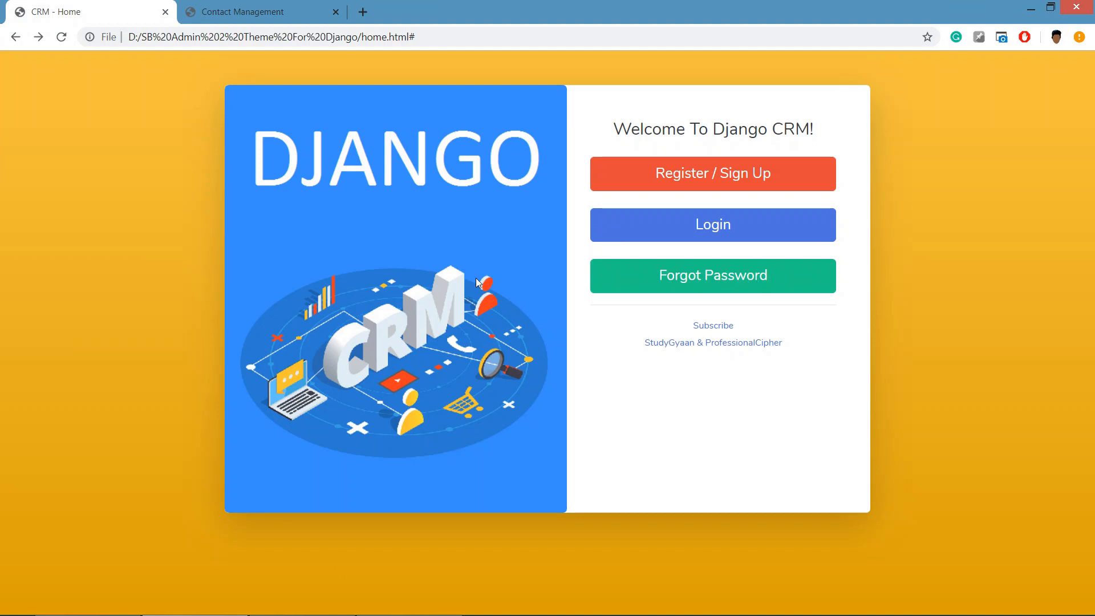
{"action": "mouse_move", "coordinate": [258, 100]}
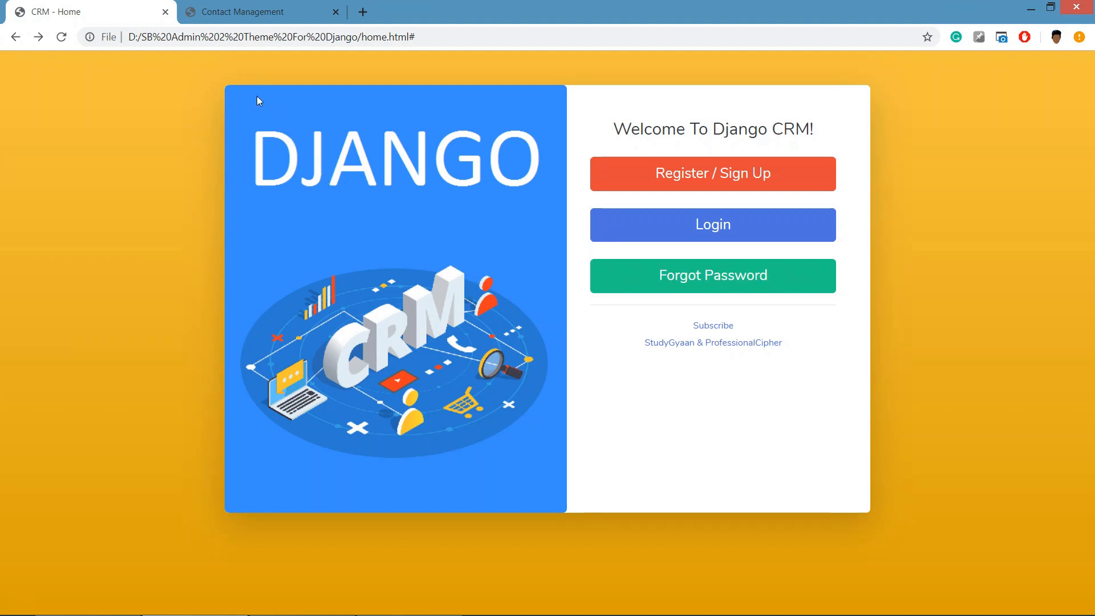
{"action": "mouse_move", "coordinate": [567, 298]}
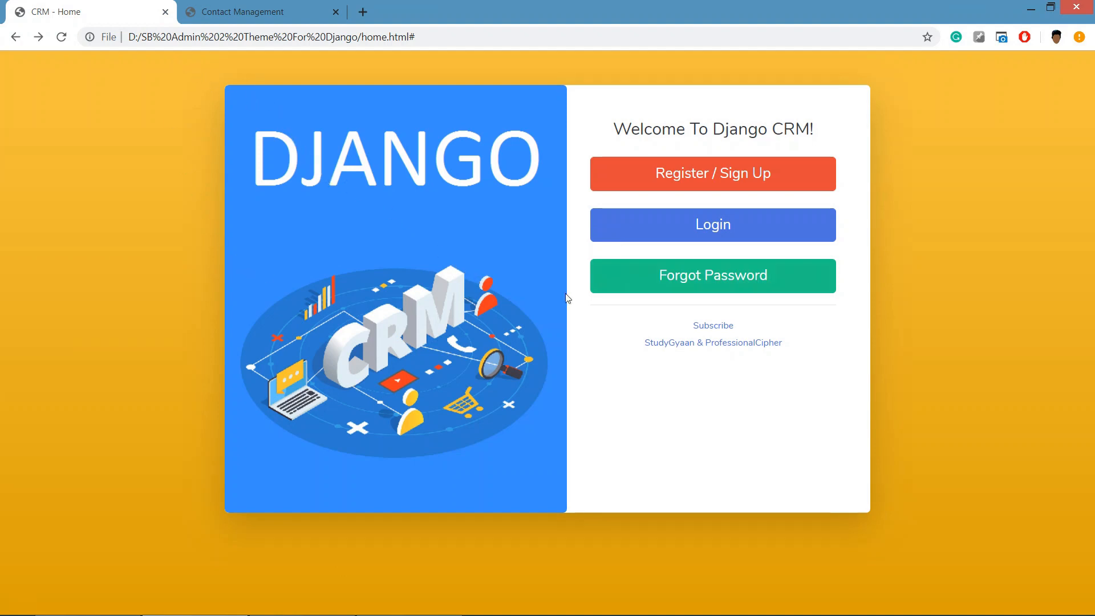
{"action": "mouse_move", "coordinate": [388, 300]}
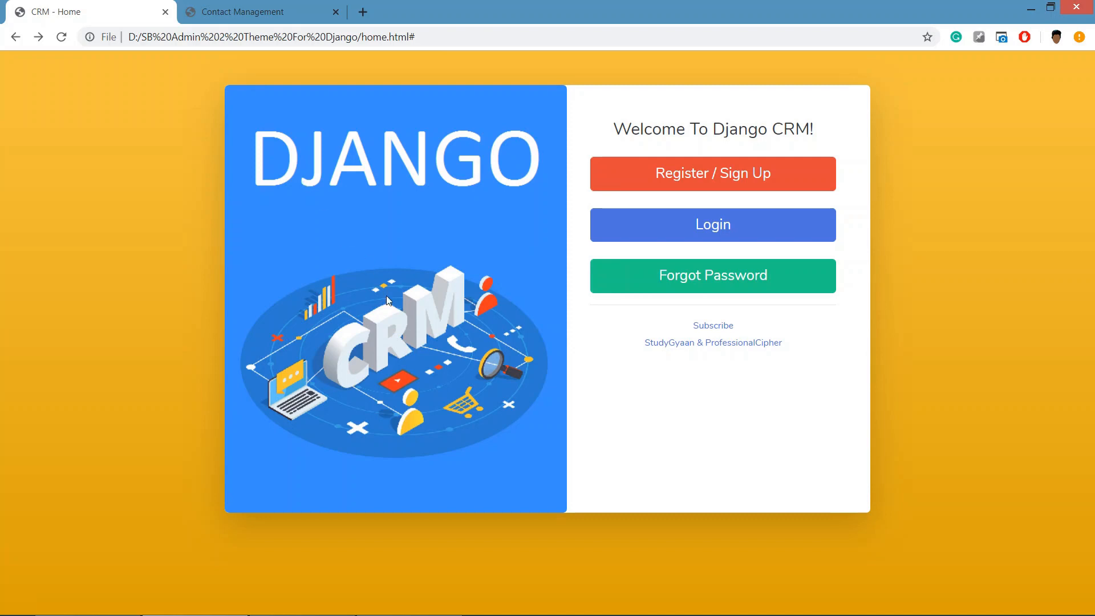
{"action": "mouse_move", "coordinate": [531, 356]}
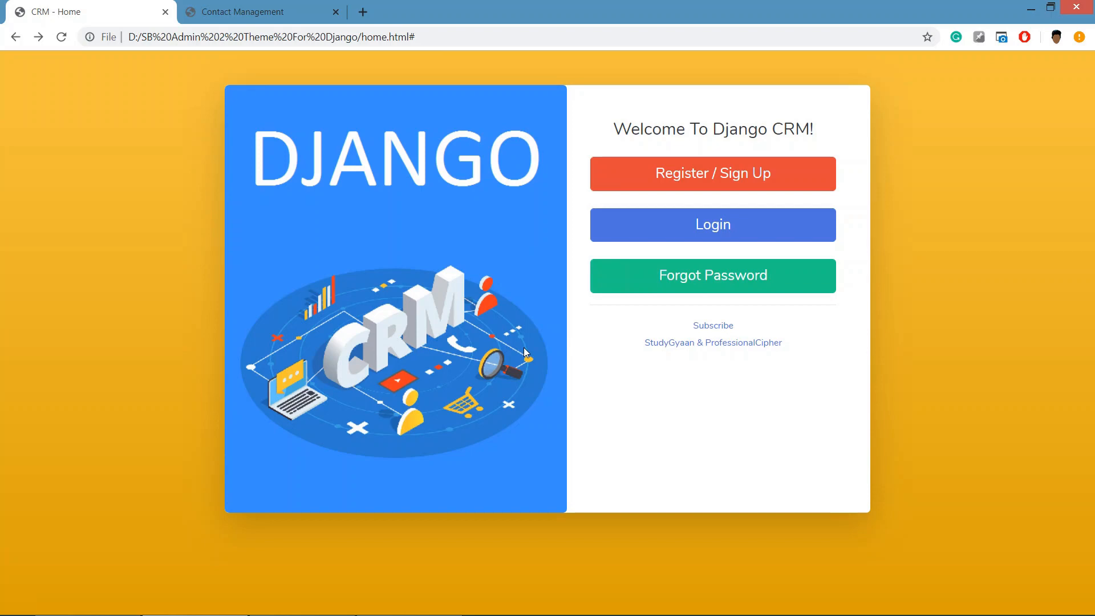
{"action": "mouse_move", "coordinate": [409, 602]}
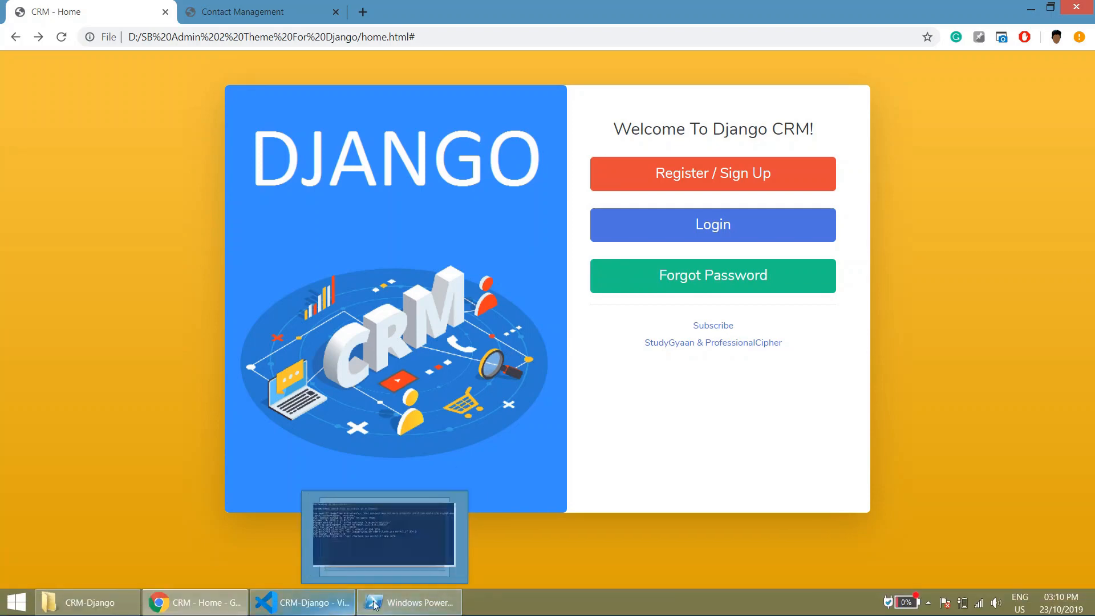
{"action": "left_click", "coordinate": [408, 602]}
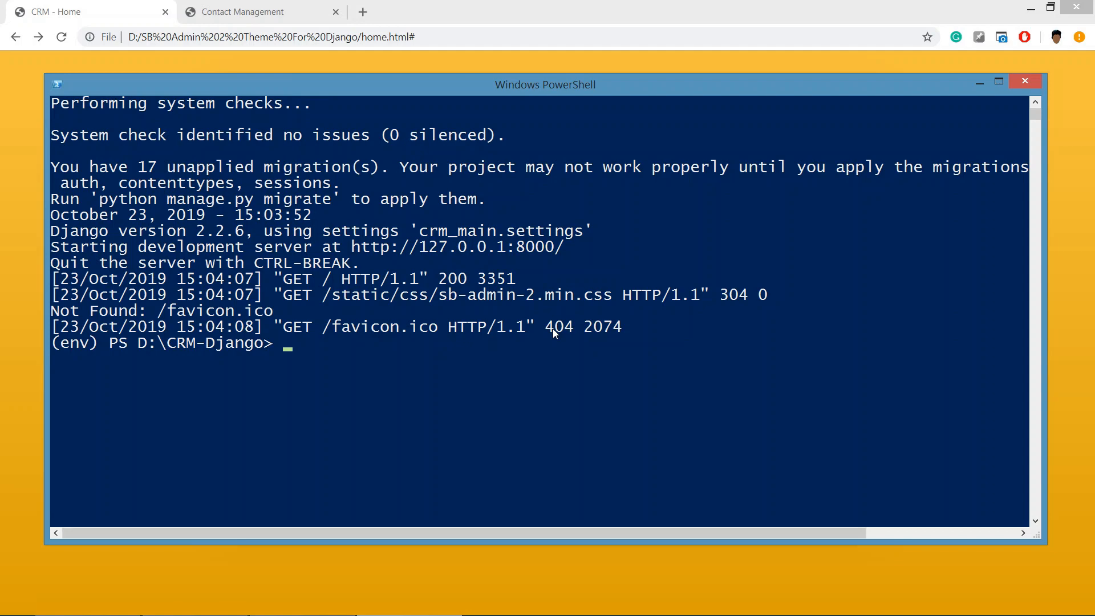
{"action": "type", "text": "cd a"}
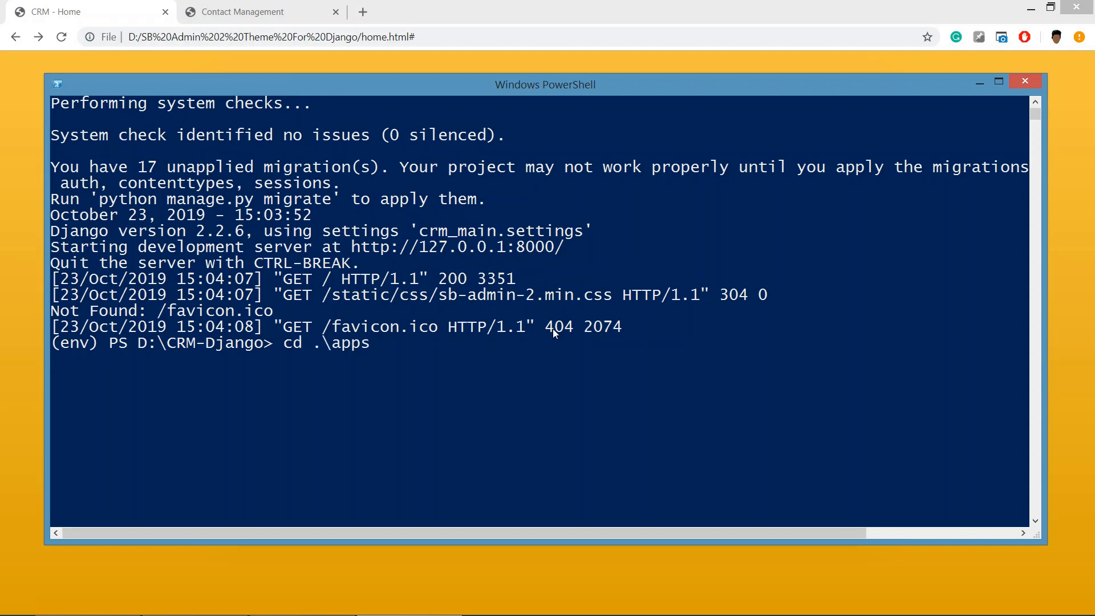
{"action": "key", "text": "Return"}
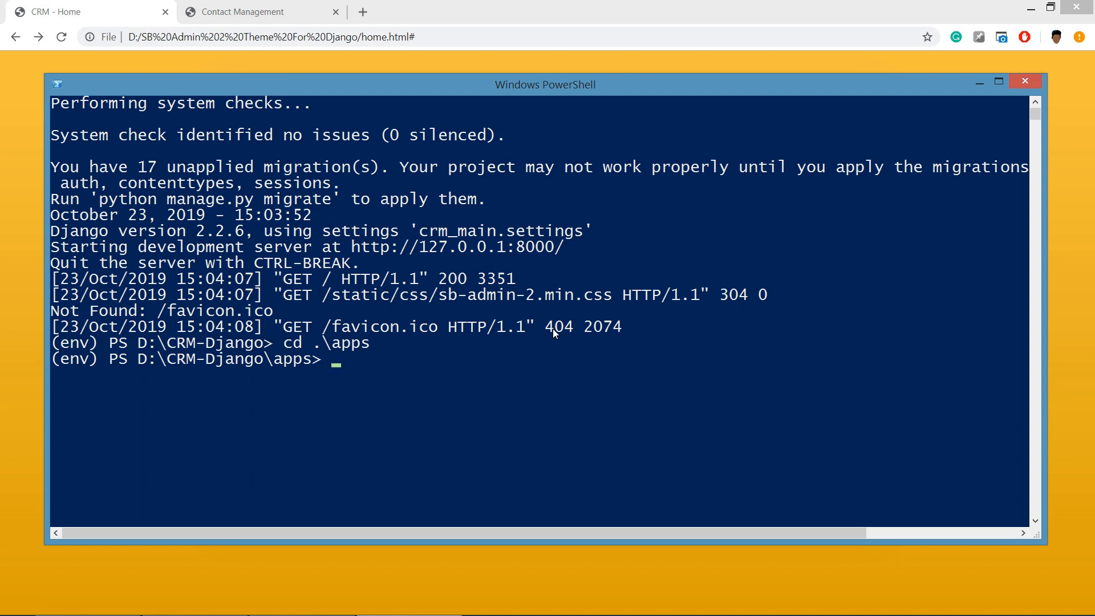
- Run django-admin startapp common to create the common app
{"action": "type", "text": "djang"}
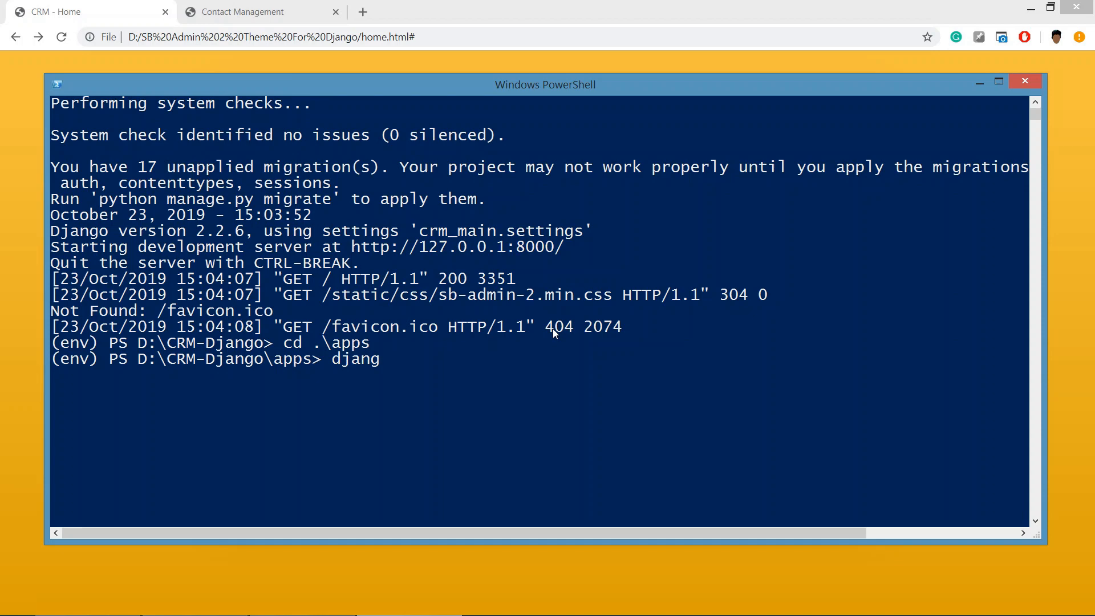
{"action": "type", "text": "o-admin"}
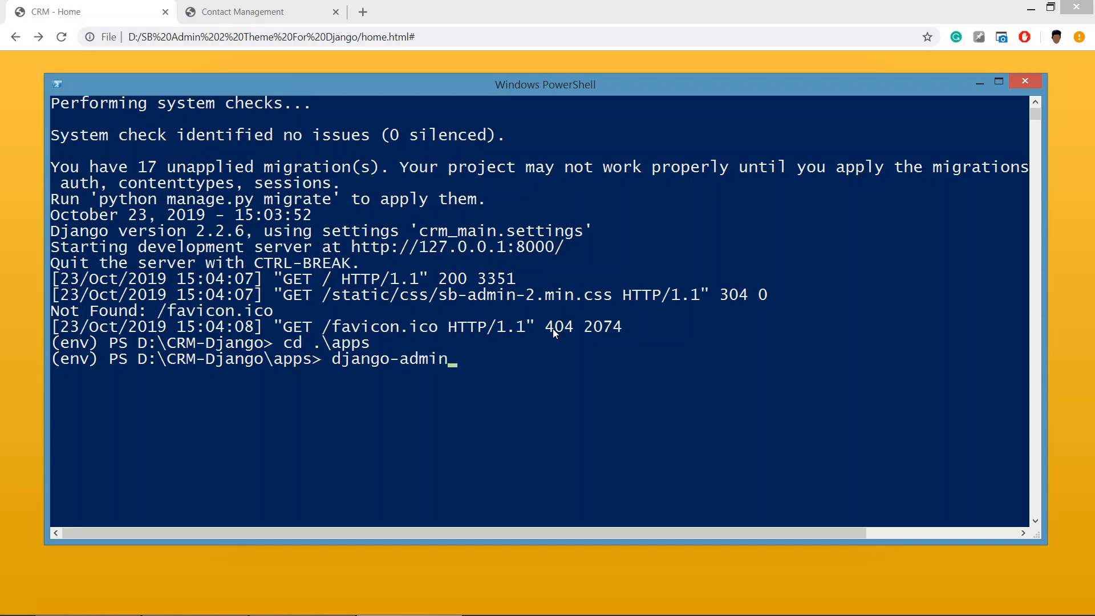
{"action": "type", "text": "star"}
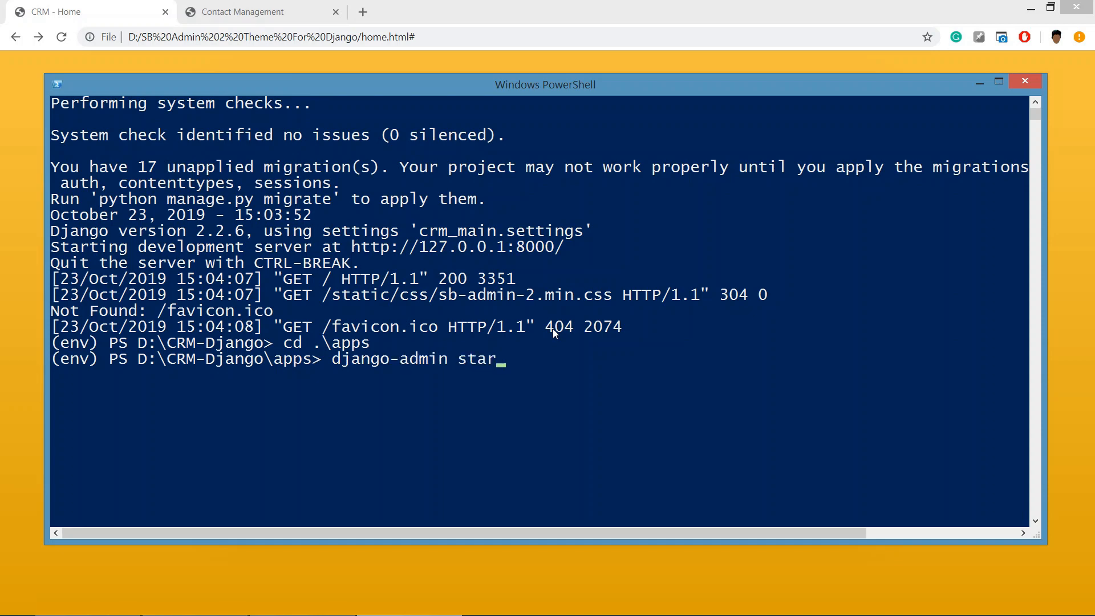
{"action": "type", "text": "tapp"}
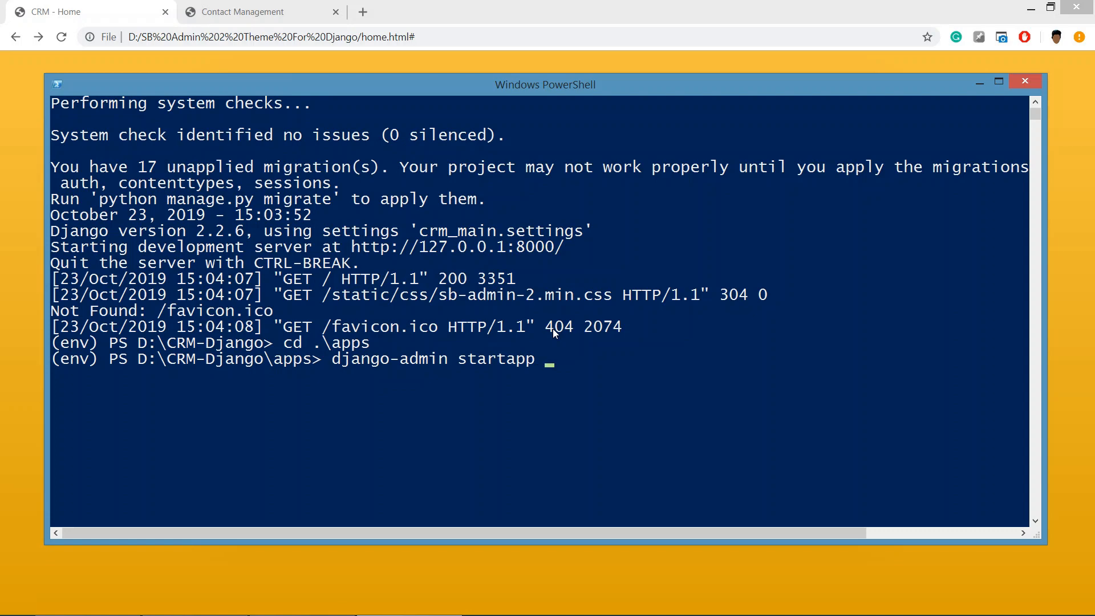
{"action": "type", "text": "comm"}
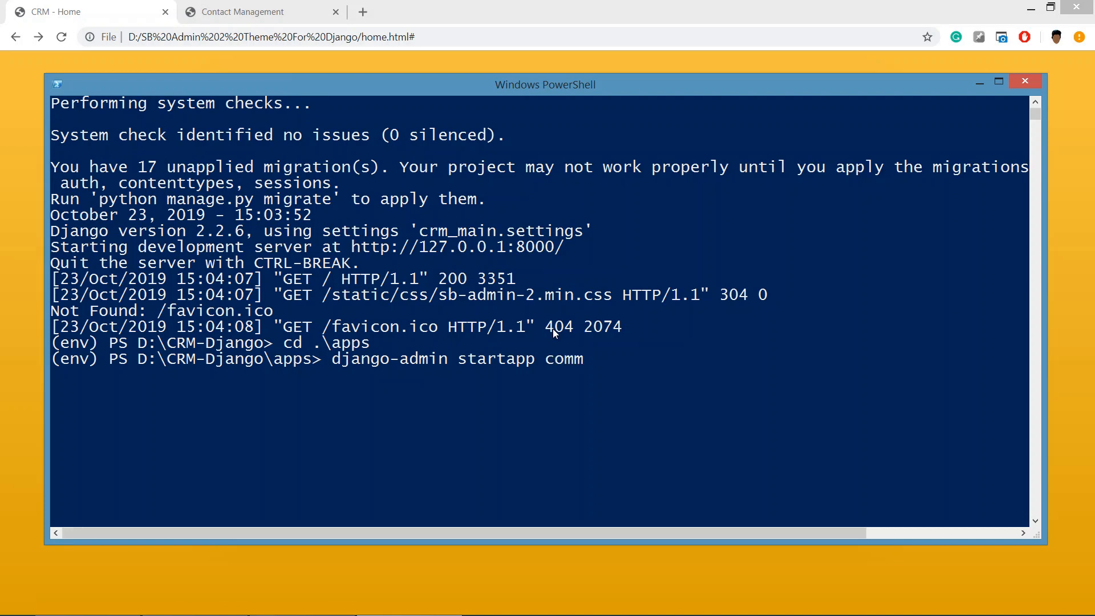
{"action": "type", "text": "on"}
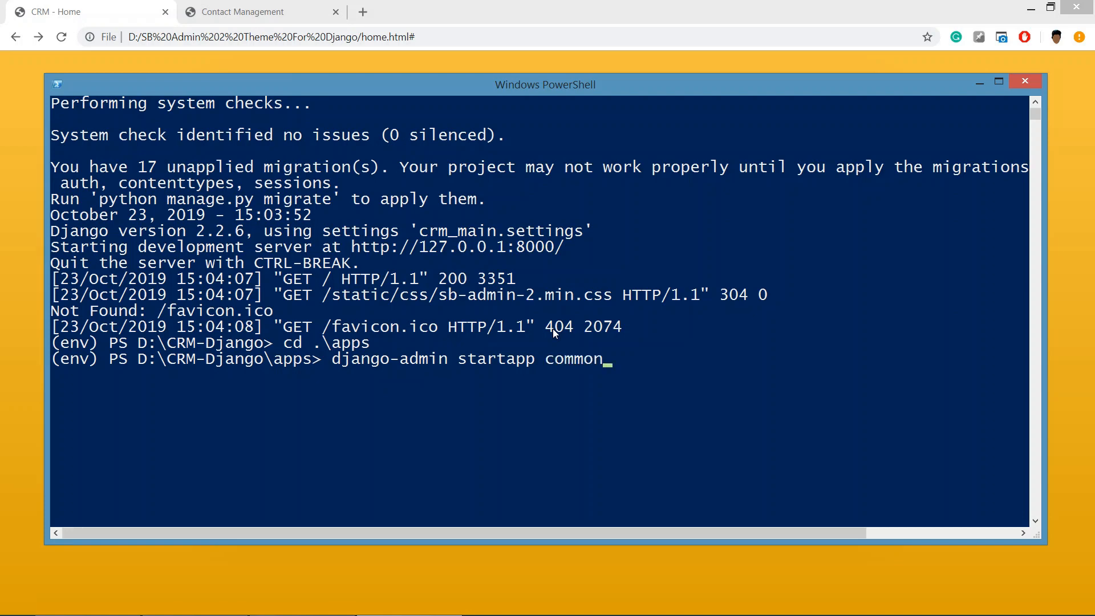
{"action": "key", "text": "Return"}
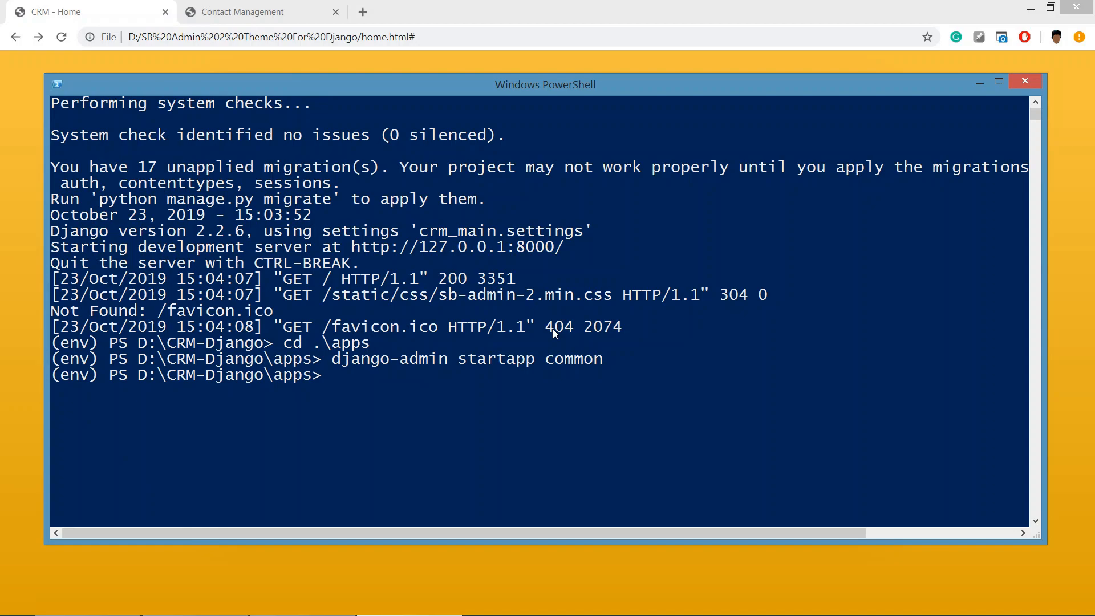
- Open the apps folder in File Explorer to see the new common folder
{"action": "left_click", "coordinate": [88, 602]}
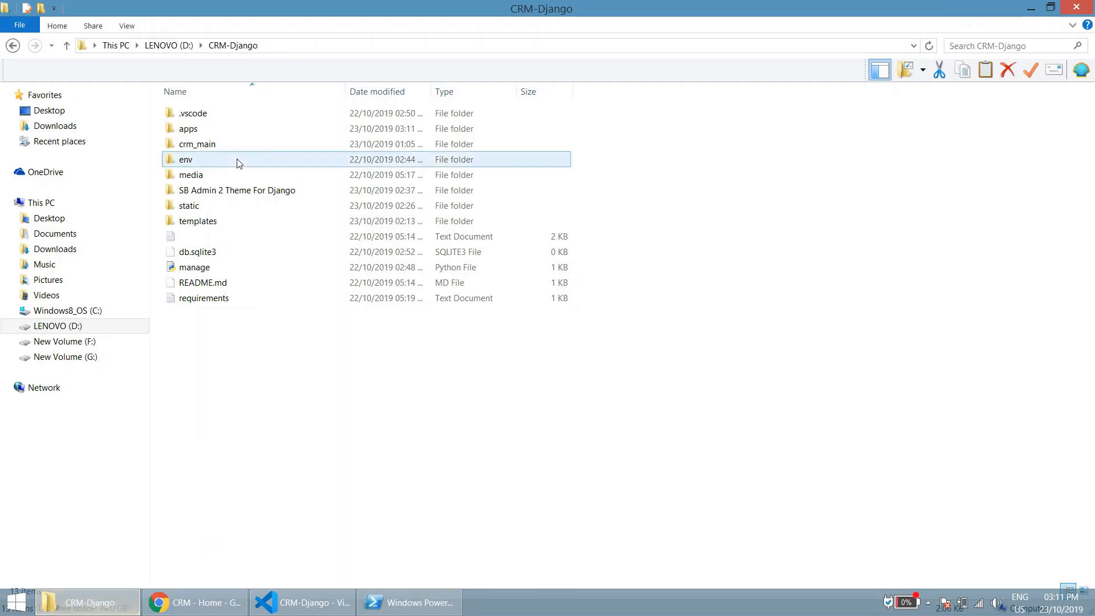
{"action": "double_click", "coordinate": [187, 129]}
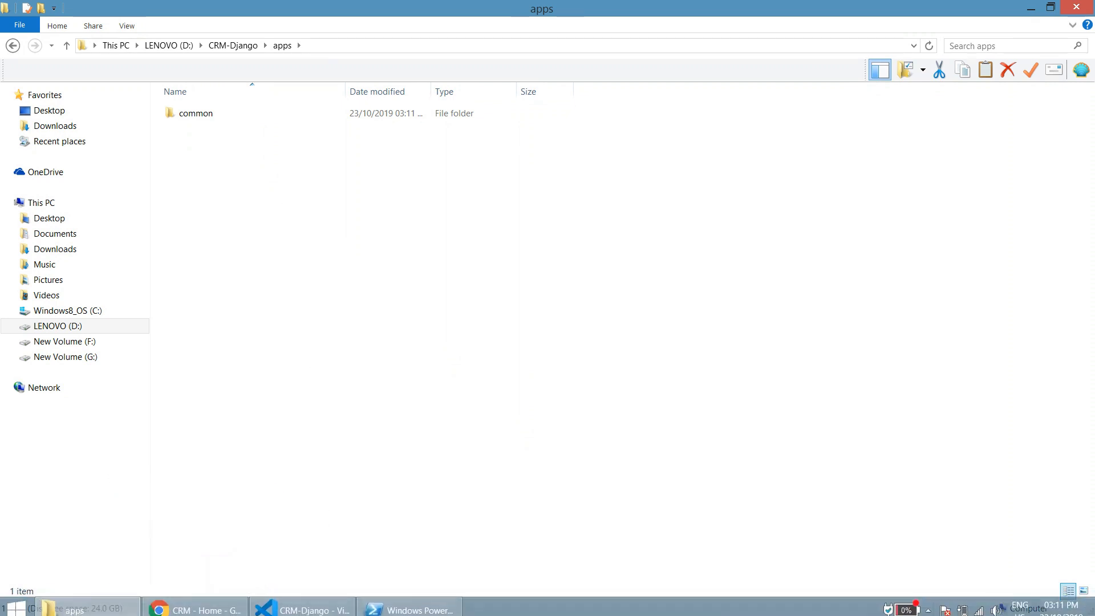
- Open crm_main/settings.py in the VS Code editor
{"action": "left_click", "coordinate": [302, 609]}
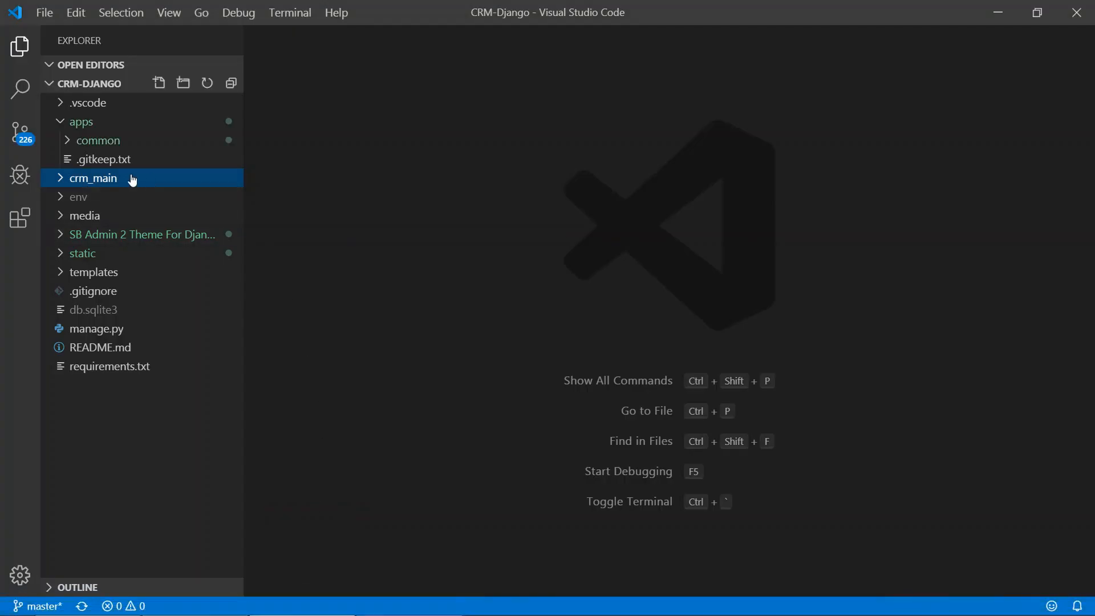
{"action": "left_click", "coordinate": [86, 253]}
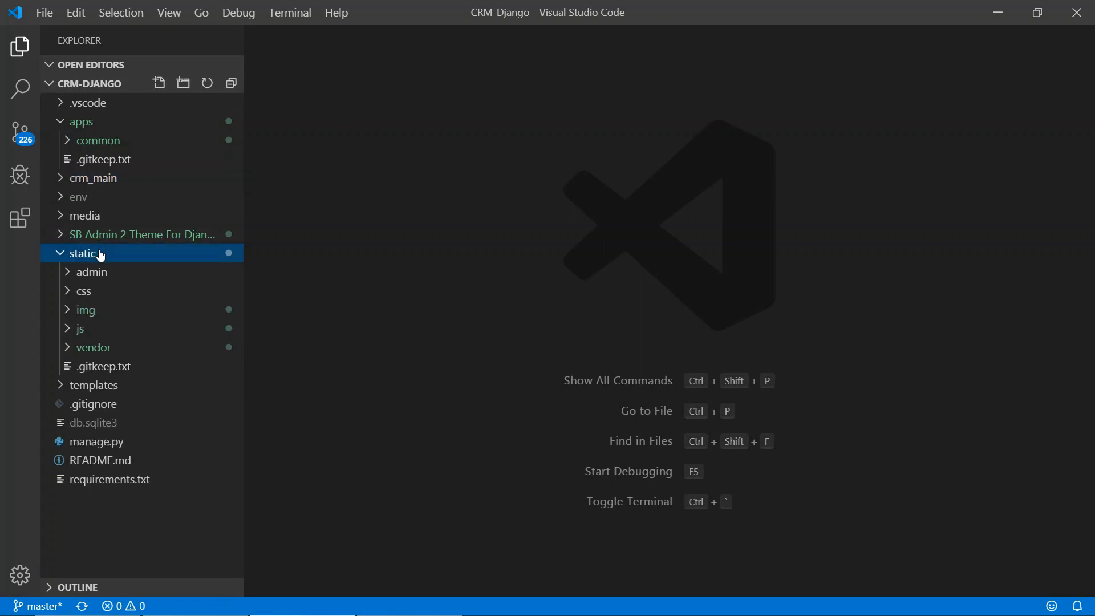
{"action": "left_click", "coordinate": [95, 178]}
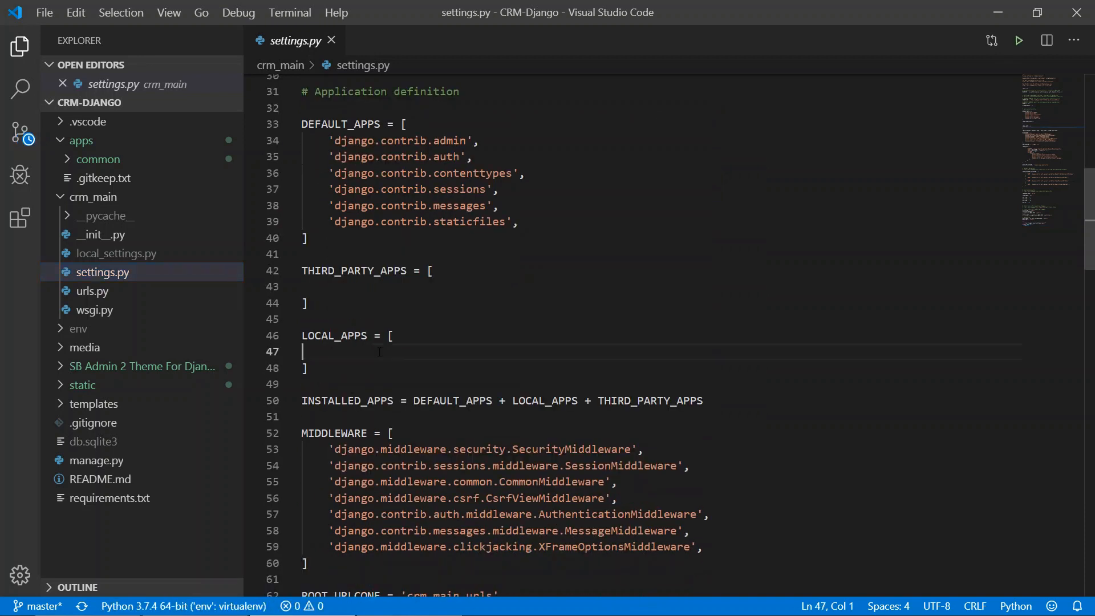
- Add 'apps.common', to LOCAL_APPS and save settings.py
{"action": "type", "text": "'"}
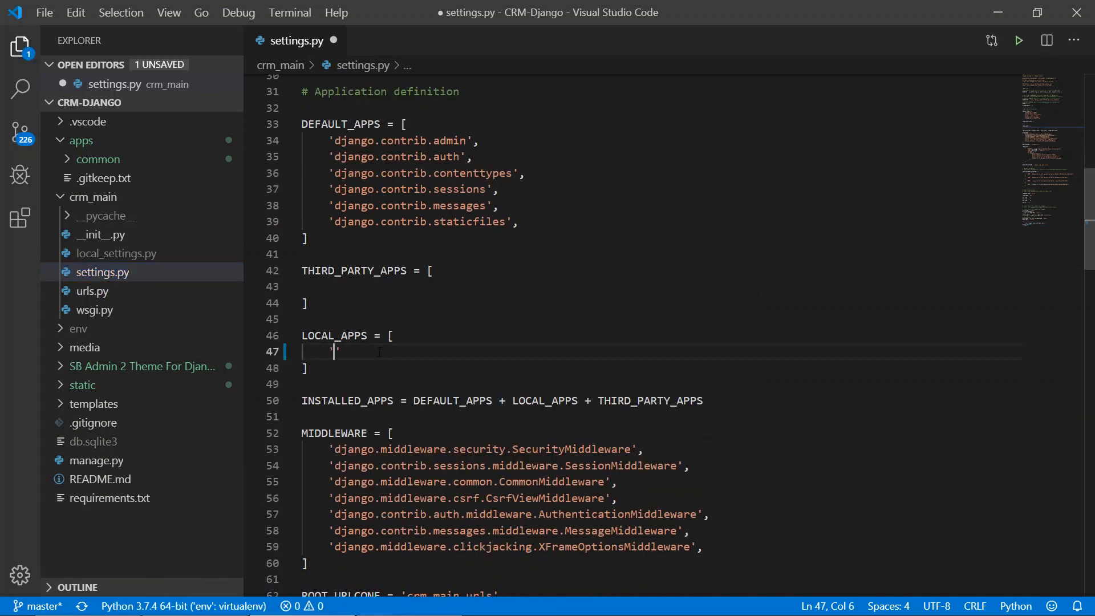
{"action": "type", "text": "',"}
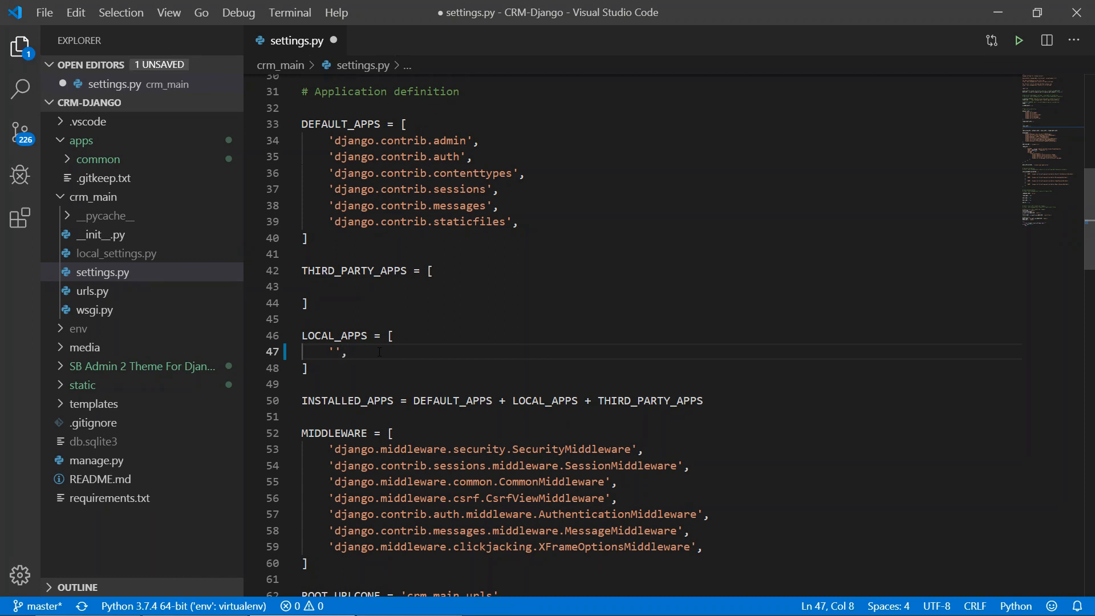
{"action": "type", "text": "a"}
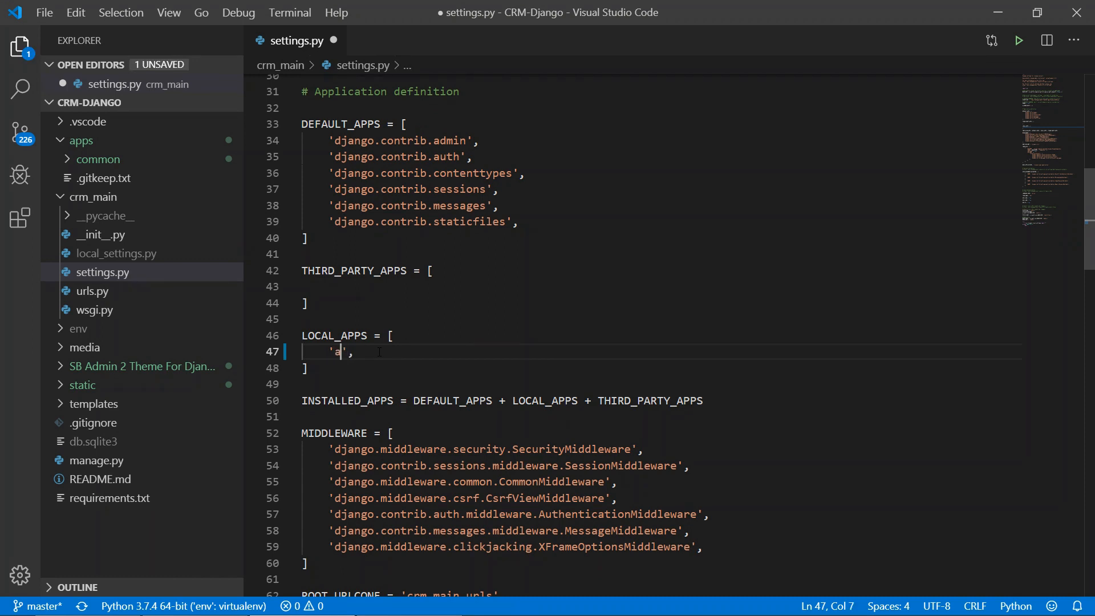
{"action": "type", "text": "pps"}
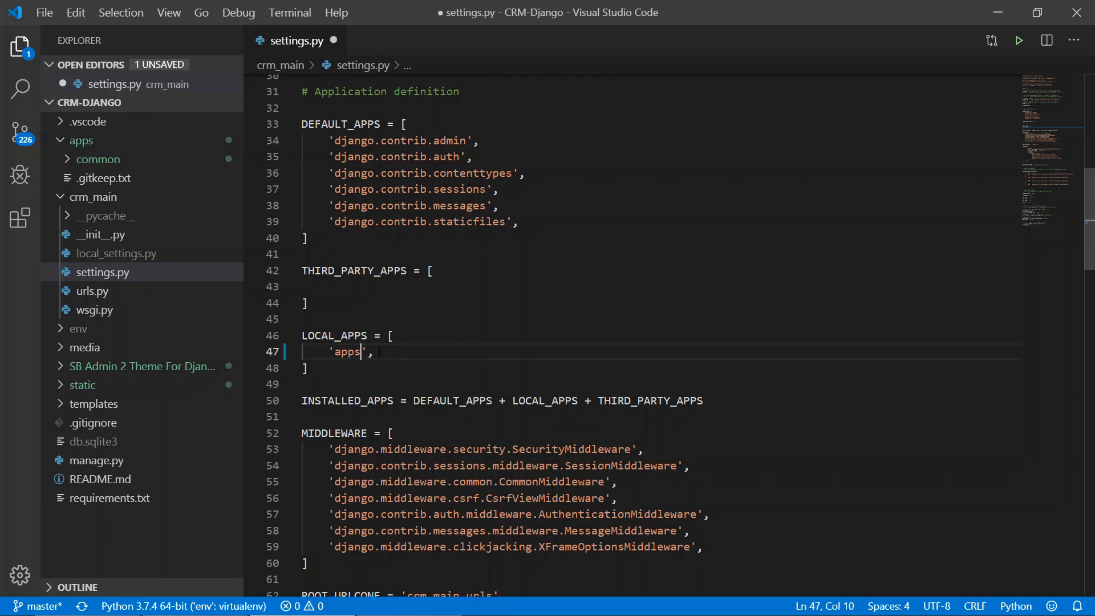
{"action": "type", "text": ".common"}
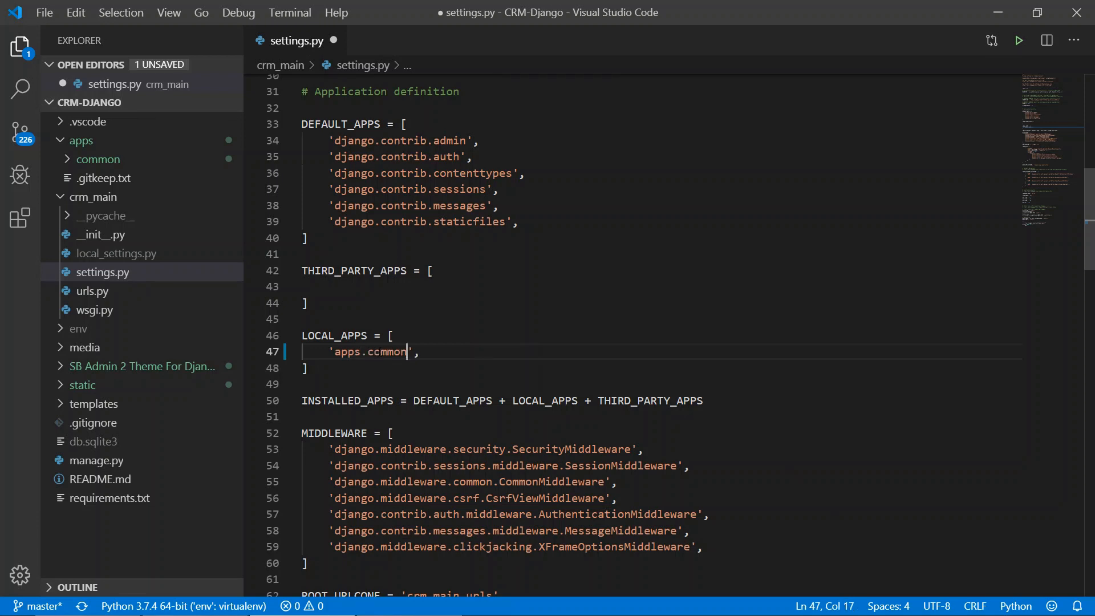
{"action": "key", "text": "ctrl+s"}
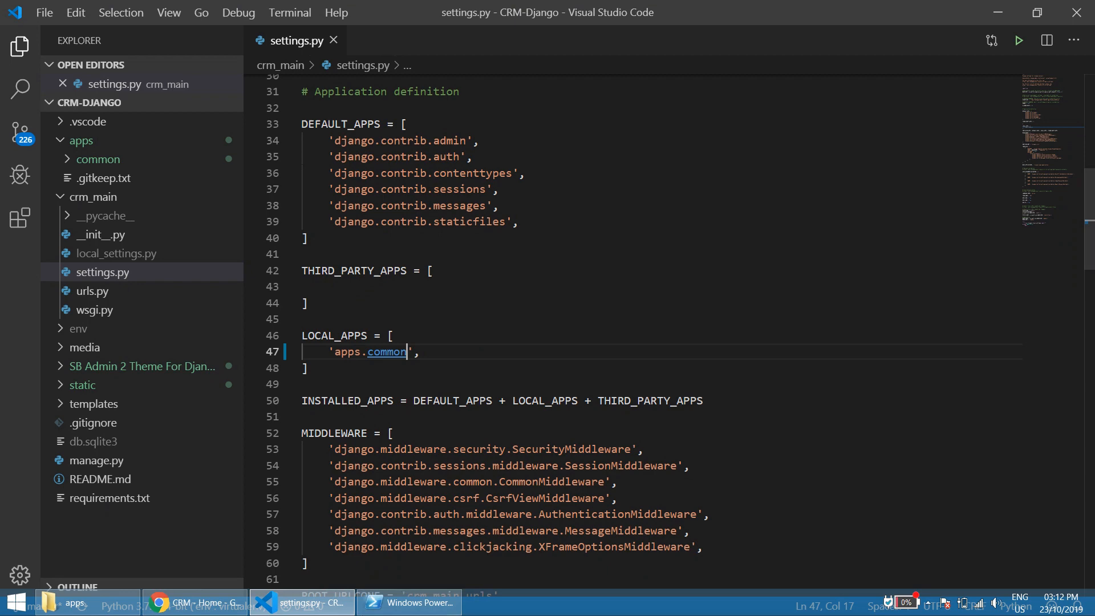
- Return to the project root with cd .. and restart the server with python manage.py runserver
{"action": "left_click", "coordinate": [409, 602]}
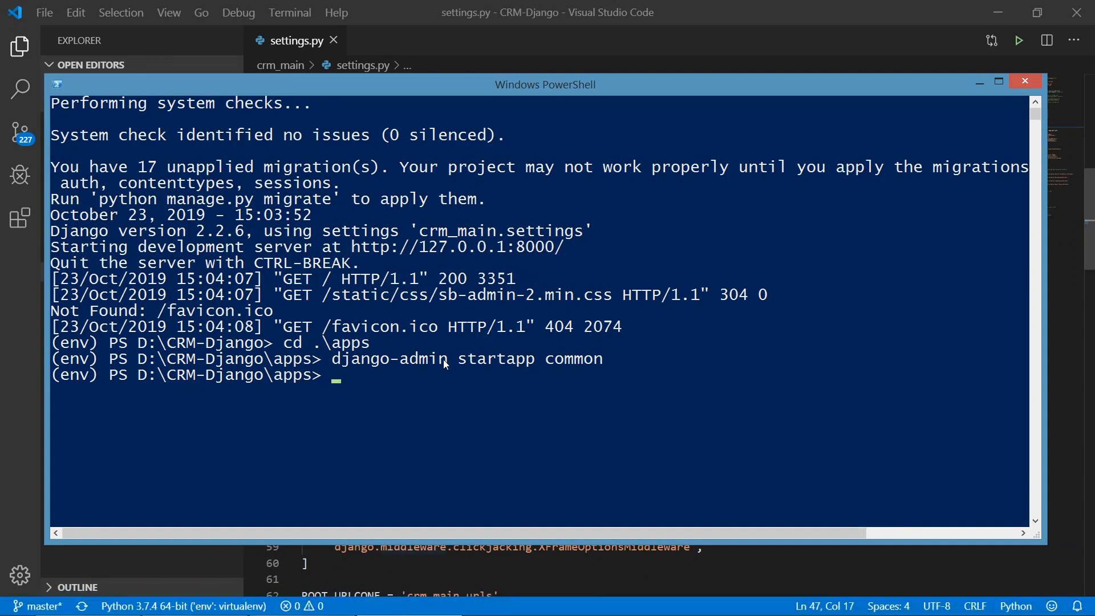
{"action": "type", "text": "python .\\manage.py runserver"}
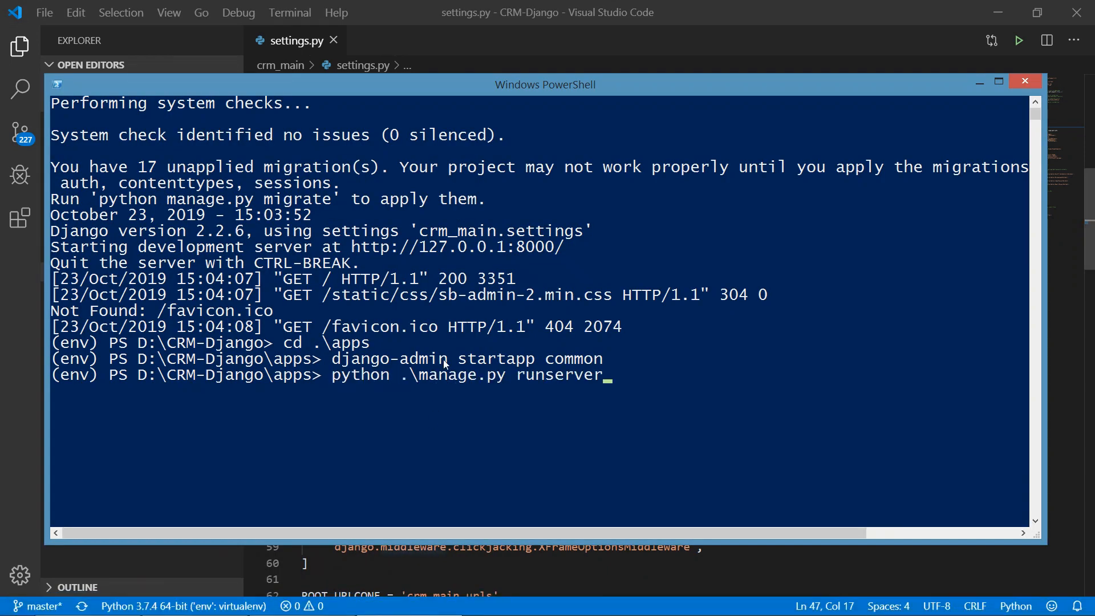
{"action": "type", "text": "c"}
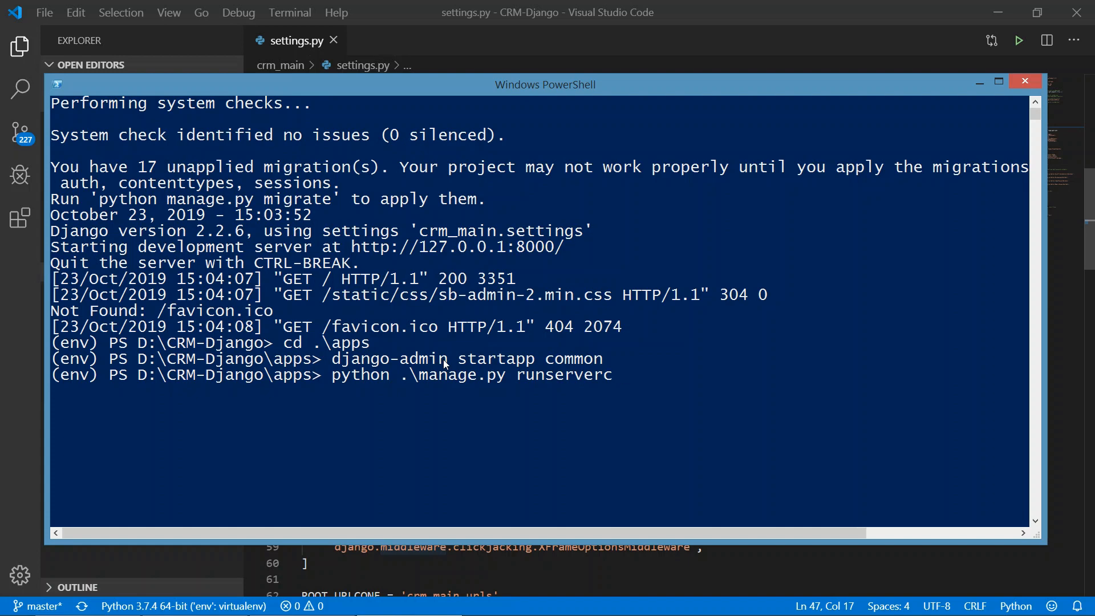
{"action": "type", "text": "cd"}
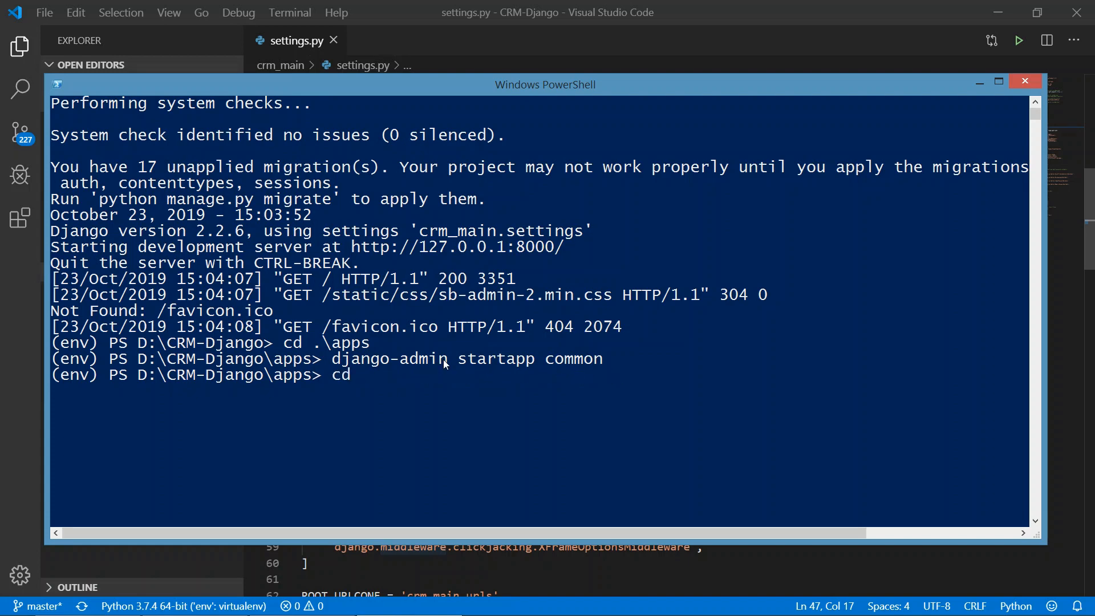
{"action": "key", "text": "Return"}
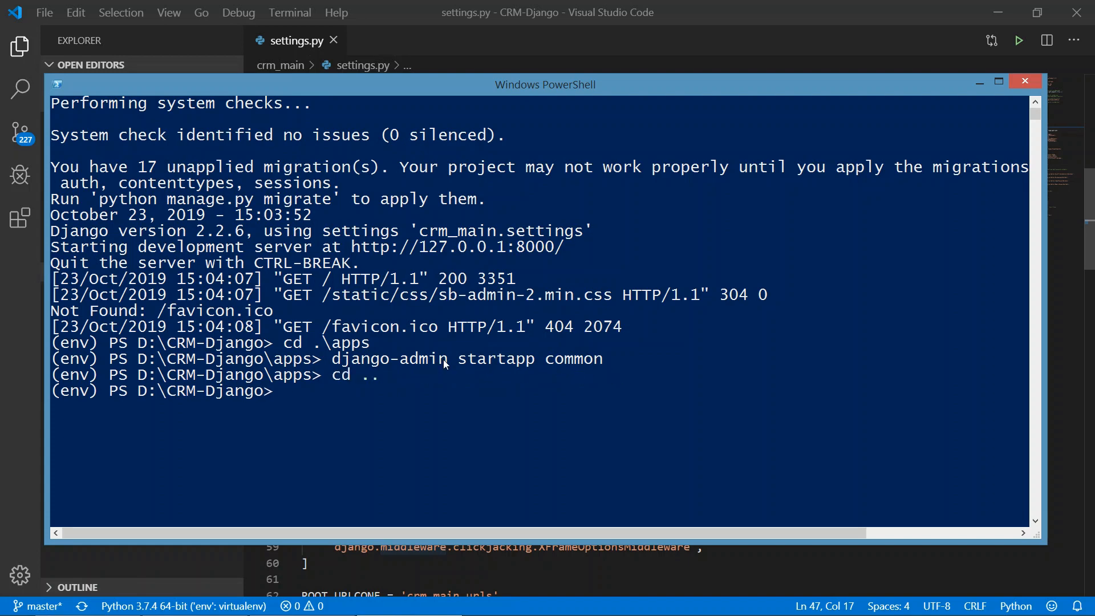
{"action": "type", "text": "python ma"}
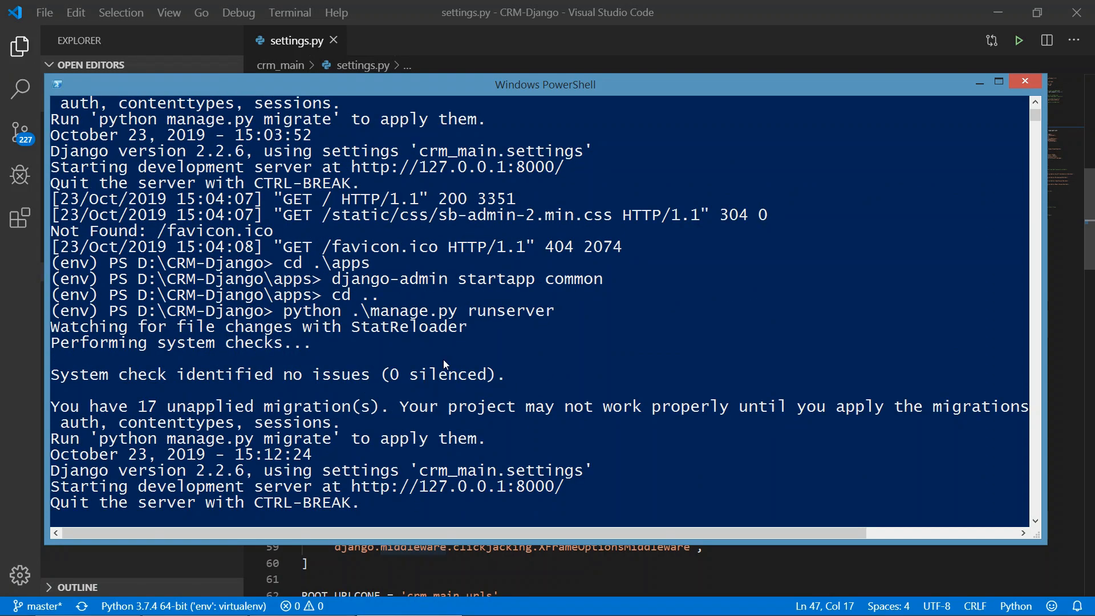
{"action": "scroll", "scroll_direction": "down", "scroll_amount": 3}
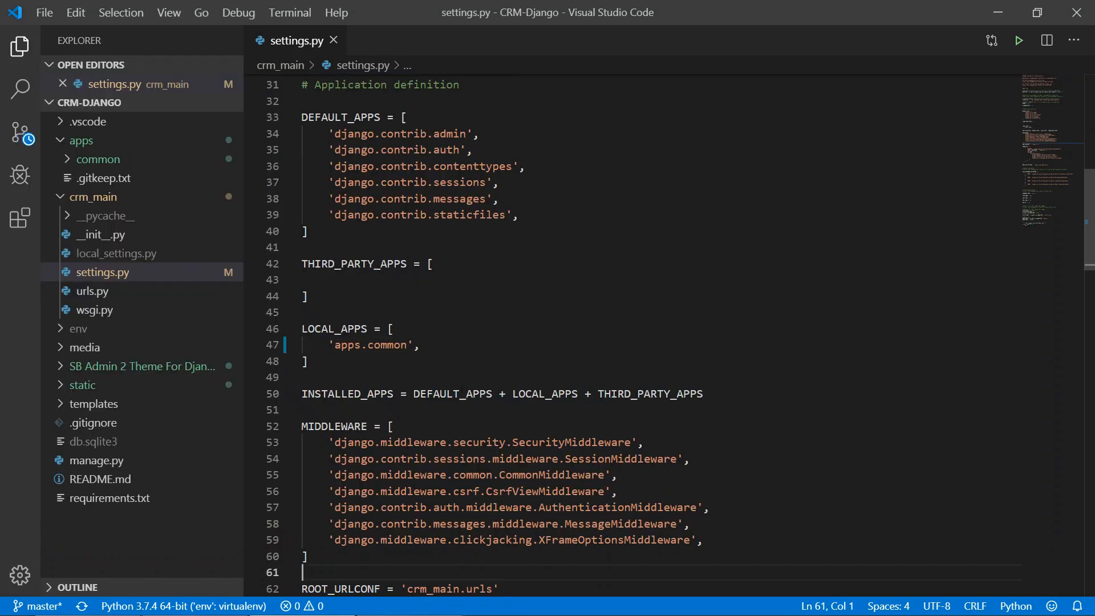
- In apps/common/views.py, replace the comment with 'from django.views.generic import TemplateView'
{"action": "left_click", "coordinate": [96, 160]}
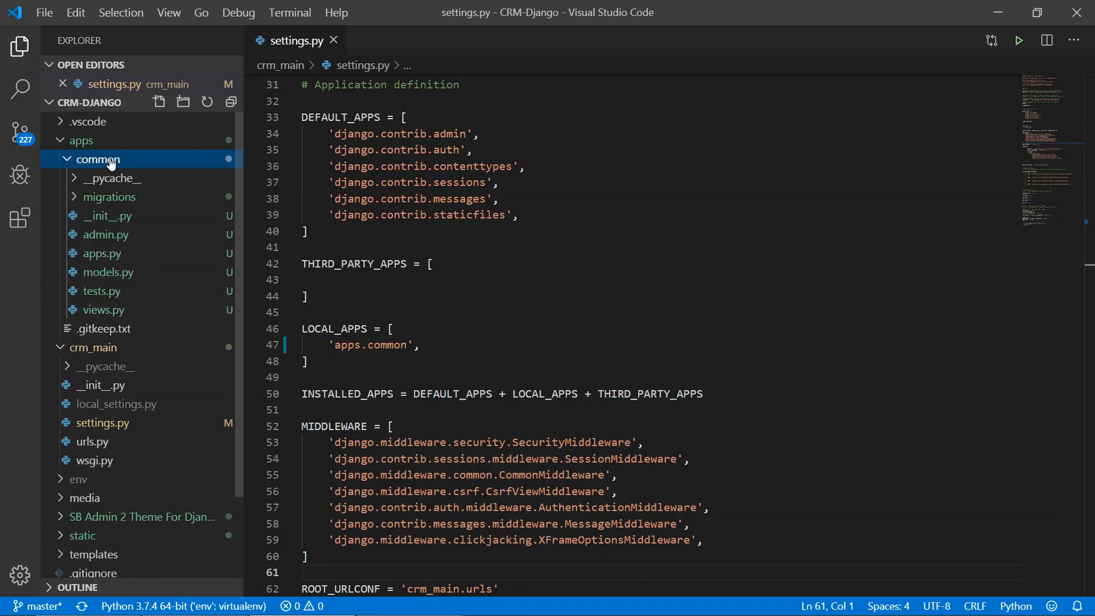
{"action": "mouse_move", "coordinate": [101, 309]}
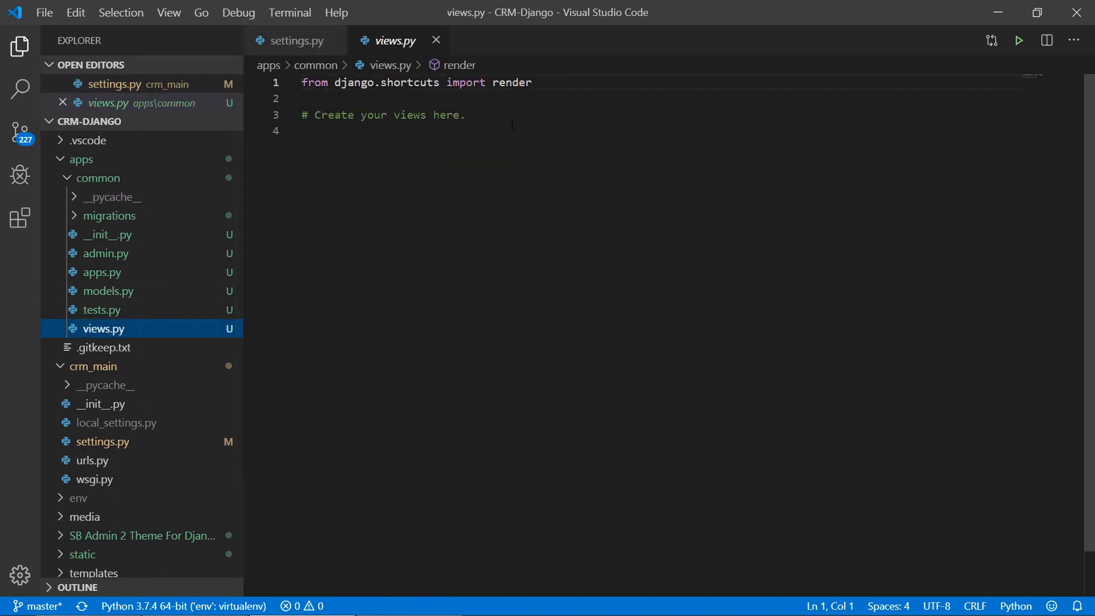
{"action": "triple_click", "coordinate": [383, 114]}
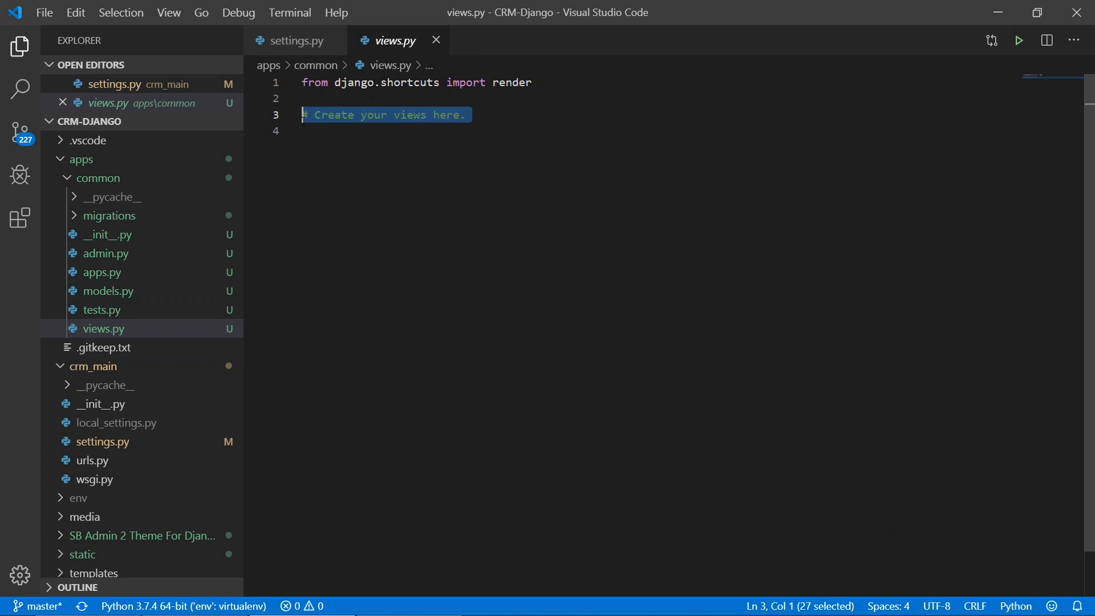
{"action": "type", "text": "from"}
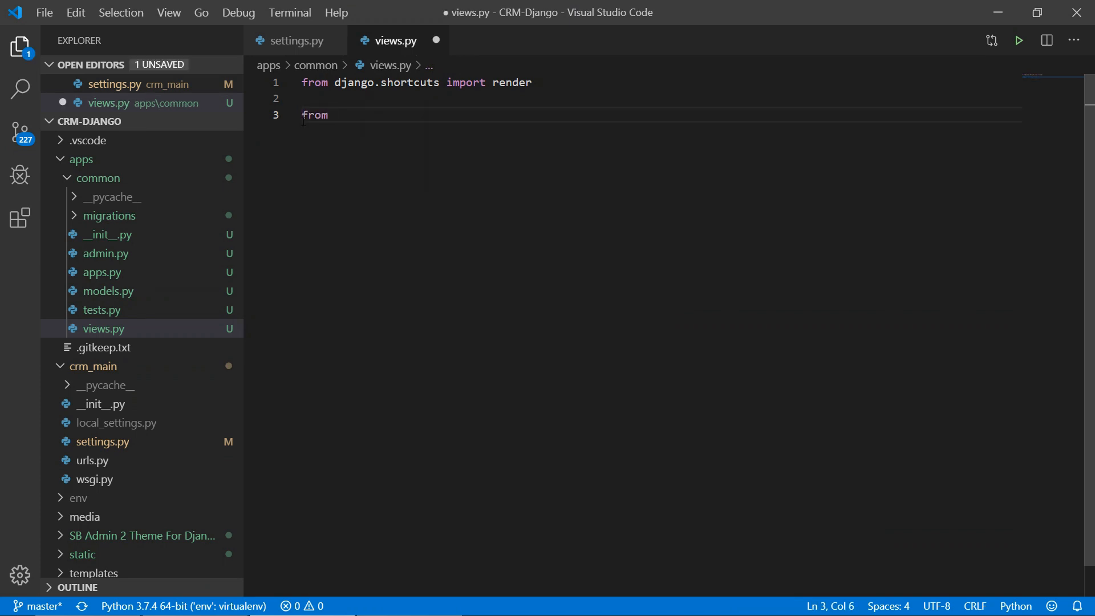
{"action": "type", "text": "django"}
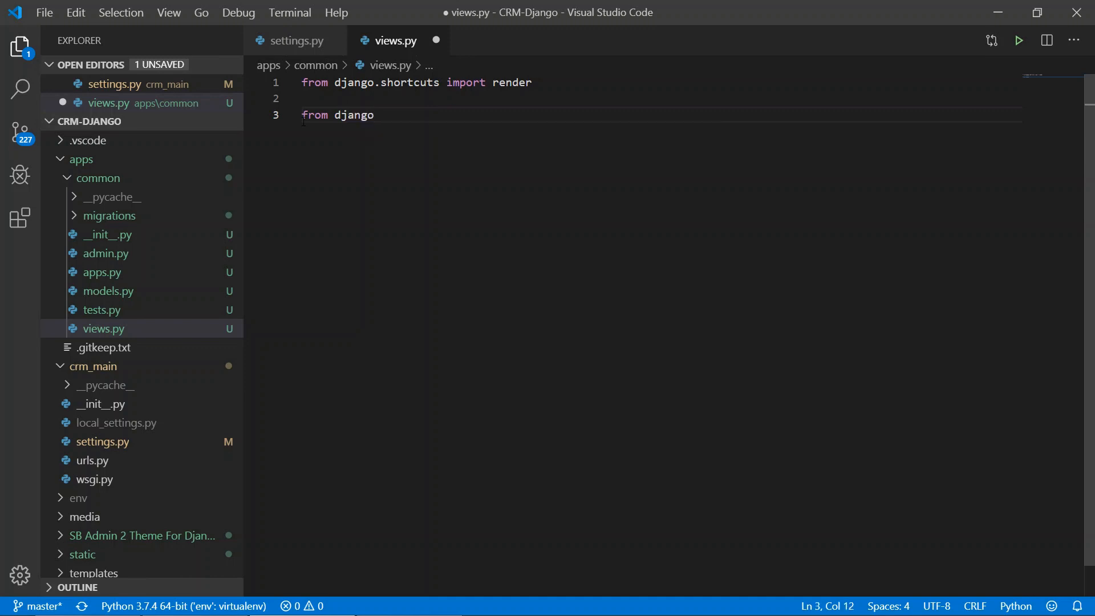
{"action": "type", "text": ".views"}
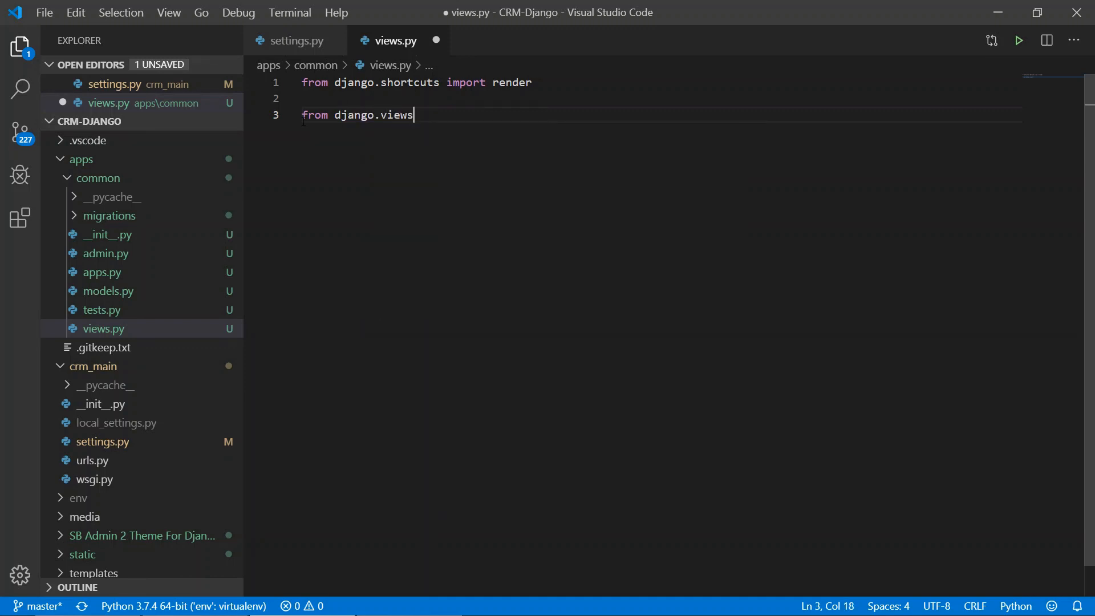
{"action": "type", "text": ".generic"}
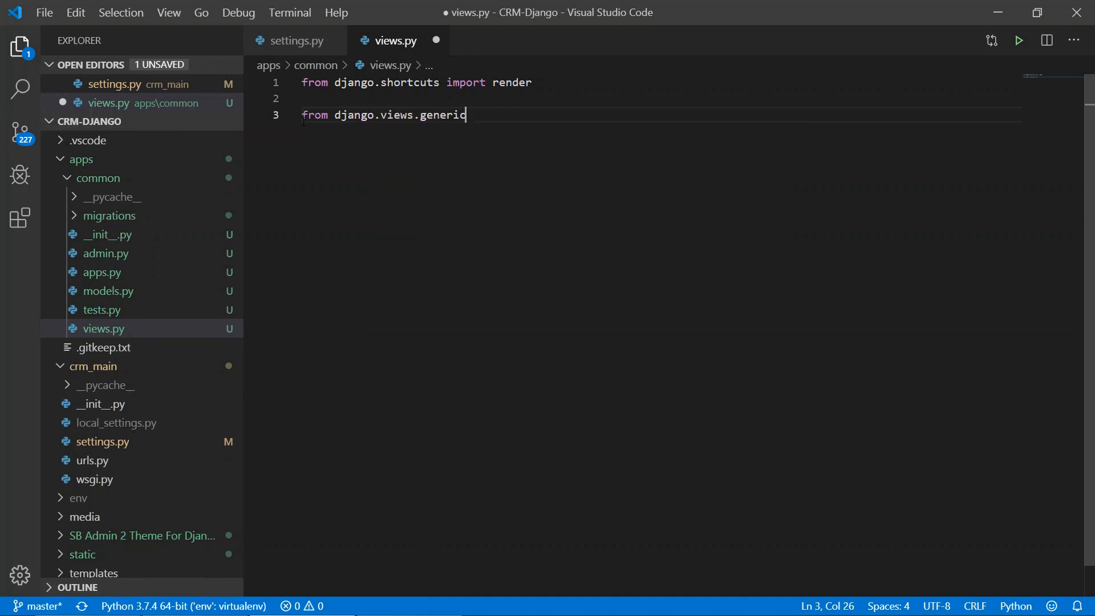
{"action": "type", "text": "import T"}
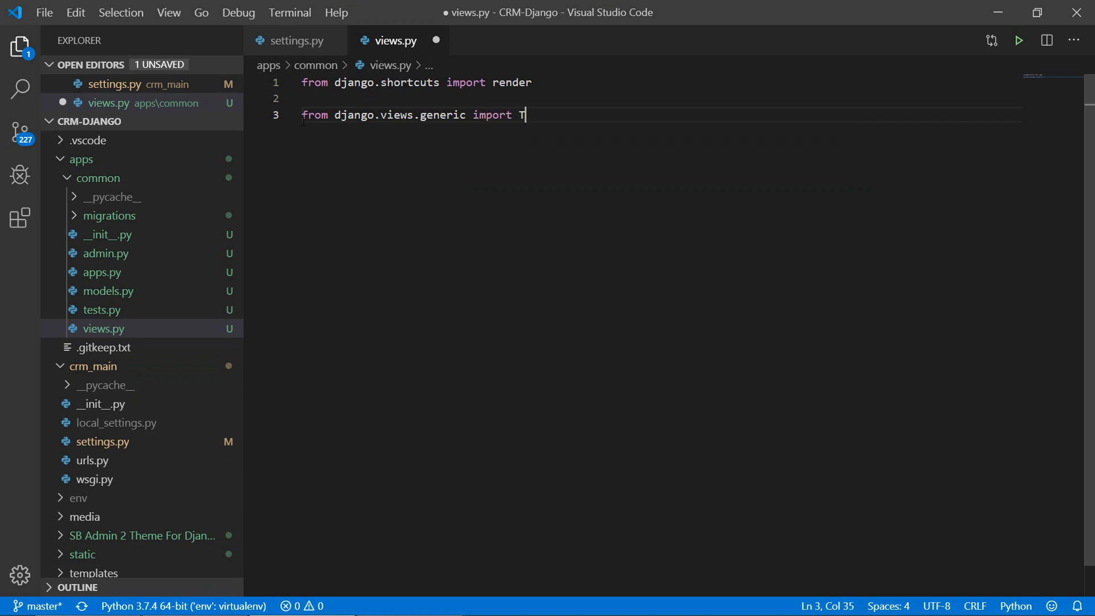
{"action": "type", "text": "emplateView"}
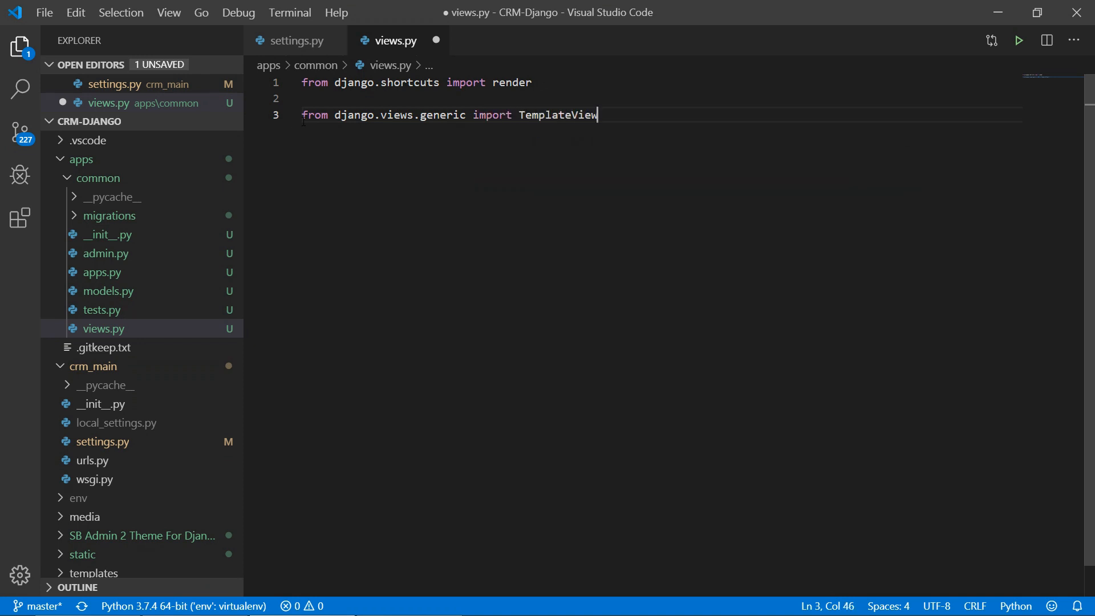
- Declare class SignUpView subclassing TemplateView
{"action": "type", "text": "c"}
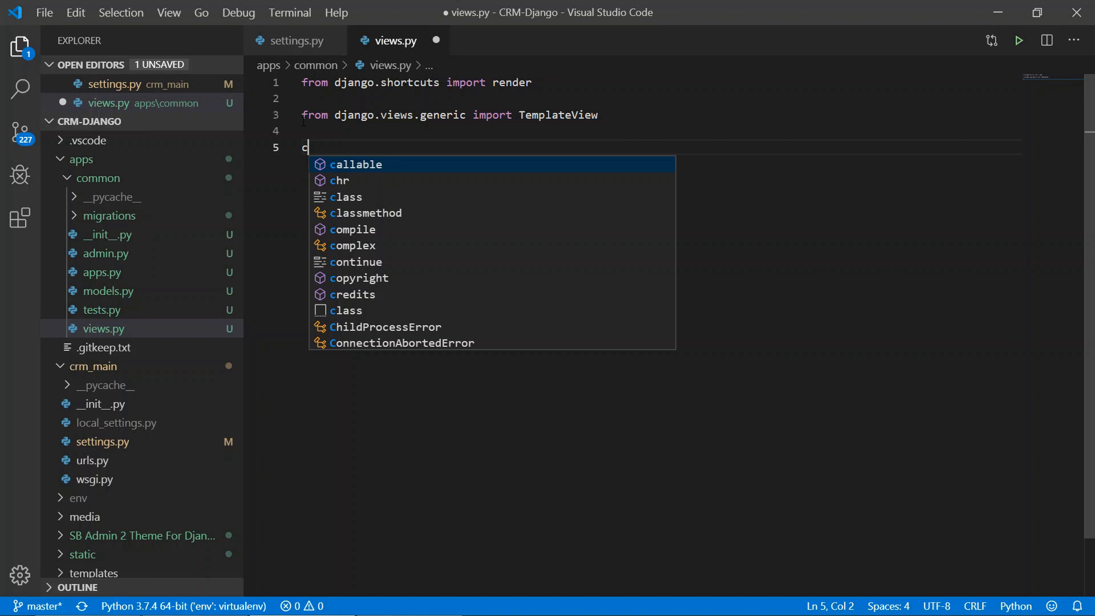
{"action": "type", "text": "lass"}
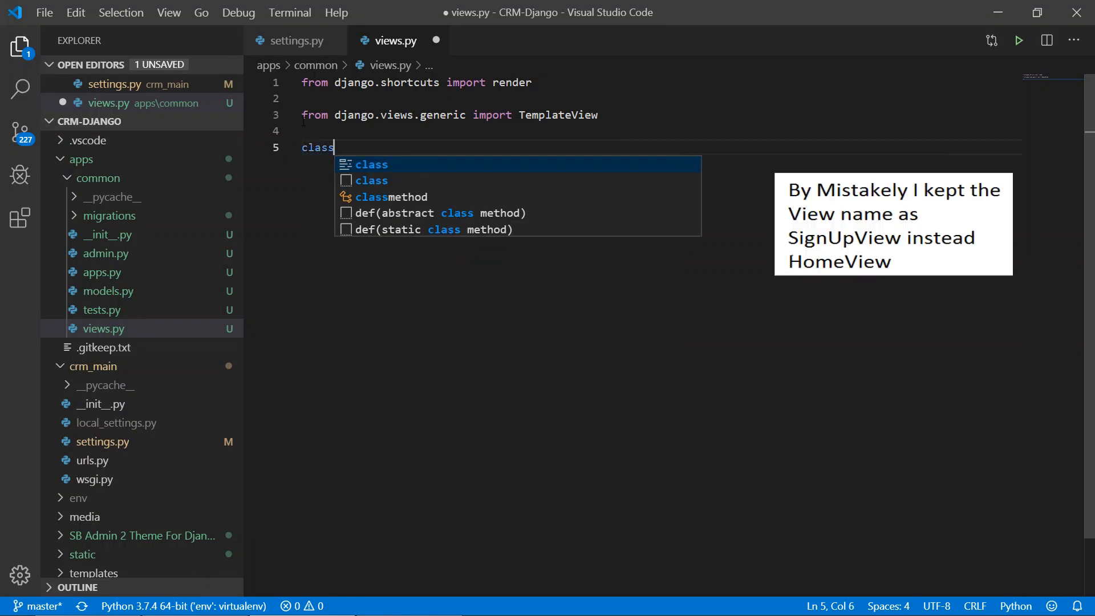
{"action": "type", "text": "Sign"}
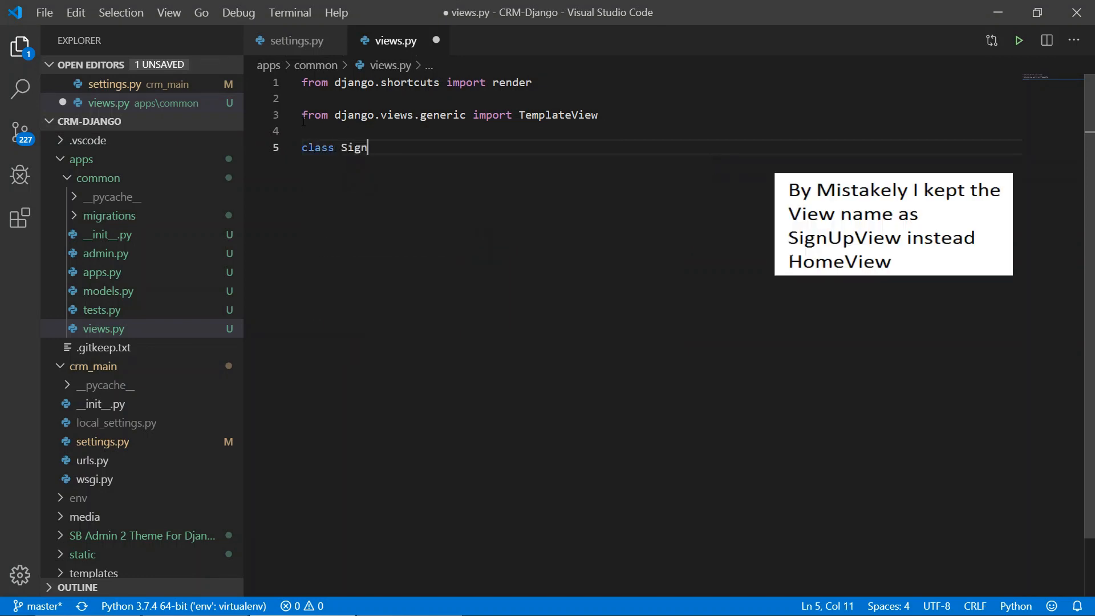
{"action": "type", "text": "UpV"}
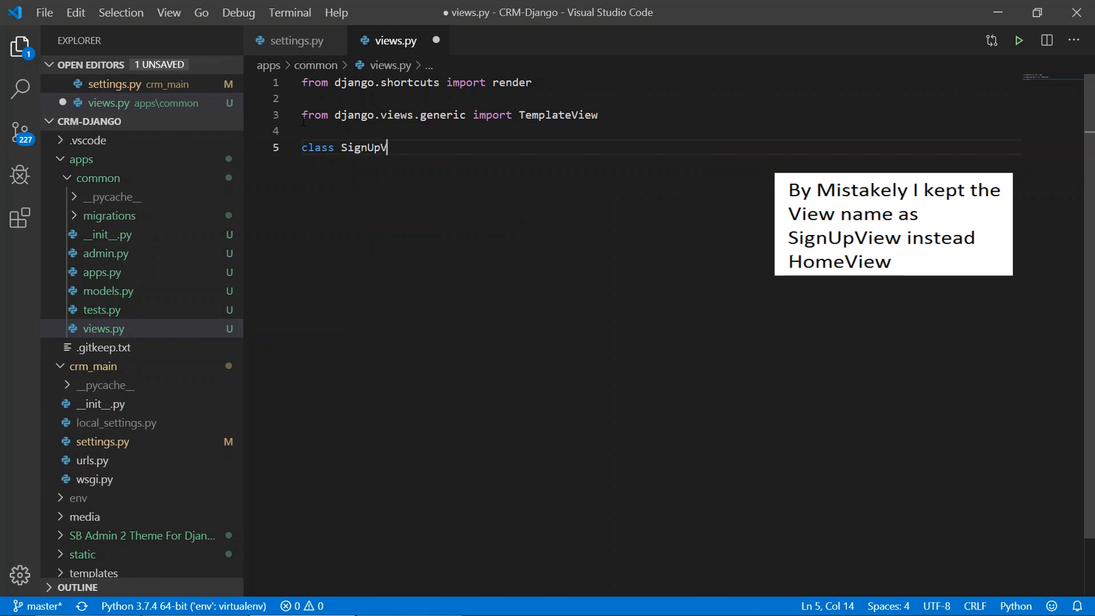
{"action": "type", "text": "iew("}
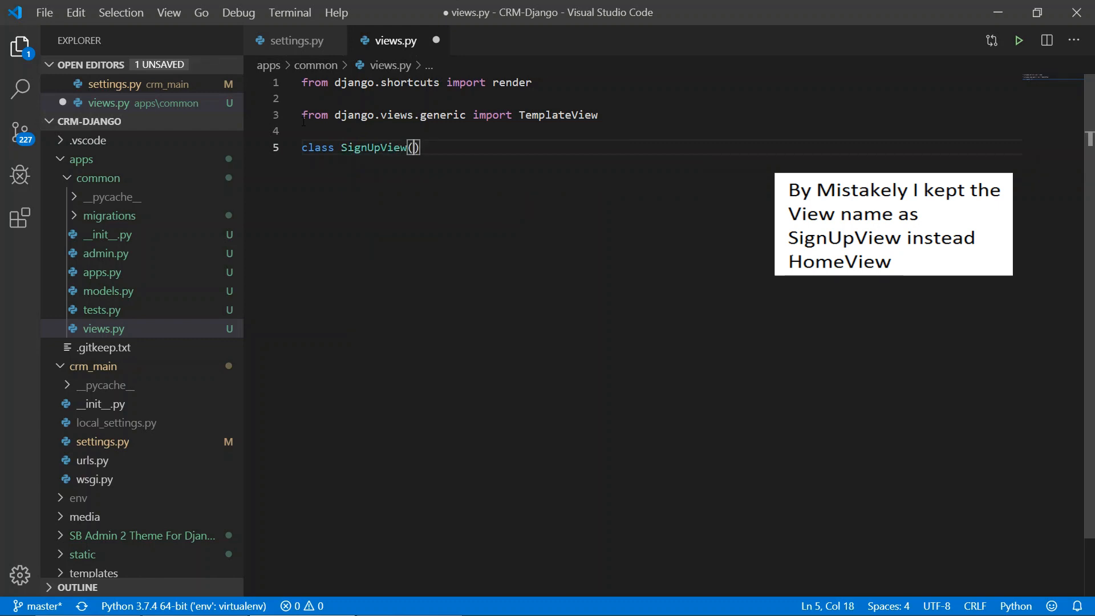
{"action": "type", "text": "te"}
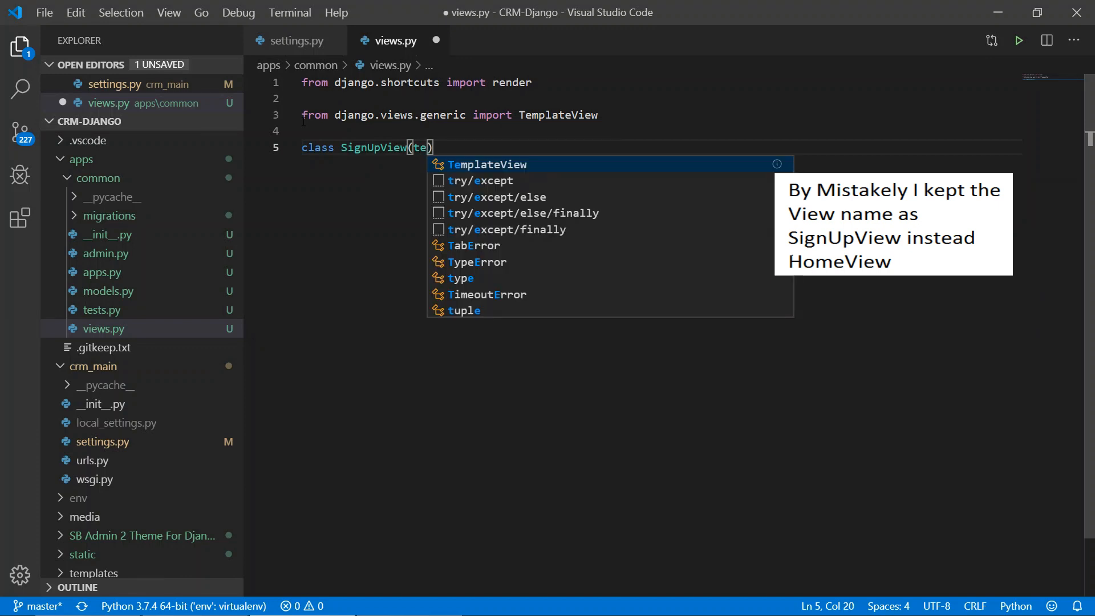
{"action": "left_click", "coordinate": [486, 164]}
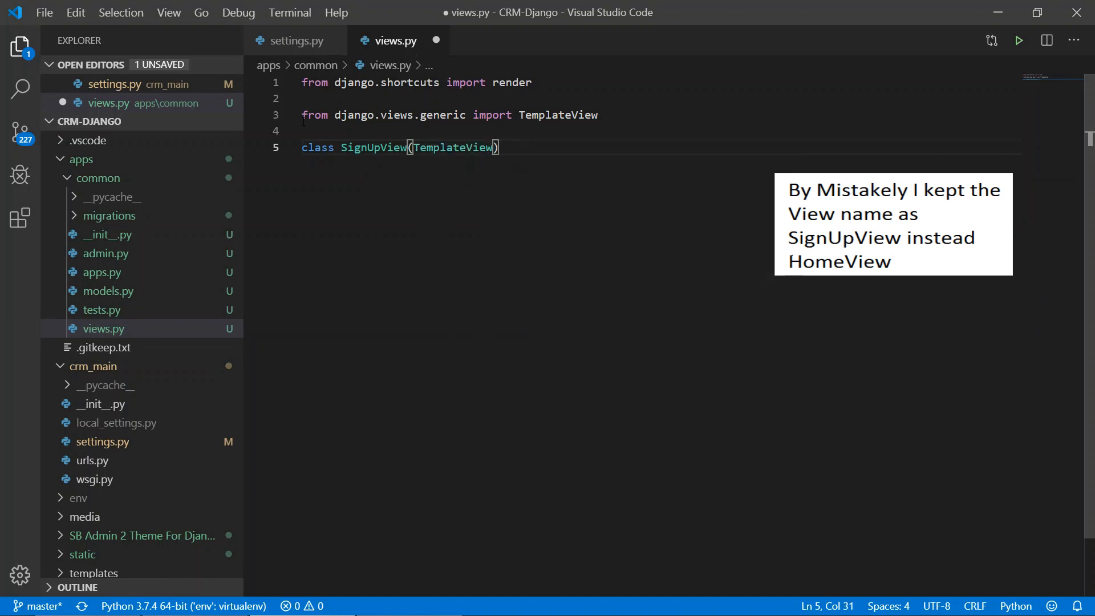
{"action": "type", "text": ":"}
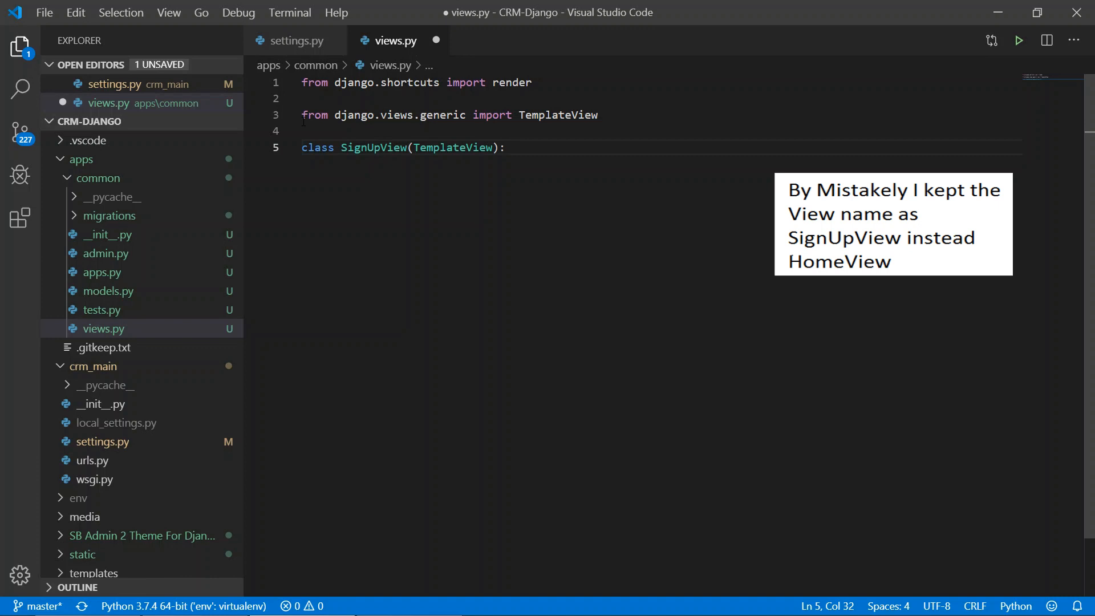
- Set template_name to 'common/home.html' in SignUpView
{"action": "type", "text": "template_name = '"}
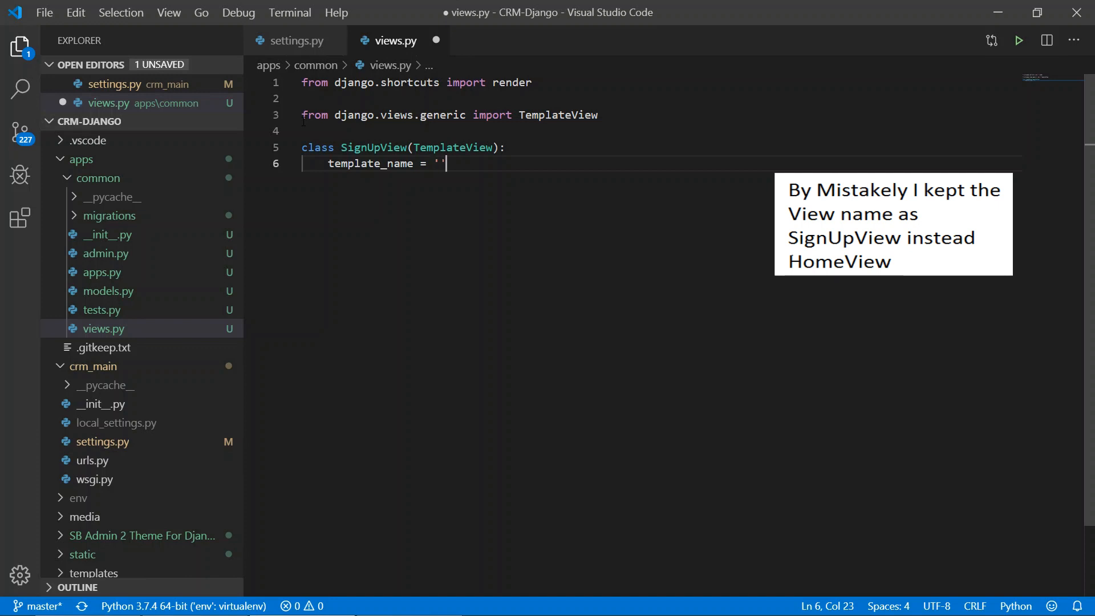
{"action": "type", "text": "home"}
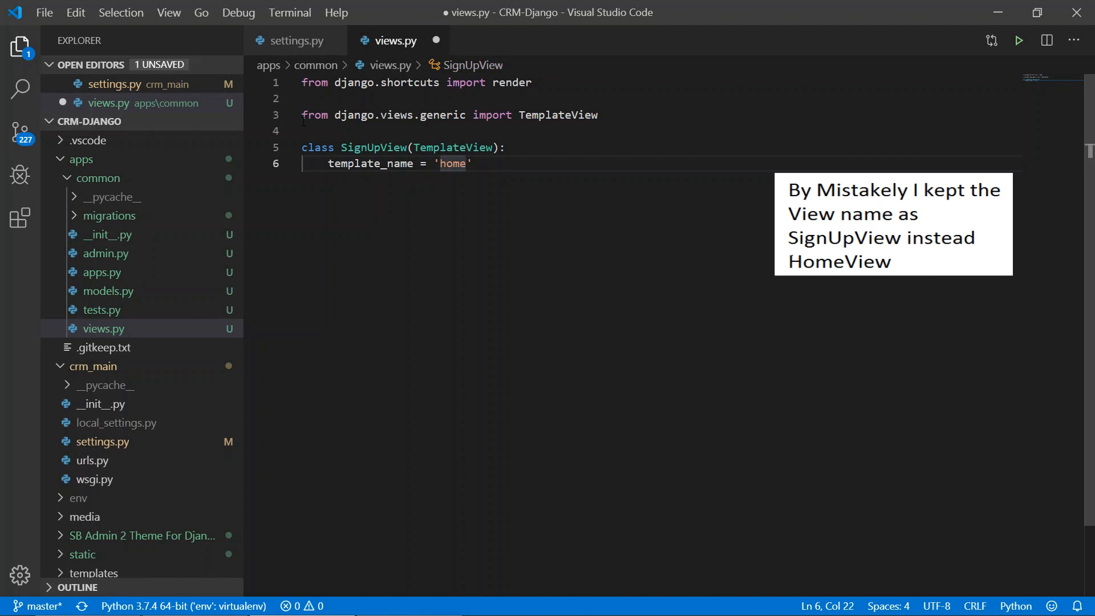
{"action": "type", "text": "common/"}
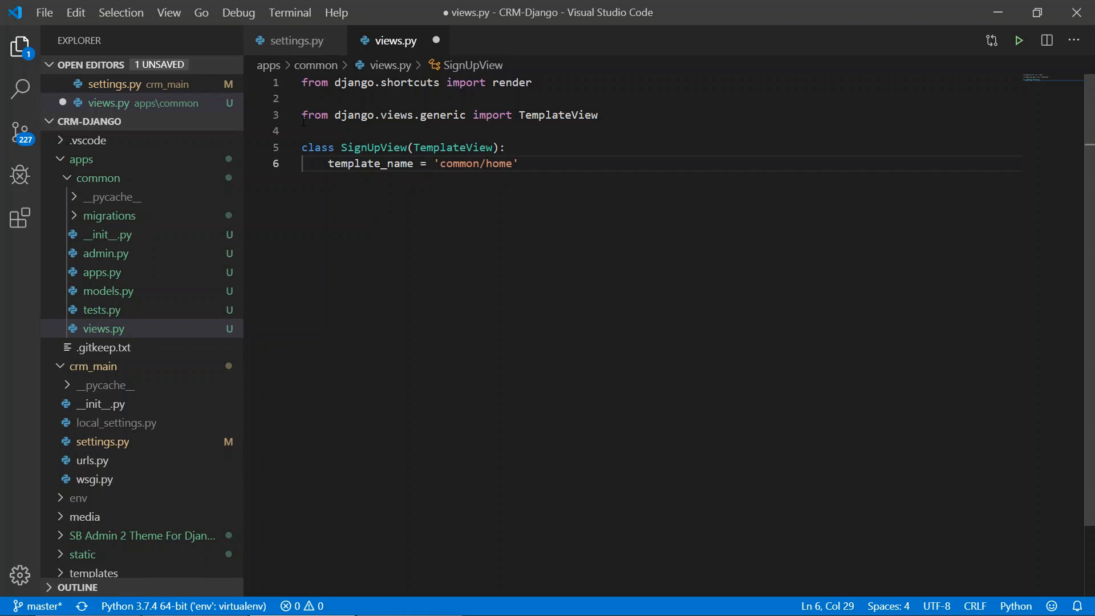
{"action": "type", "text": ".ht"}
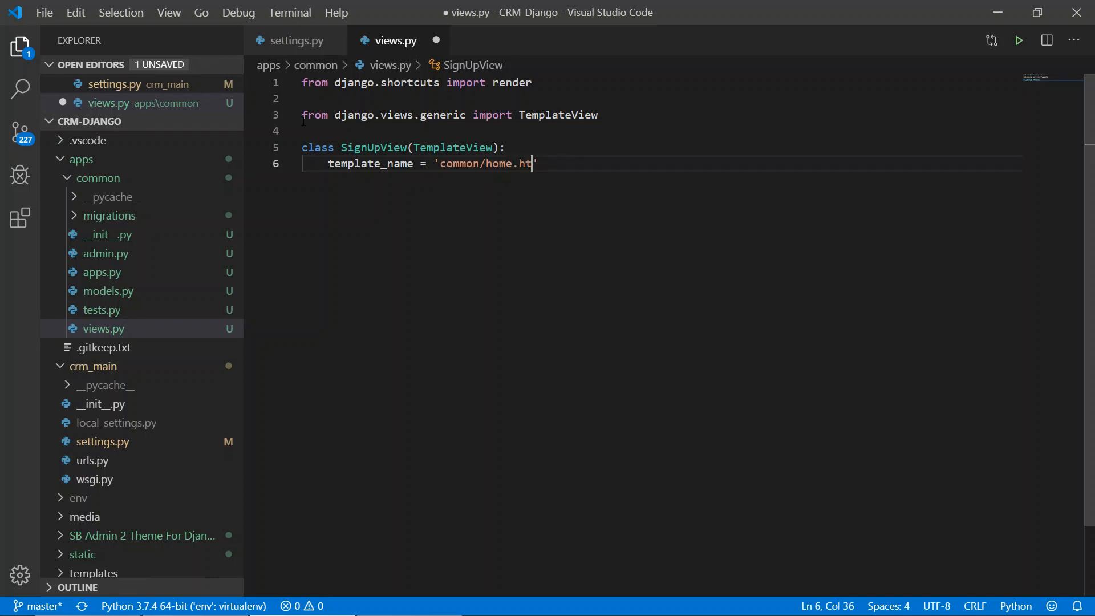
{"action": "type", "text": "ml"}
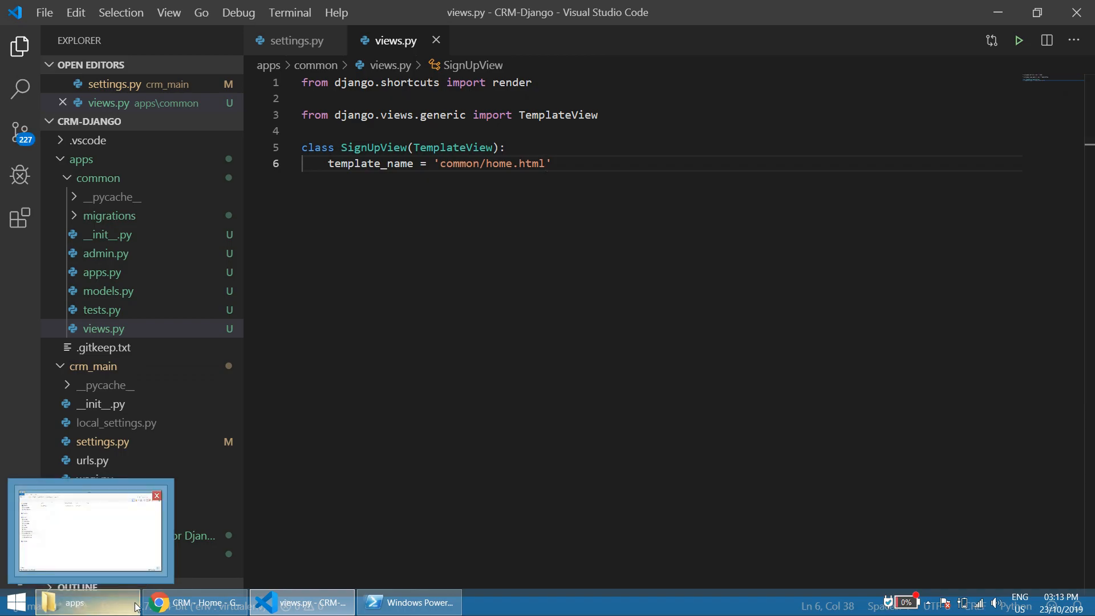
- Browse File Explorer into templates/common to confirm home.html exists, then return to VS Code
{"action": "left_click", "coordinate": [87, 530]}
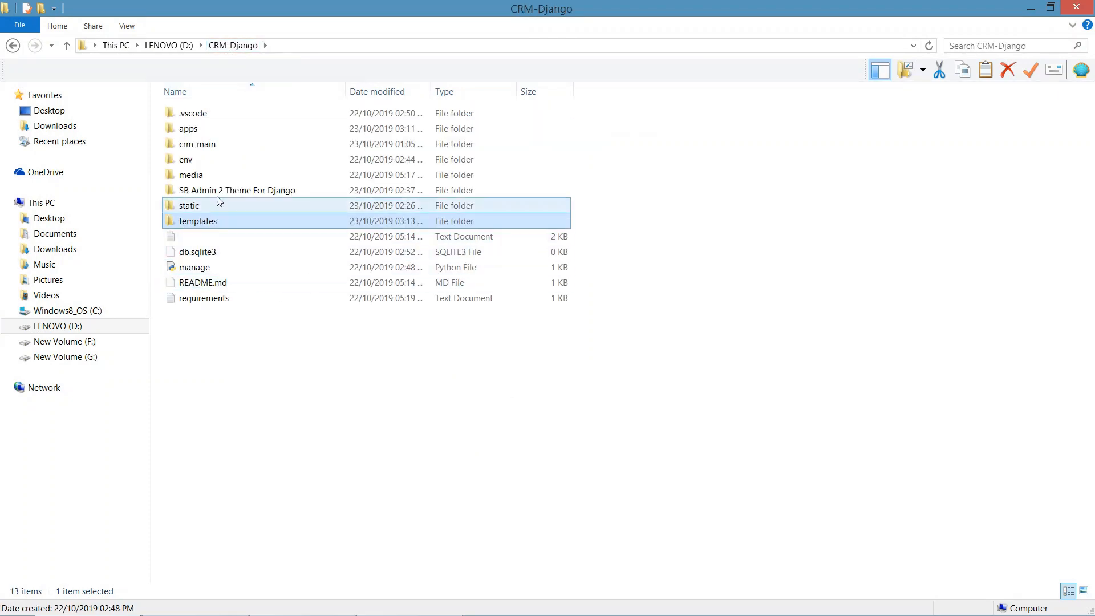
{"action": "double_click", "coordinate": [237, 191]}
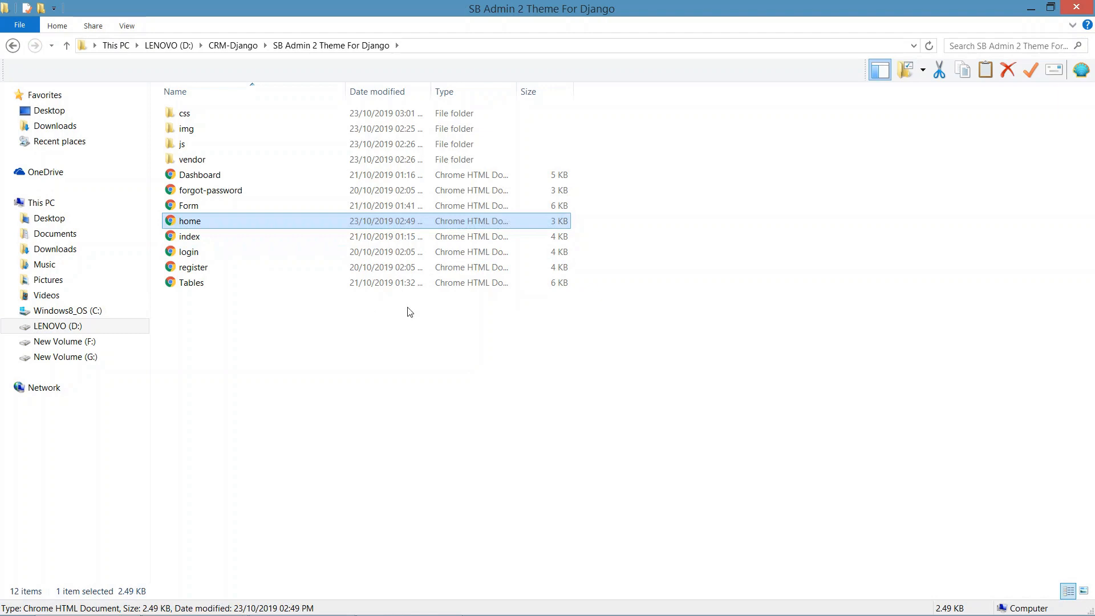
{"action": "left_click", "coordinate": [233, 45]}
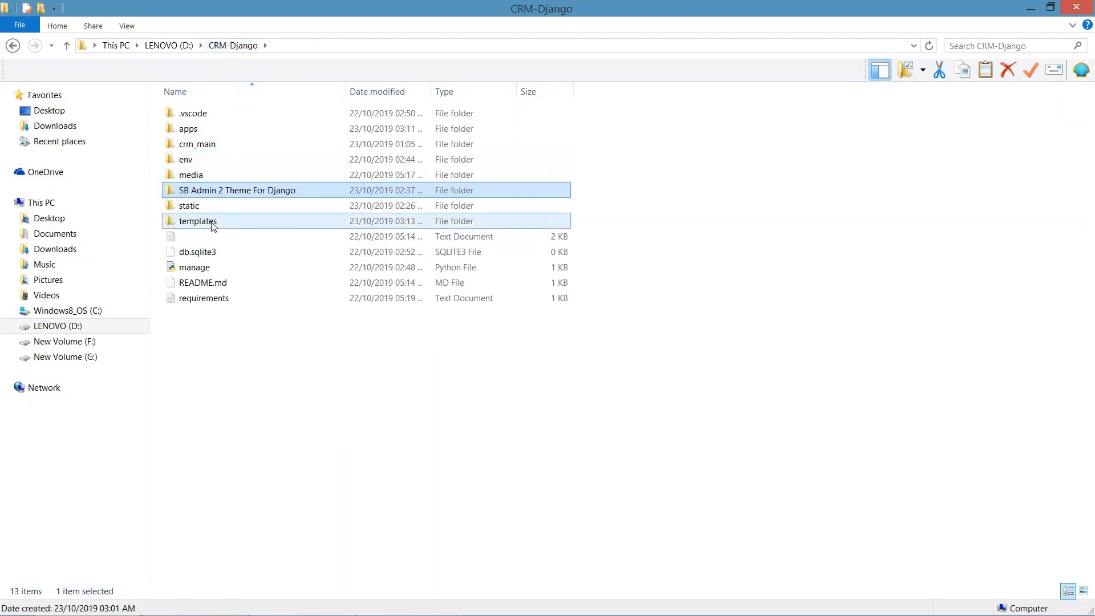
{"action": "double_click", "coordinate": [198, 220]}
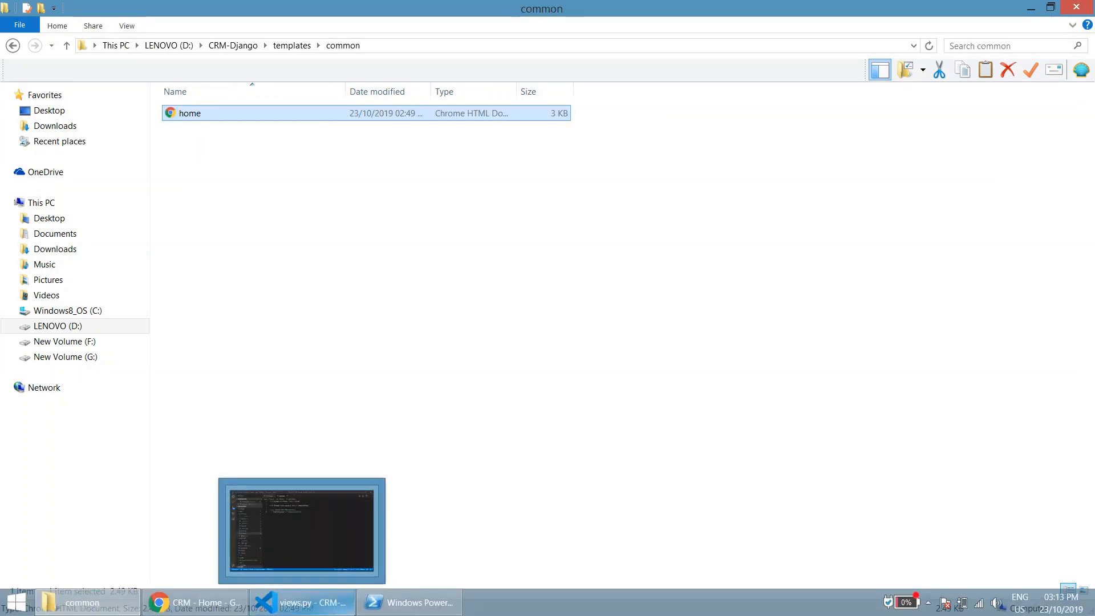
{"action": "left_click", "coordinate": [285, 602]}
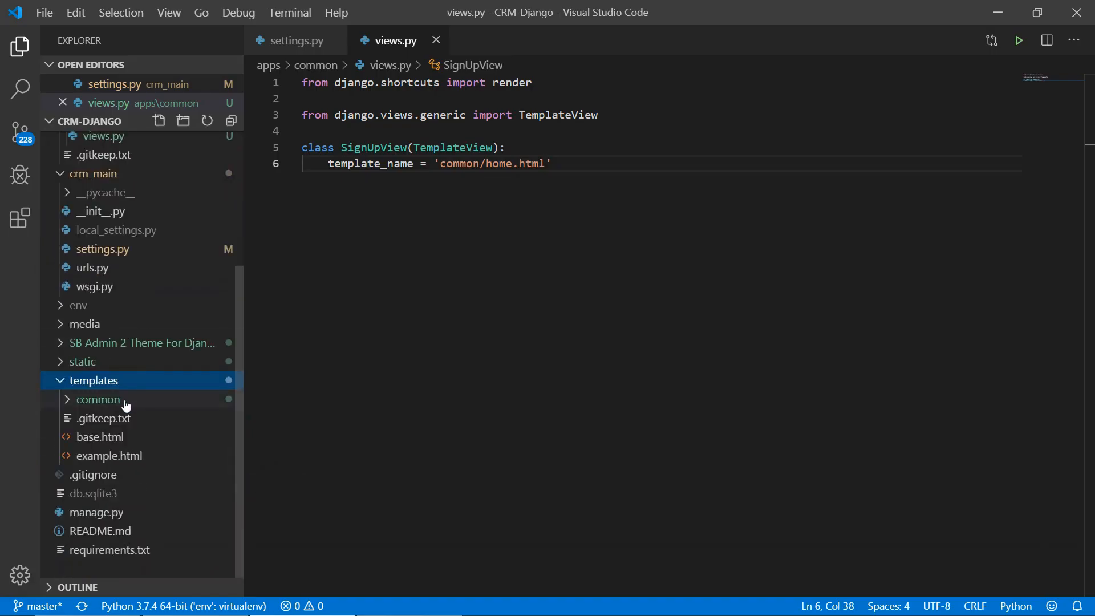
- Expand templates/common in the sidebar and open home.html
{"action": "left_click", "coordinate": [100, 399]}
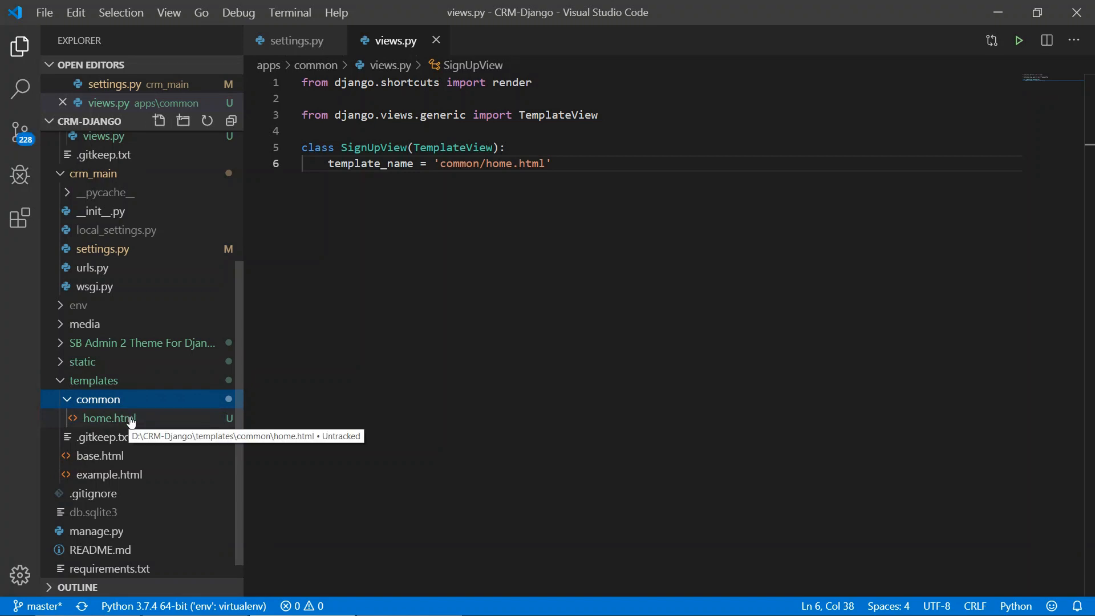
{"action": "double_click", "coordinate": [491, 163]}
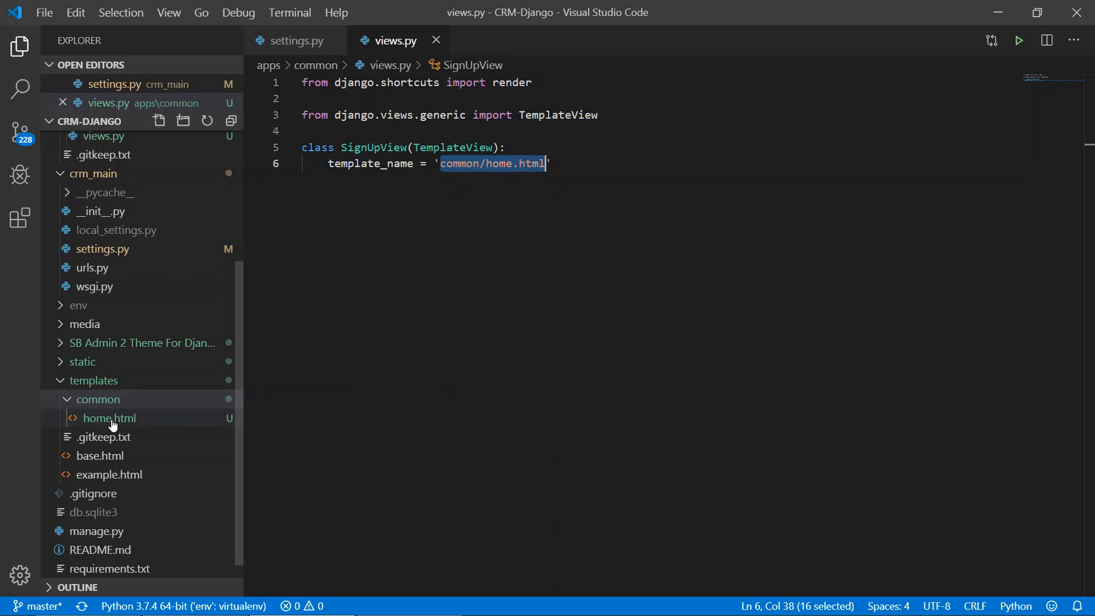
{"action": "left_click", "coordinate": [110, 418]}
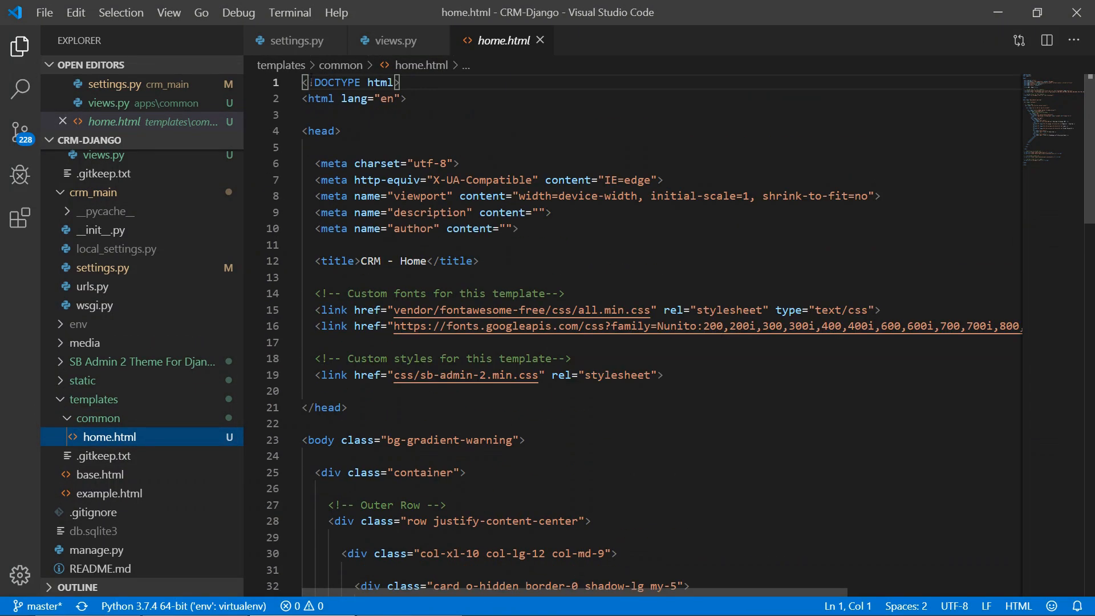
- Add {% load static %} at the top and wrap the font stylesheet href in {% static '...' %}
{"action": "type", "text": "{% load static %}"}
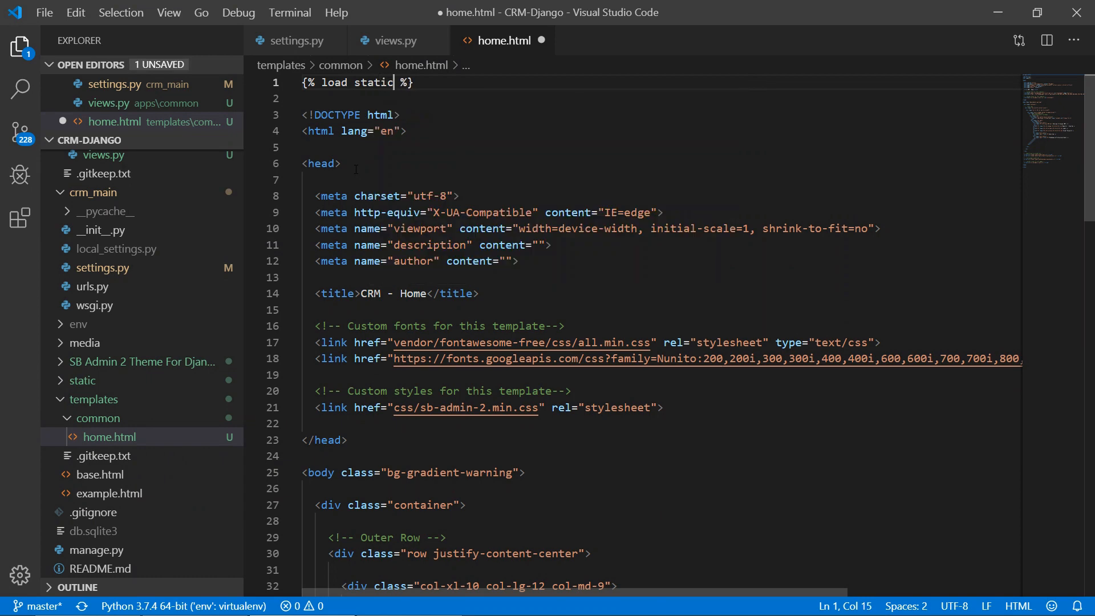
{"action": "key", "text": "ctrl+s"}
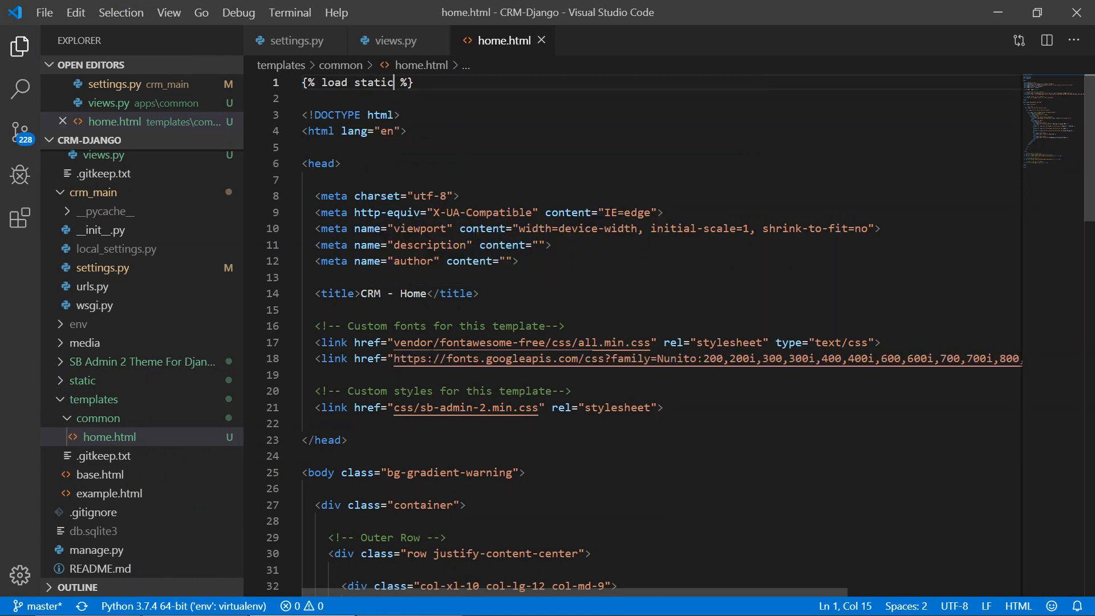
{"action": "left_click", "coordinate": [395, 289]}
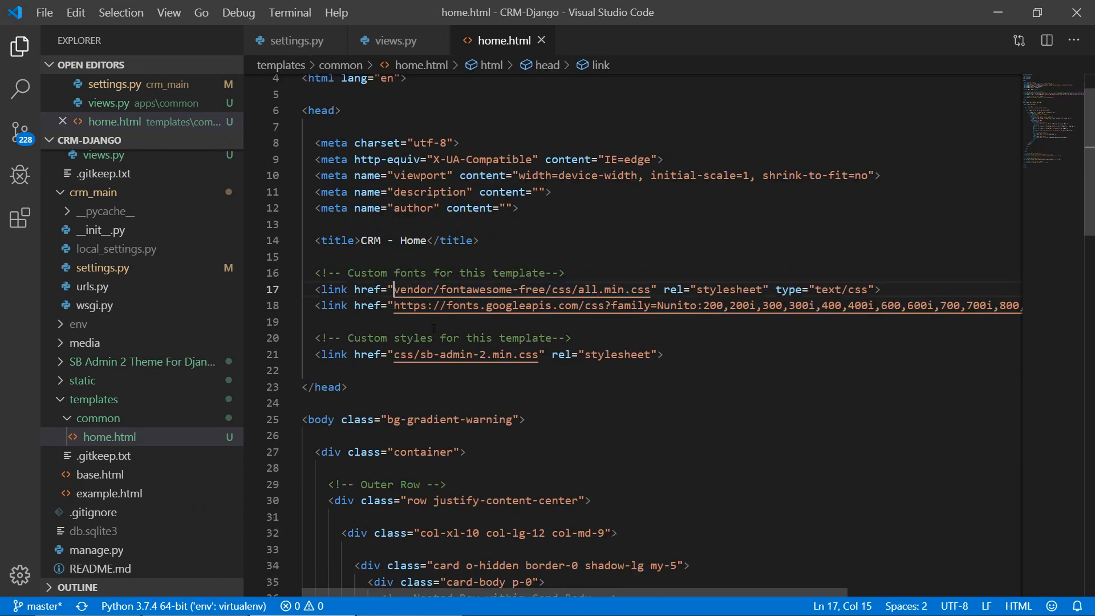
{"action": "type", "text": "{%"}
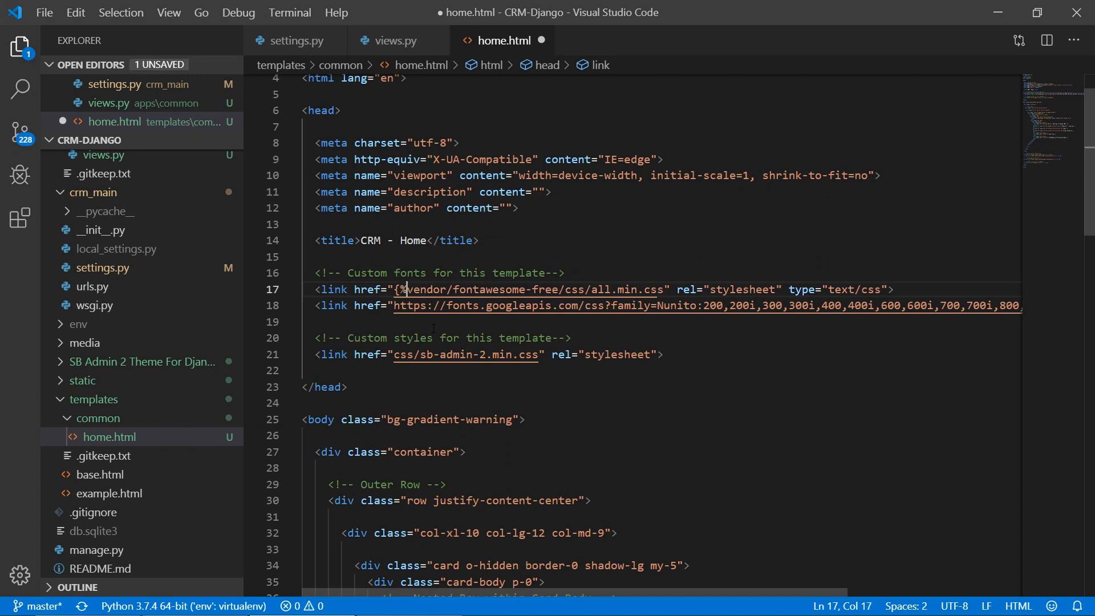
{"action": "type", "text": "static '"}
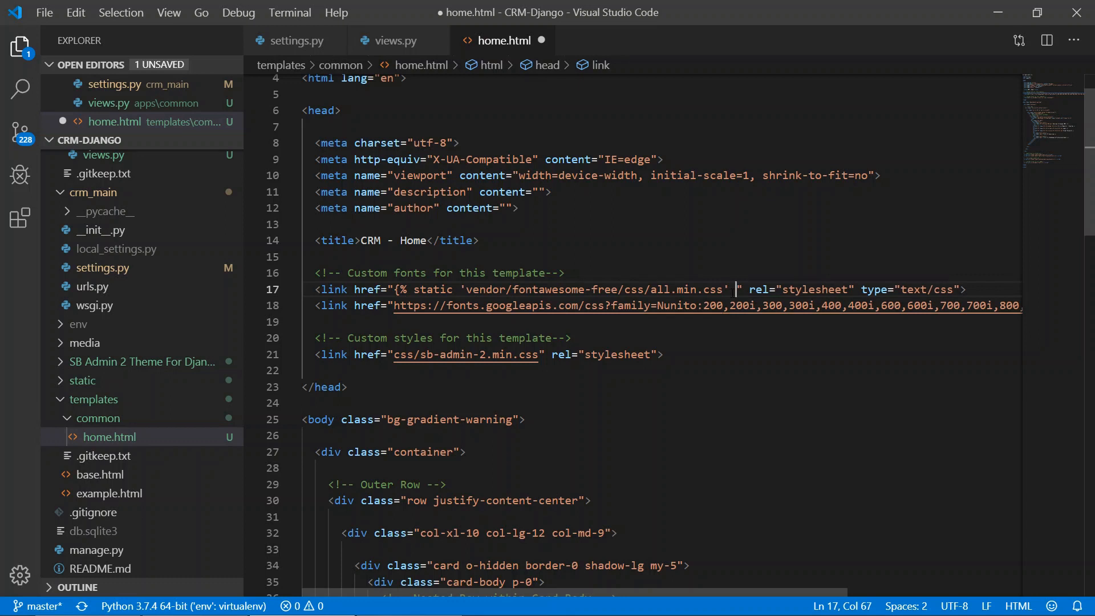
{"action": "type", "text": "%"}
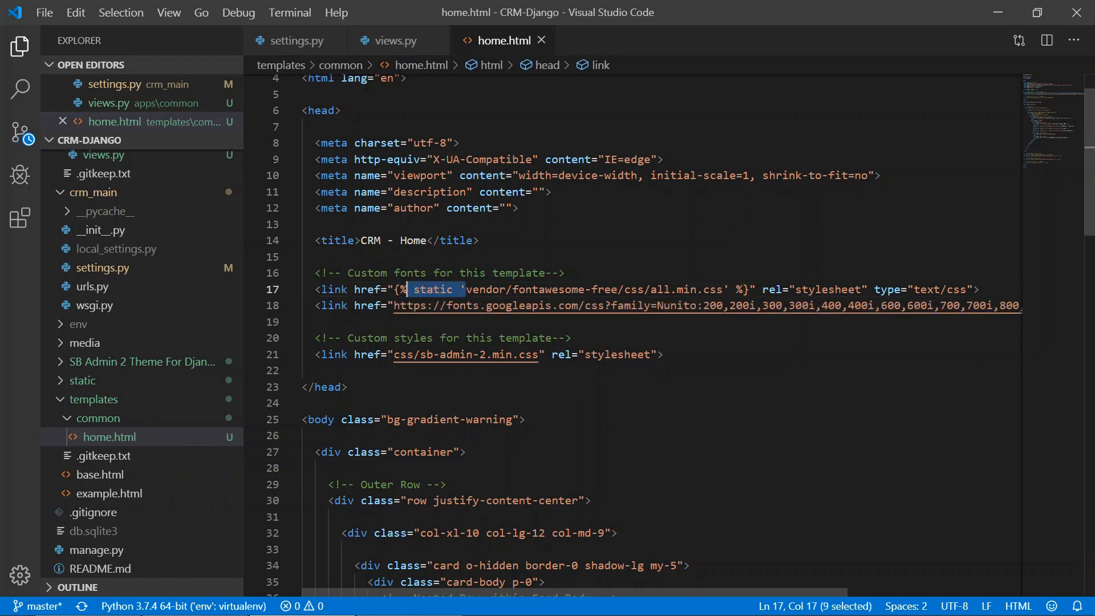
{"action": "type", "text": "{% static '"}
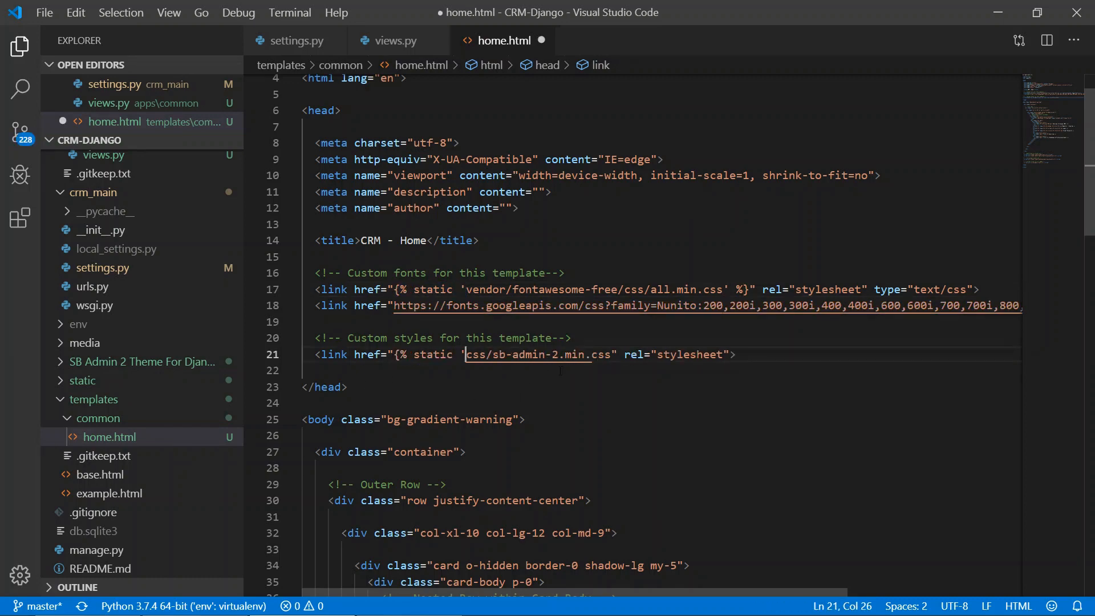
- Wrap the image and script src paths in {% static '...' %} tags as well
{"action": "scroll", "scroll_direction": "down", "scroll_amount": 3}
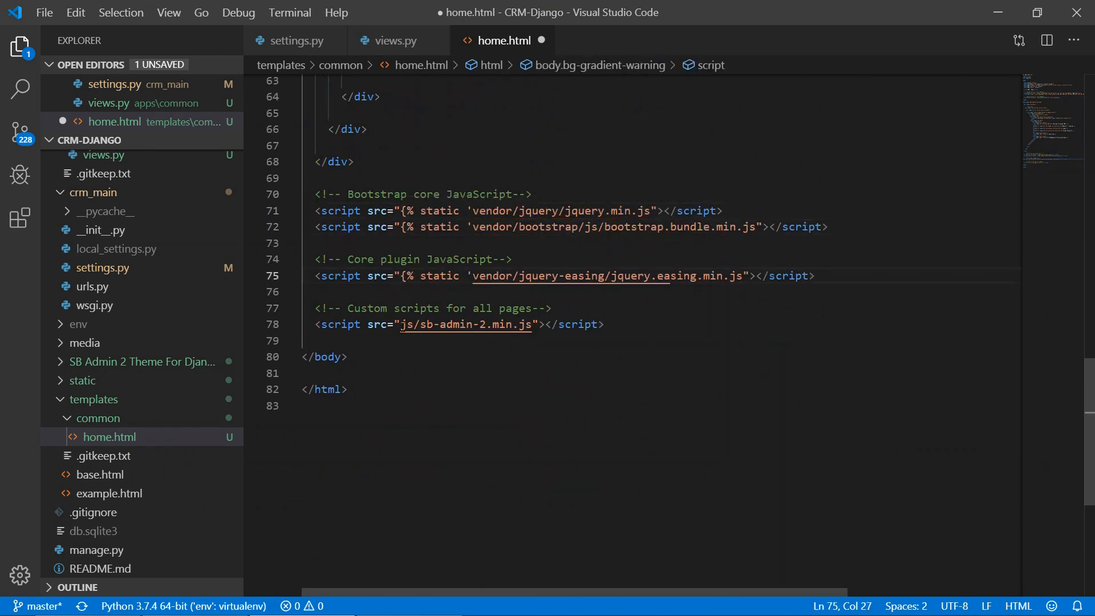
{"action": "scroll", "scroll_direction": "up", "scroll_amount": 3}
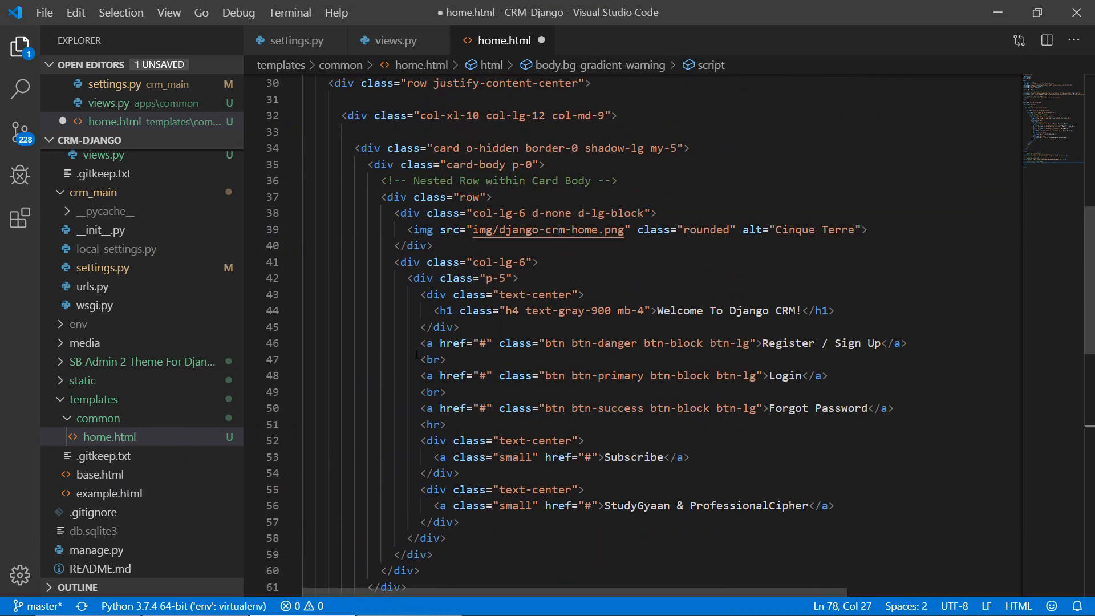
{"action": "left_click", "coordinate": [474, 229]}
{"action": "type", "text": "{% static '"}
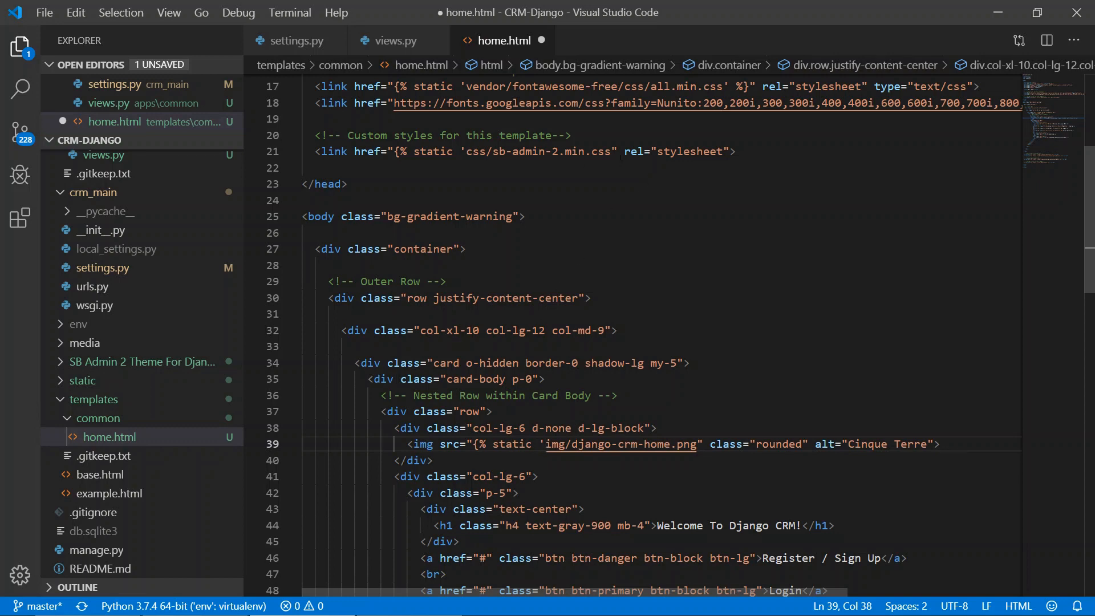
{"action": "scroll", "scroll_direction": "up", "scroll_amount": 3}
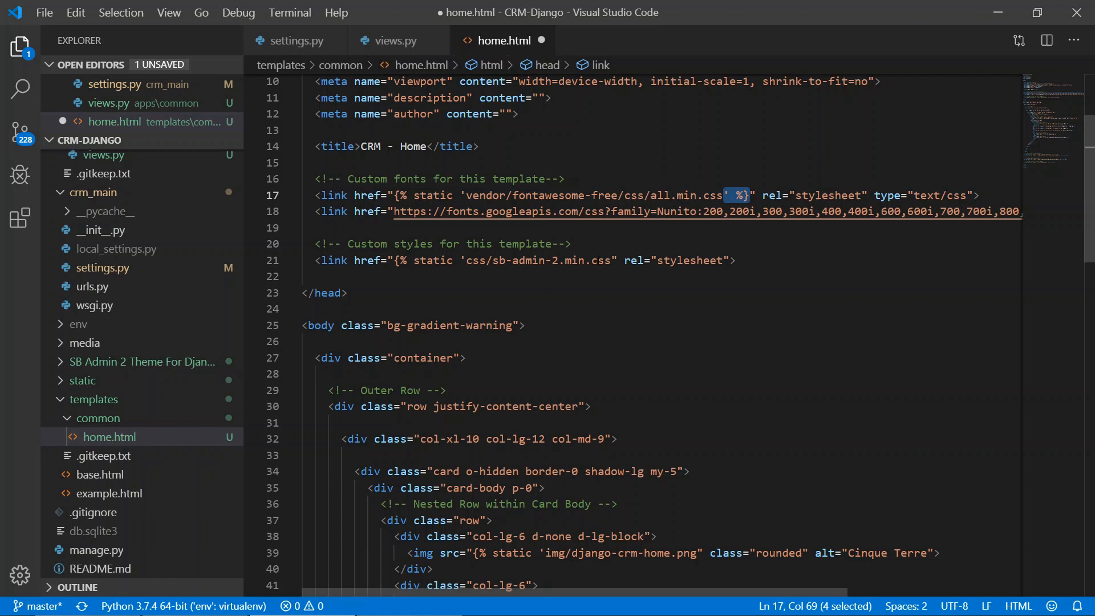
{"action": "scroll", "scroll_direction": "down", "scroll_amount": 3}
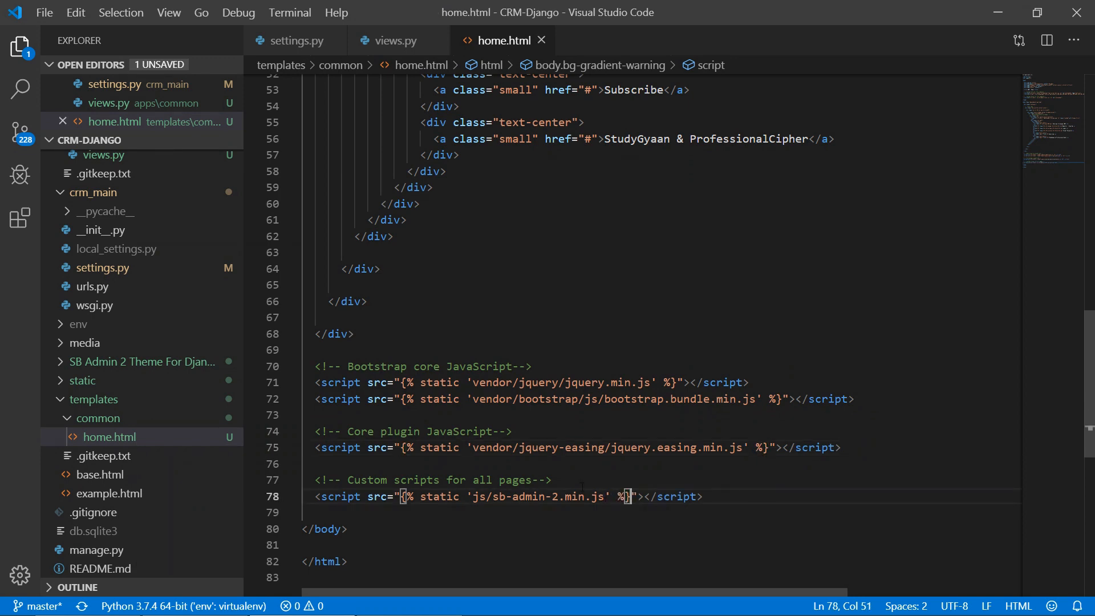
{"action": "scroll", "scroll_direction": "up", "scroll_amount": 3}
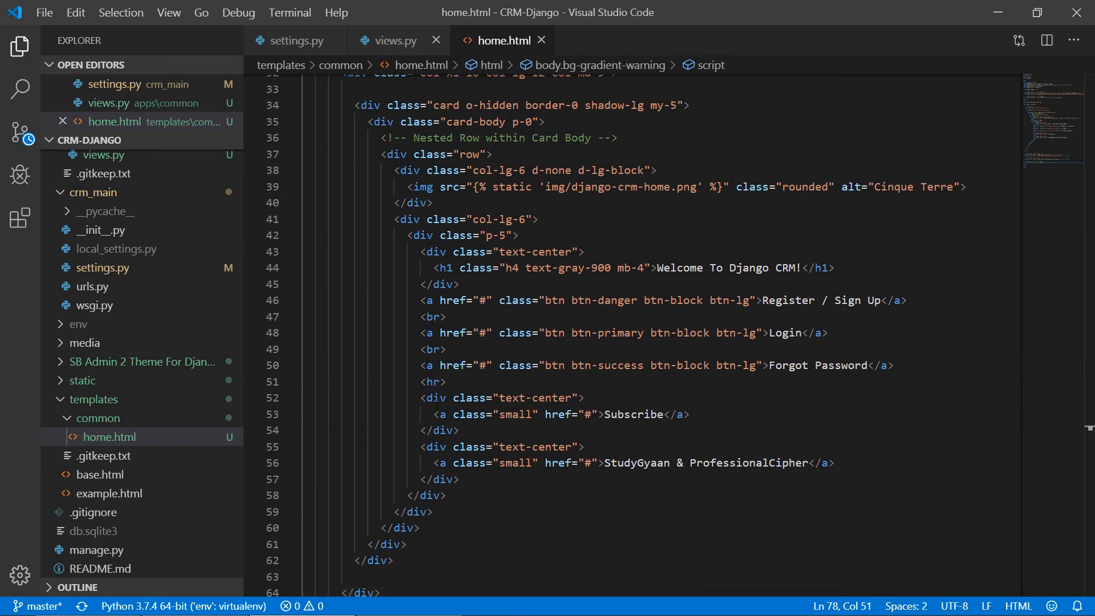
- In urls.py, remove the old import and begin 'from apps.common.views'
{"action": "left_click", "coordinate": [396, 40]}
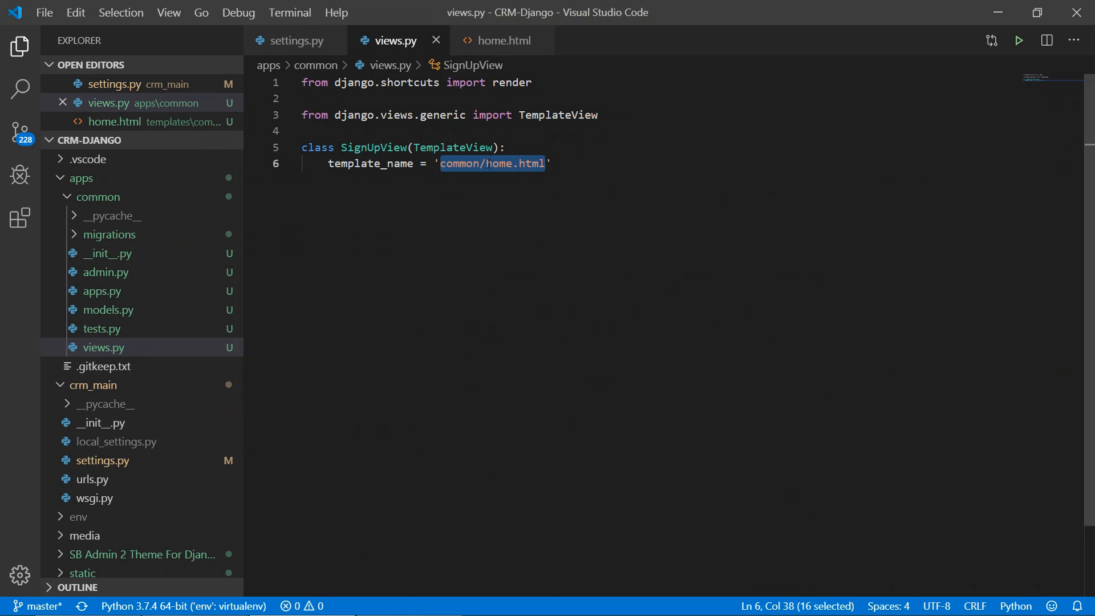
{"action": "mouse_move", "coordinate": [532, 235]}
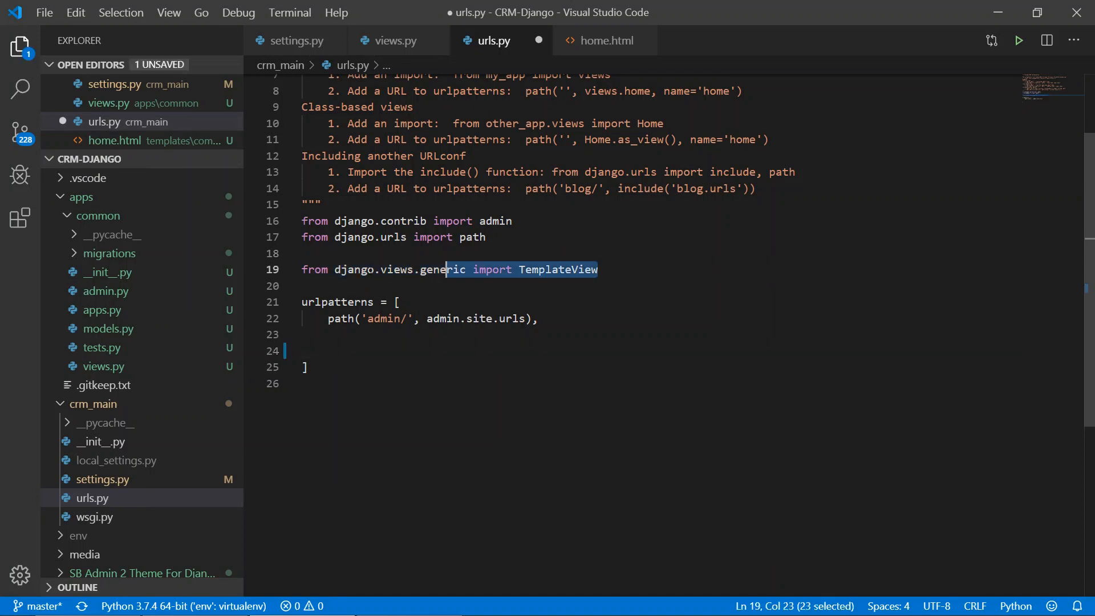
{"action": "key", "text": "Delete"}
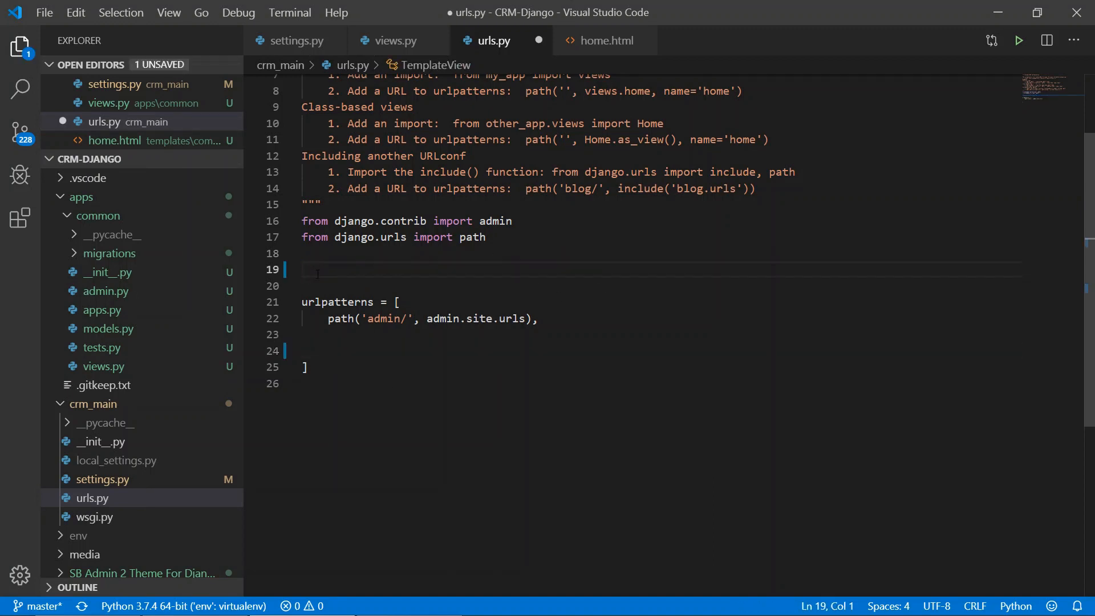
{"action": "mouse_move", "coordinate": [391, 52]}
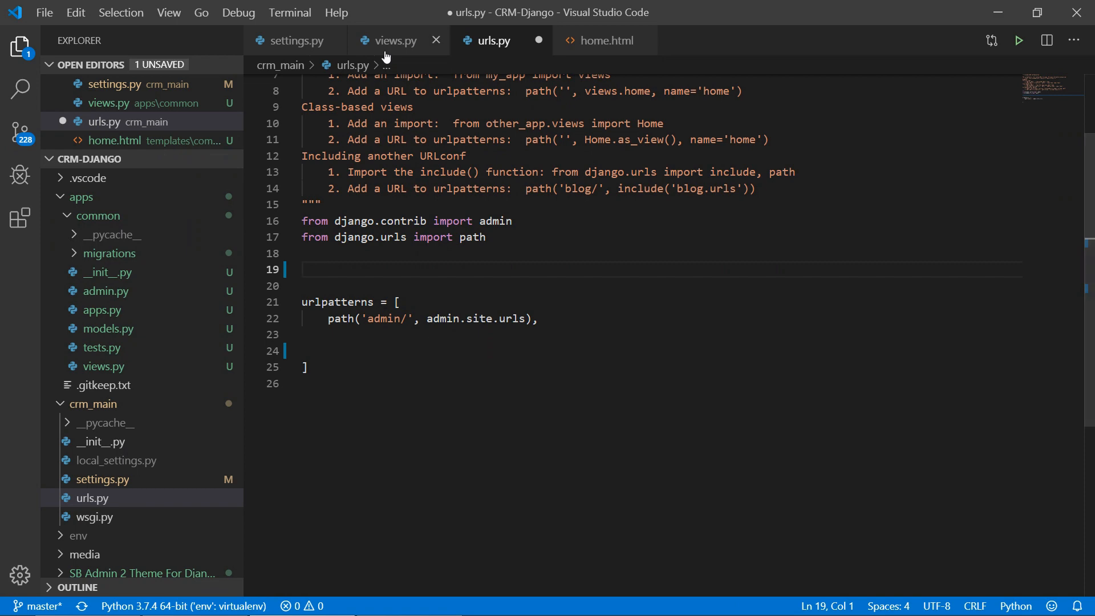
{"action": "left_click", "coordinate": [393, 40]}
{"action": "type", "text": "f"}
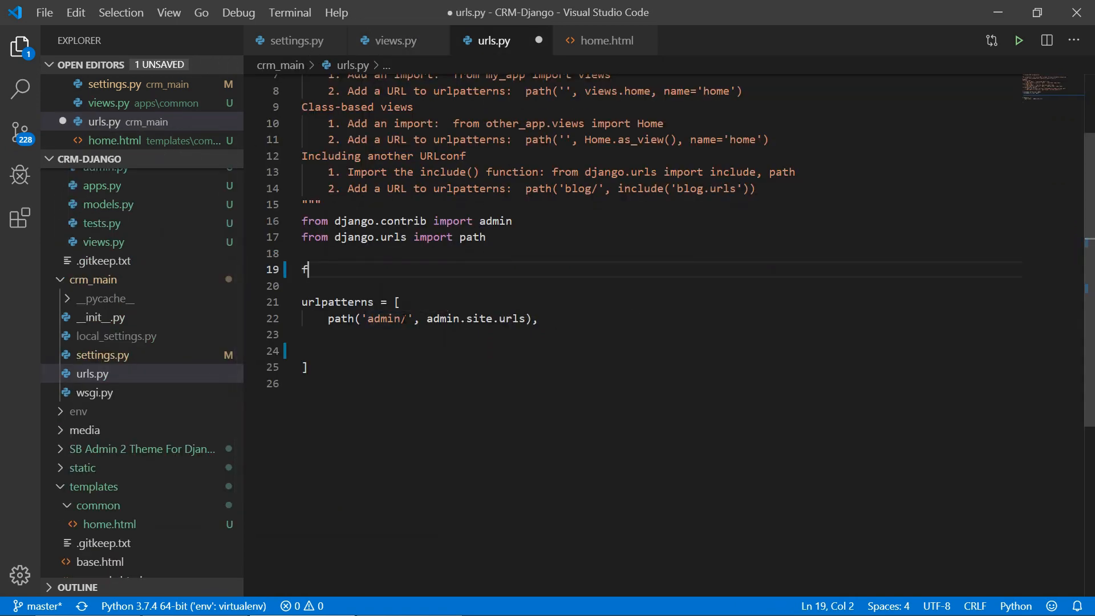
{"action": "type", "text": "rom"}
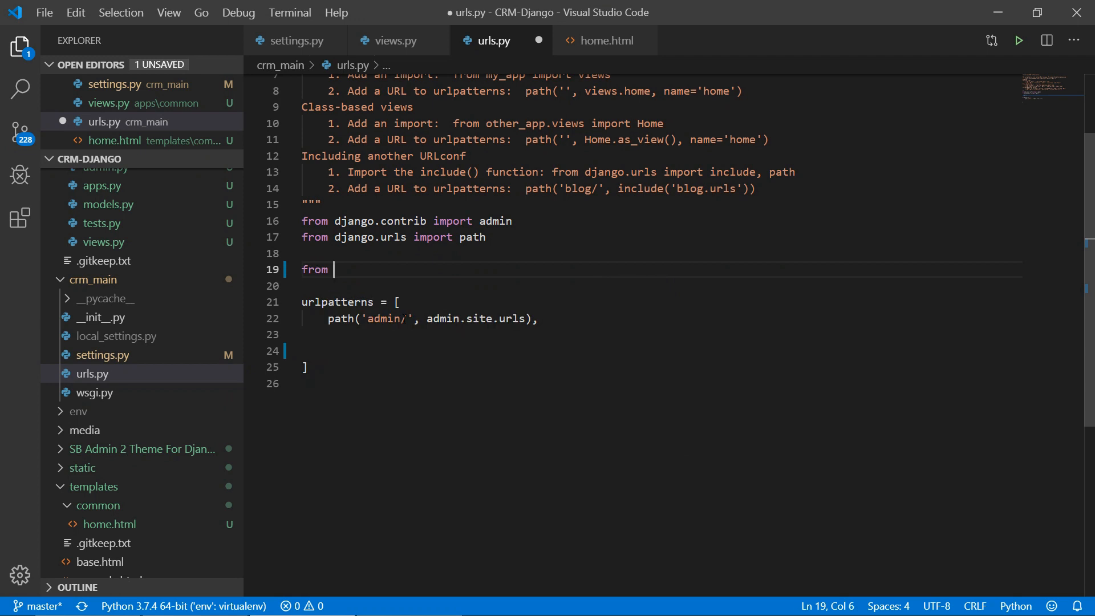
{"action": "type", "text": "apps.c"}
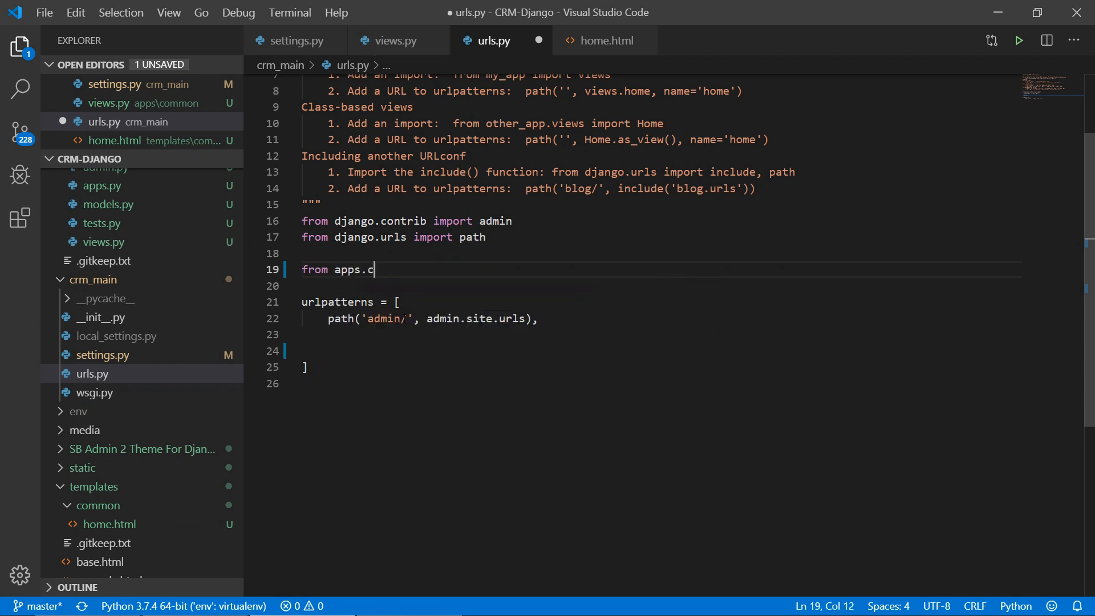
{"action": "type", "text": "ommon"}
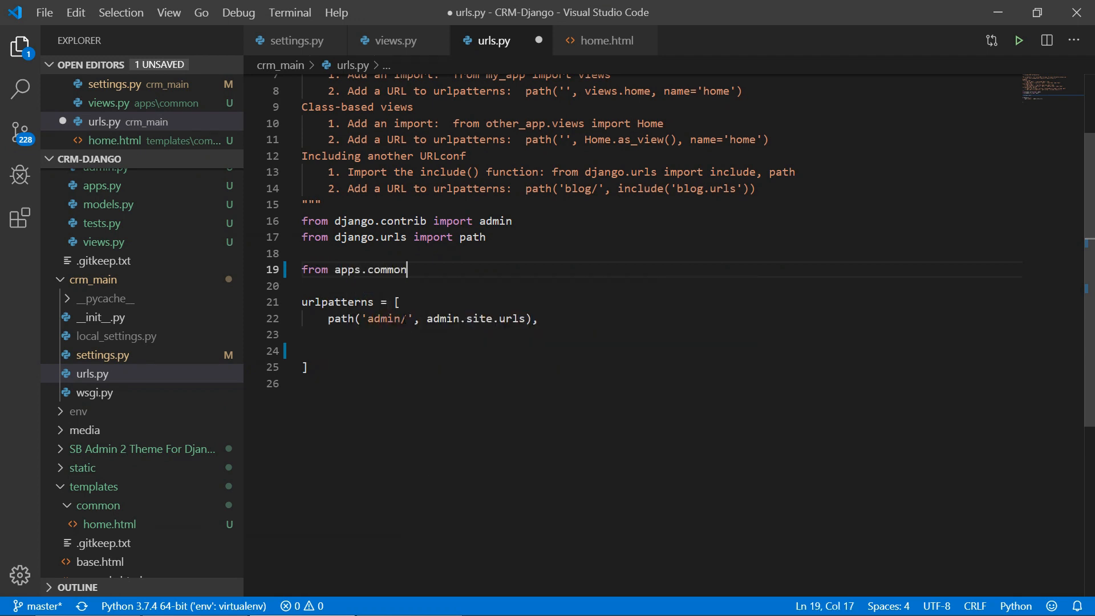
{"action": "type", "text": ".v"}
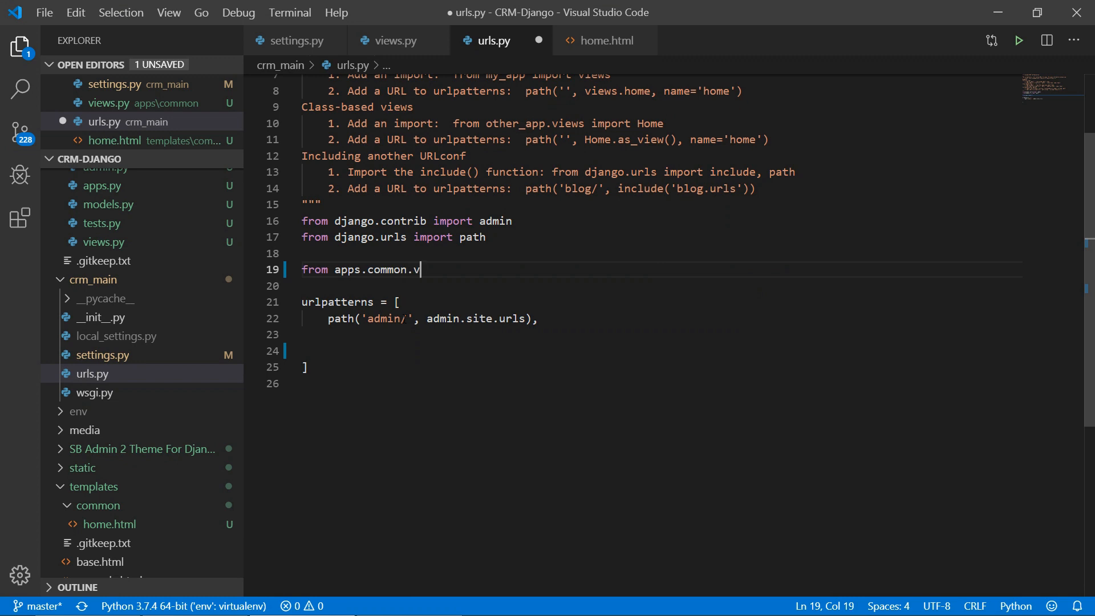
{"action": "type", "text": "iews"}
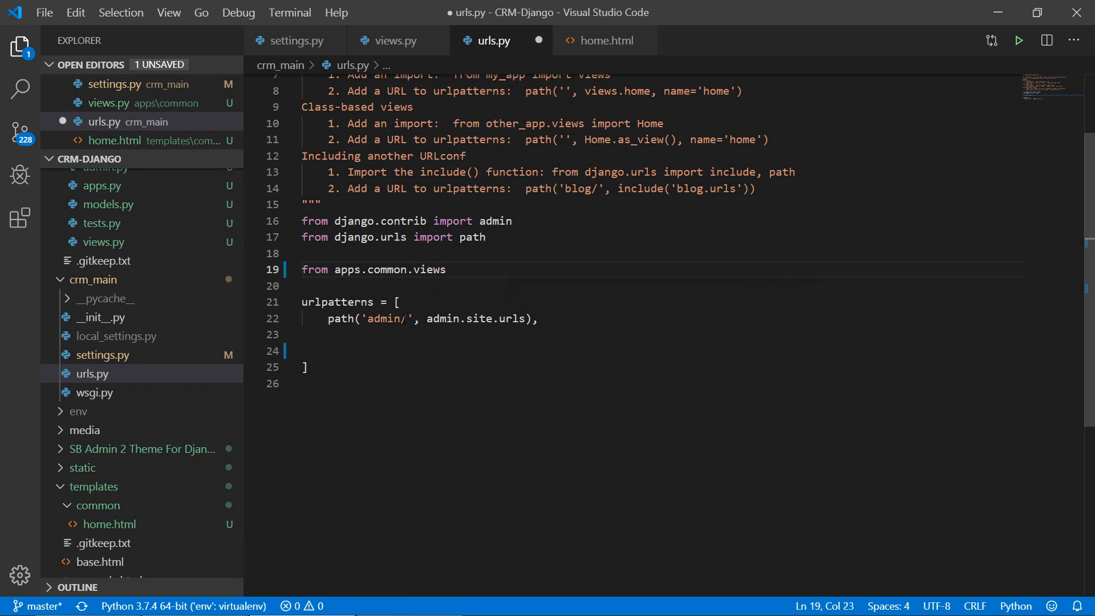
- Complete the import of SignUpView, checking the class name against views.py
{"action": "type", "text": "import Si"}
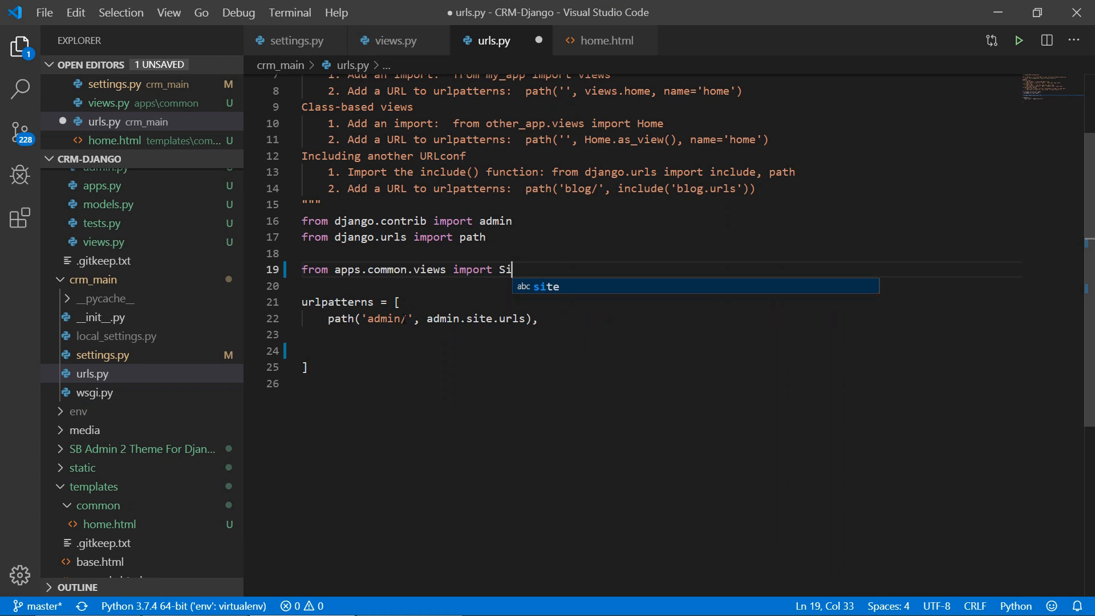
{"action": "type", "text": "gn"}
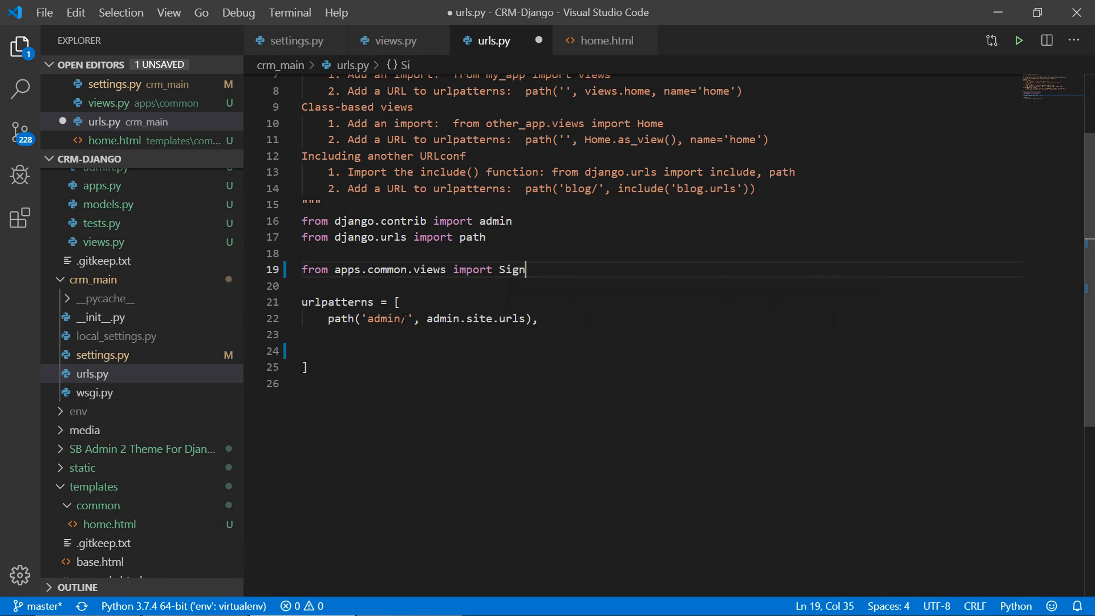
{"action": "type", "text": "UpView"}
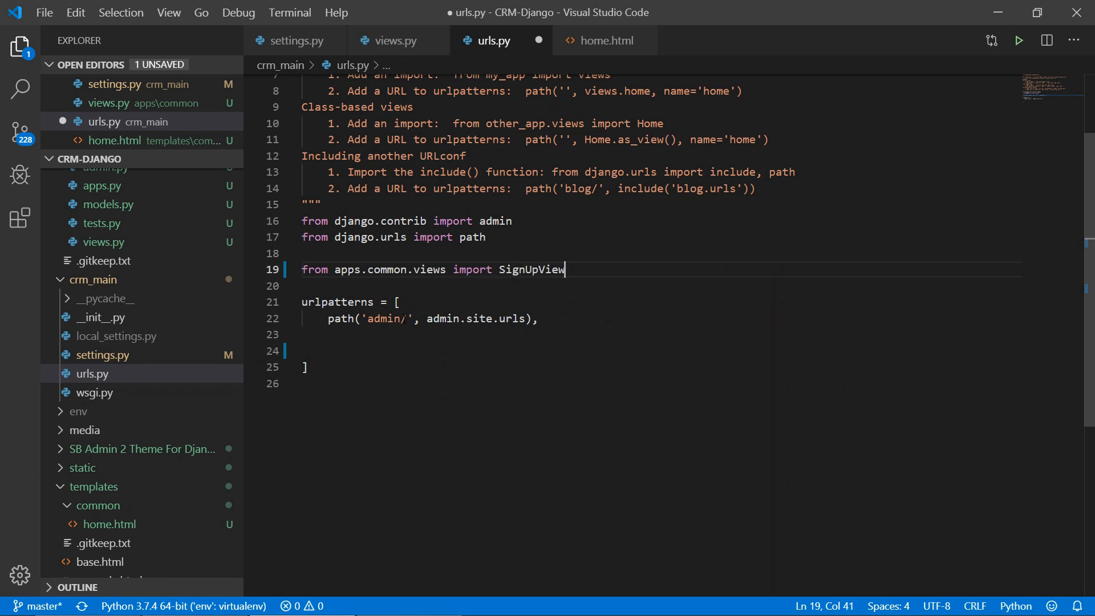
{"action": "left_click", "coordinate": [393, 40]}
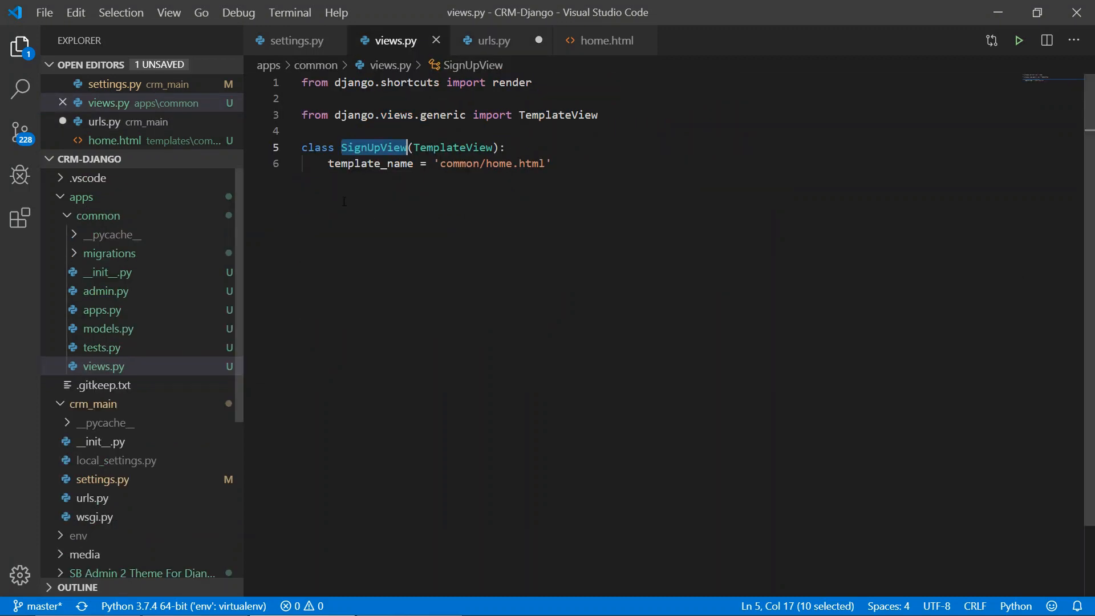
{"action": "left_click", "coordinate": [493, 41]}
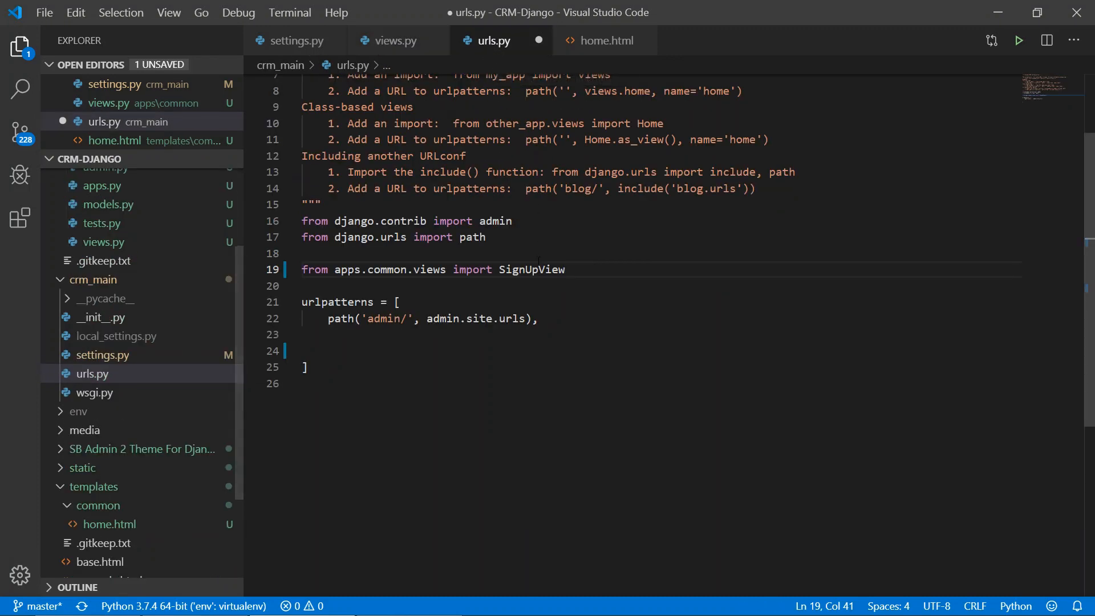
{"action": "double_click", "coordinate": [533, 270]}
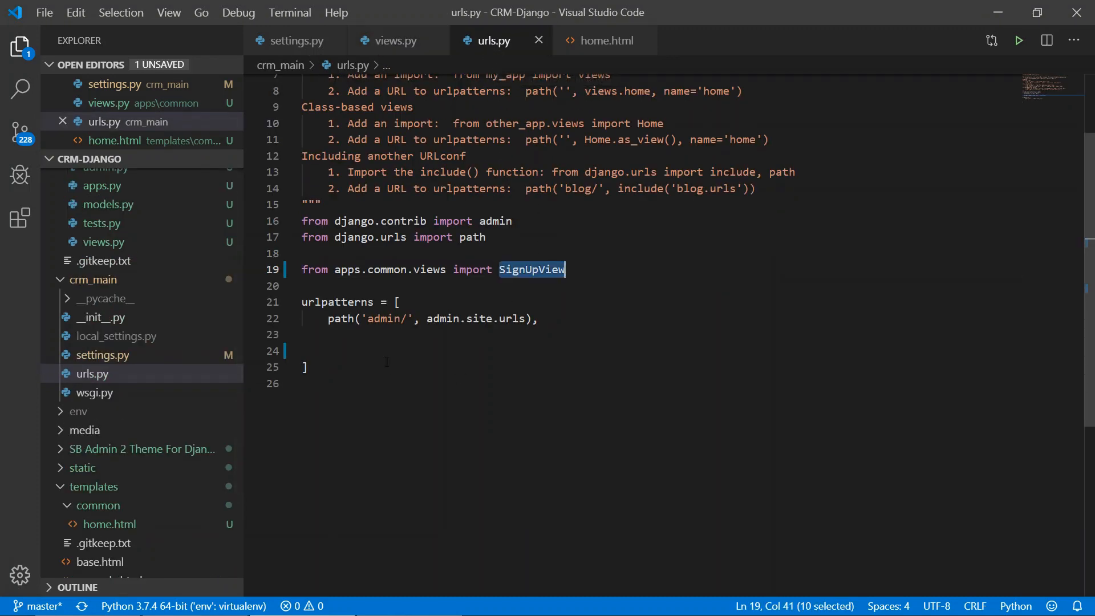
- Add a root route path('', SignUpView.as_view() inside urlpatterns
{"action": "type", "text": "path('"}
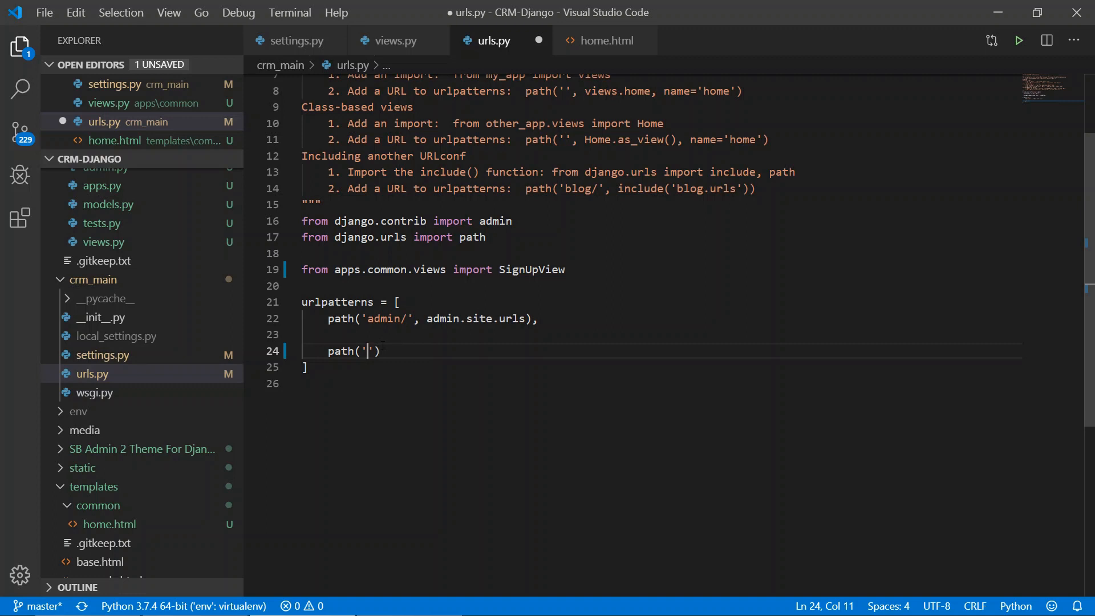
{"action": "type", "text": "'"}
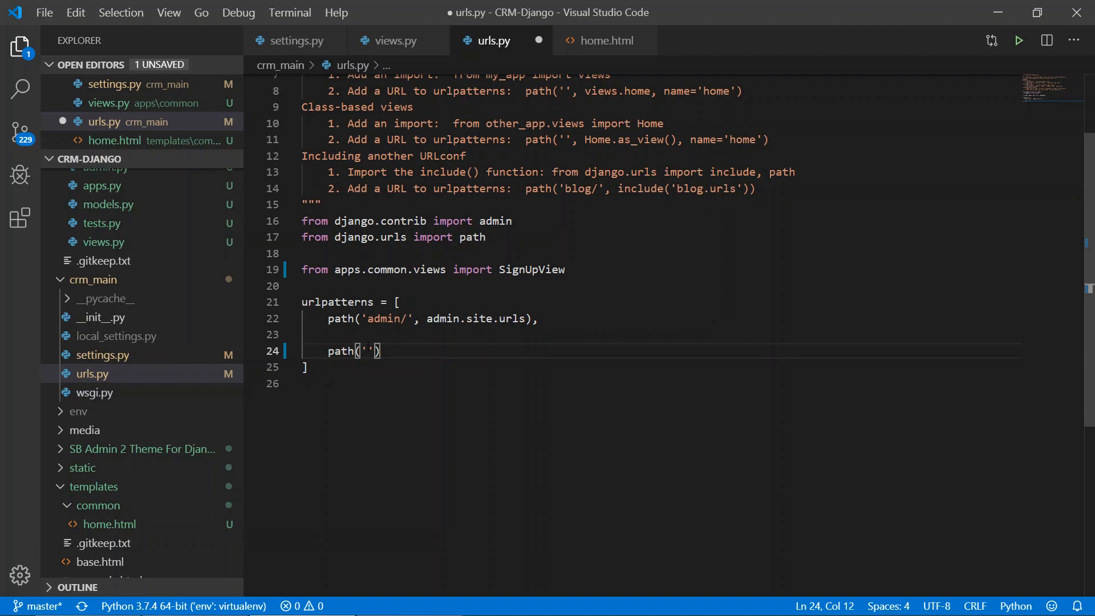
{"action": "key", "text": "Backspace"}
{"action": "type", "text": ", "}
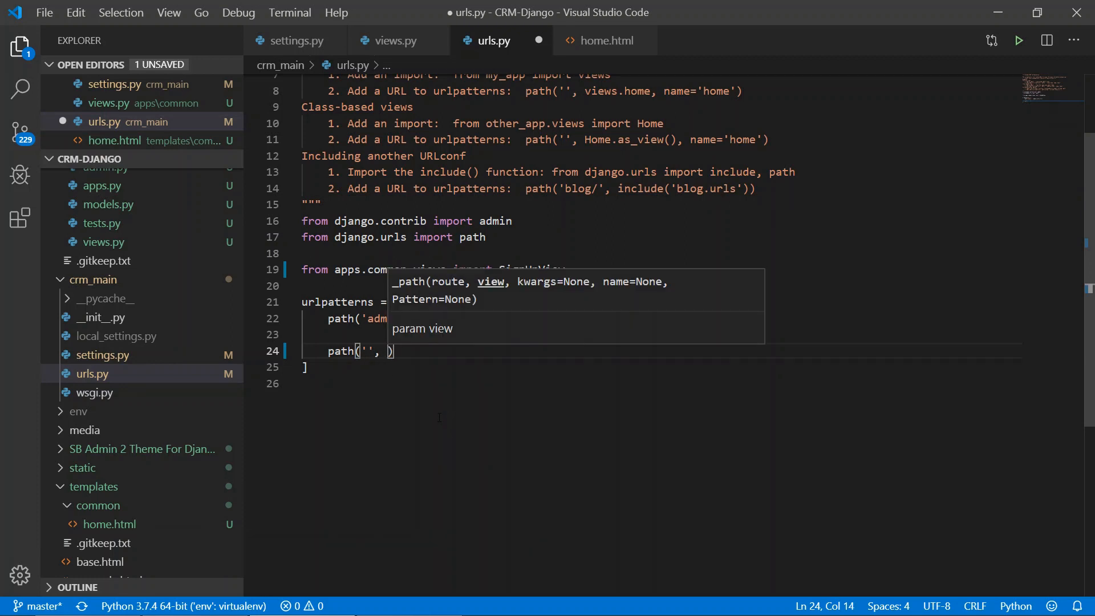
{"action": "type", "text": "SignUpView."}
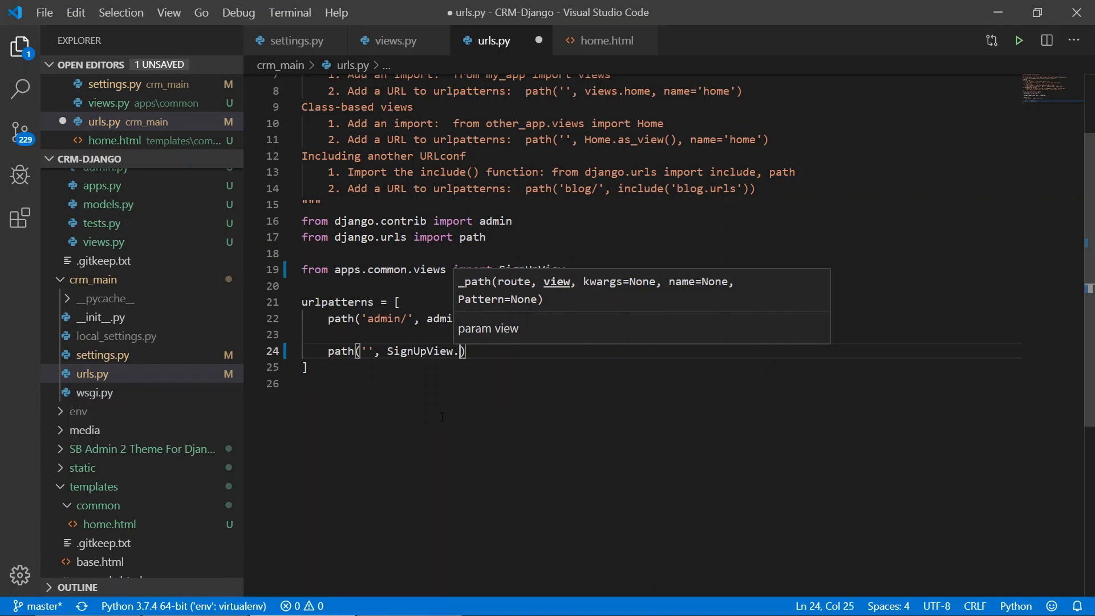
{"action": "type", "text": "as_"}
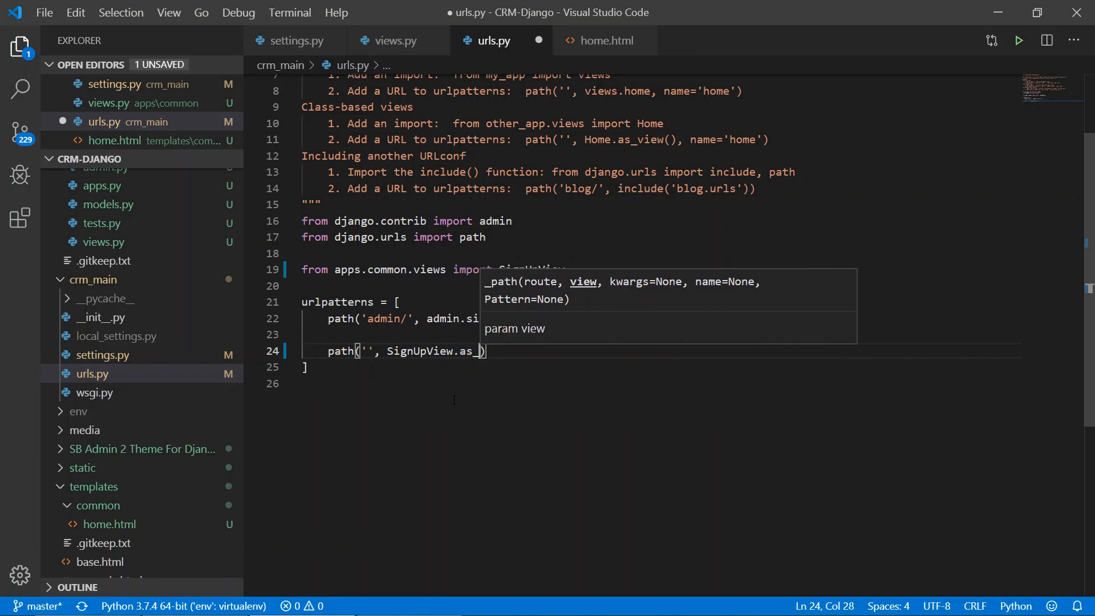
{"action": "type", "text": "view"}
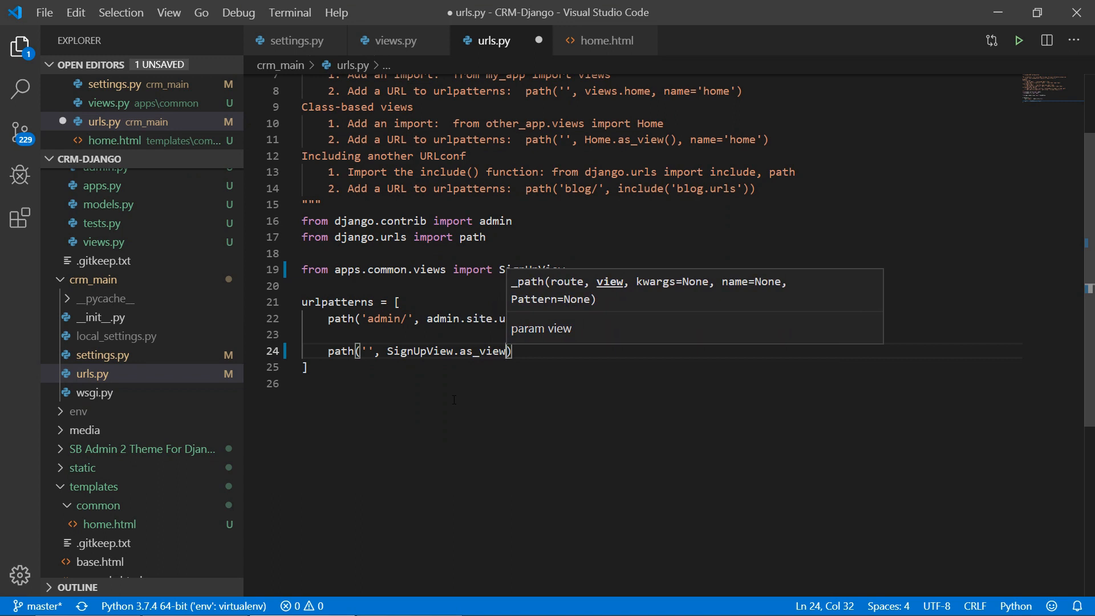
- Finish the pattern with name='home'
{"action": "type", "text": ", n)"}
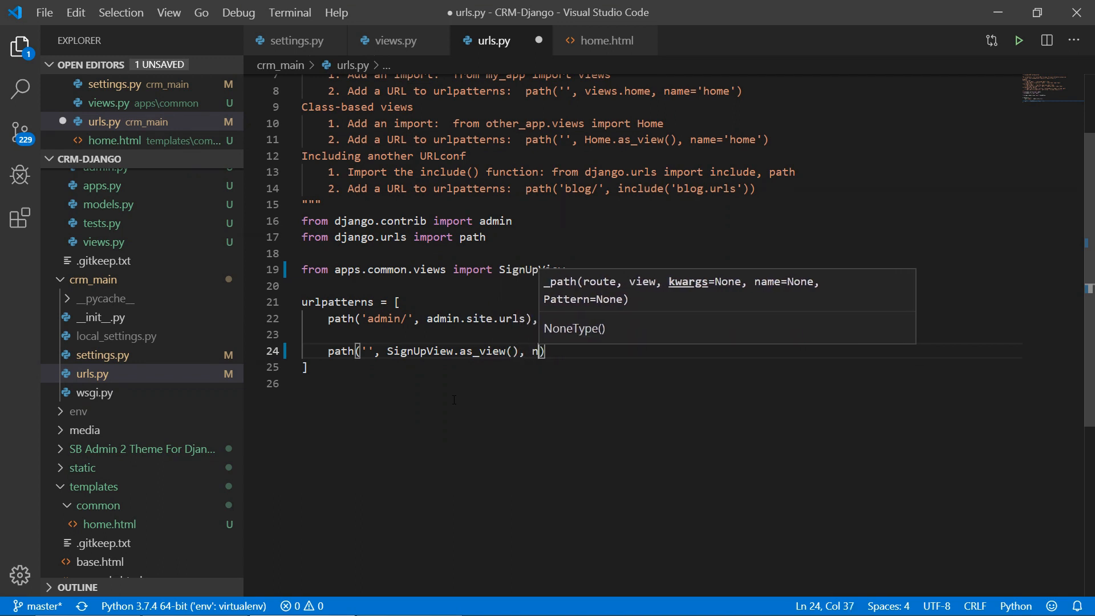
{"action": "type", "text": "ame="}
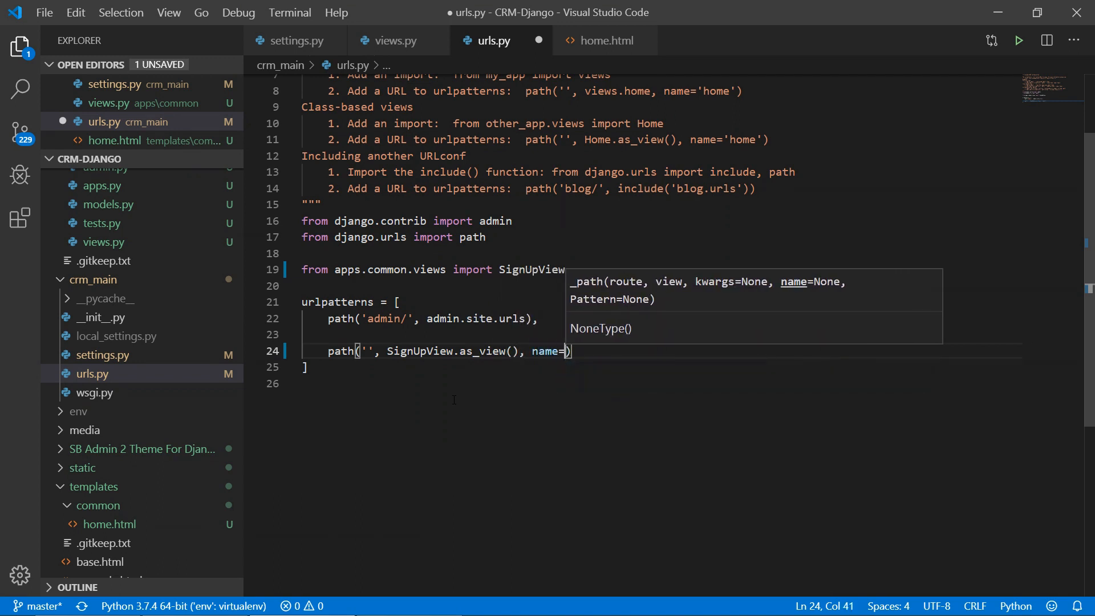
{"action": "type", "text": "h'"}
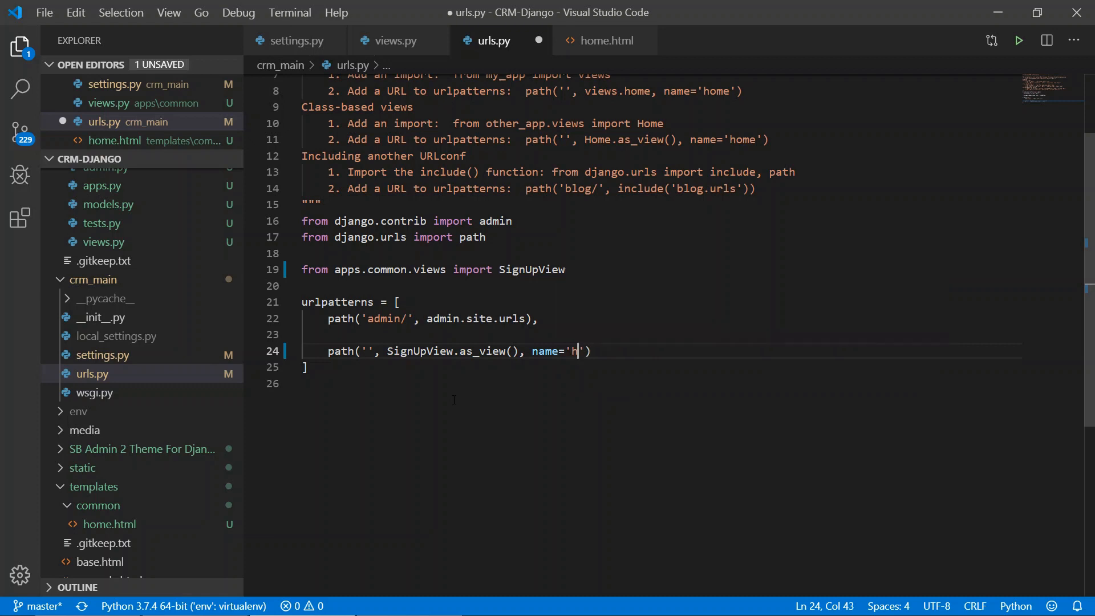
{"action": "type", "text": "ome"}
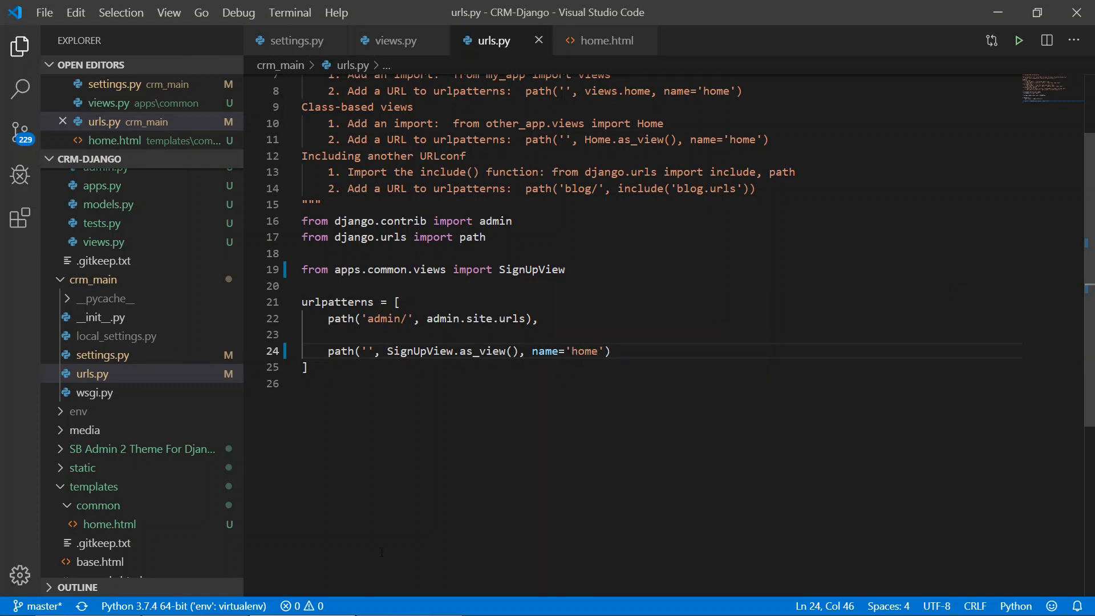
{"action": "mouse_move", "coordinate": [301, 602]}
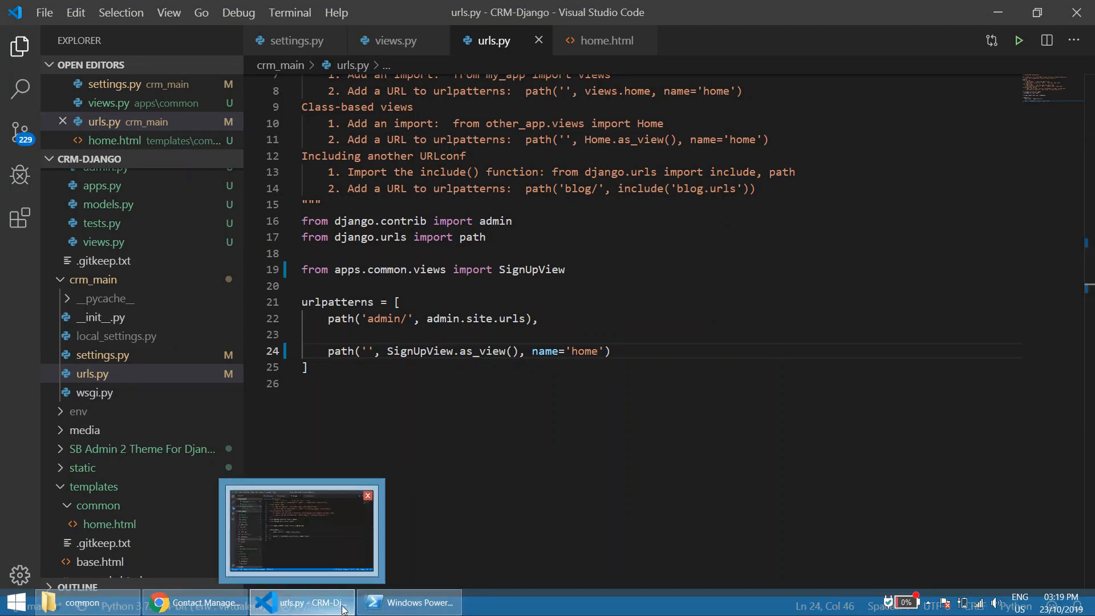
- Reload localhost:8000 in Chrome to show the Welcome To Django CRM card, then return to the editor
{"action": "left_click", "coordinate": [409, 602]}
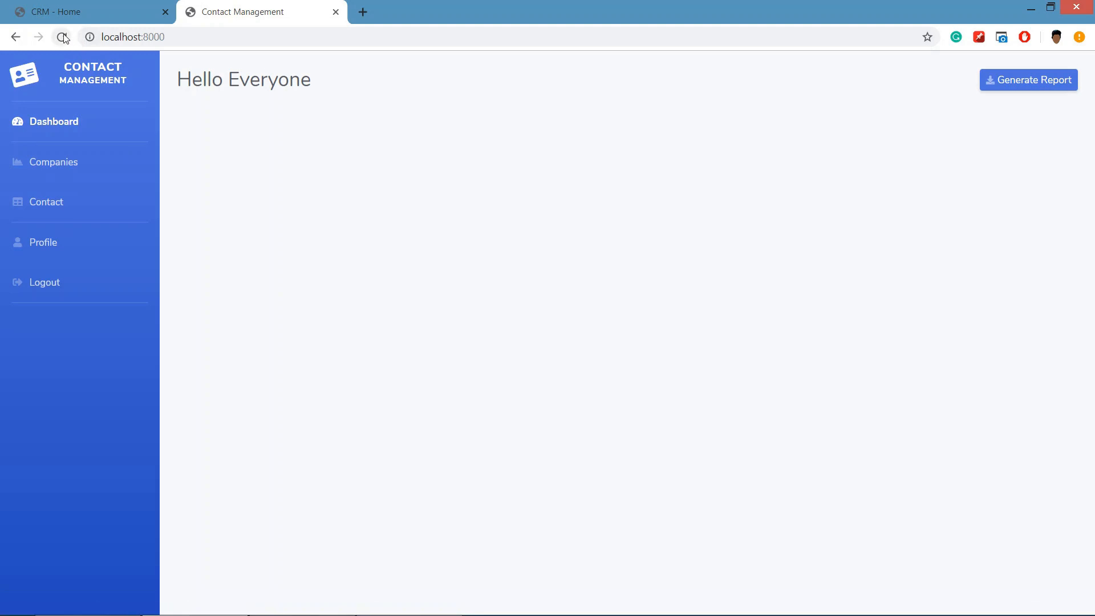
{"action": "left_click", "coordinate": [62, 37]}
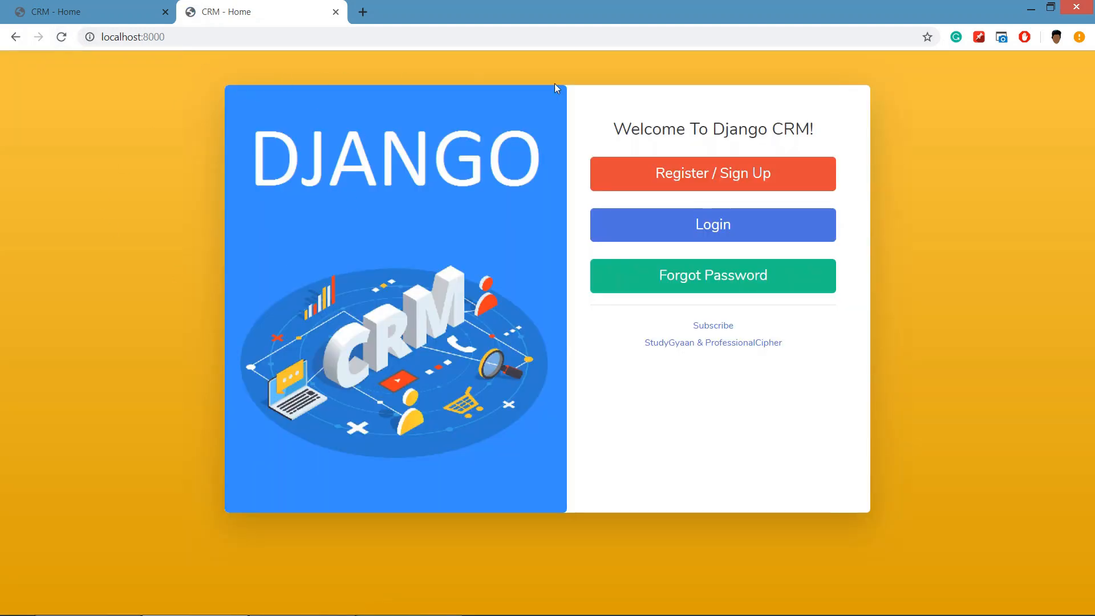
{"action": "mouse_move", "coordinate": [498, 169]}
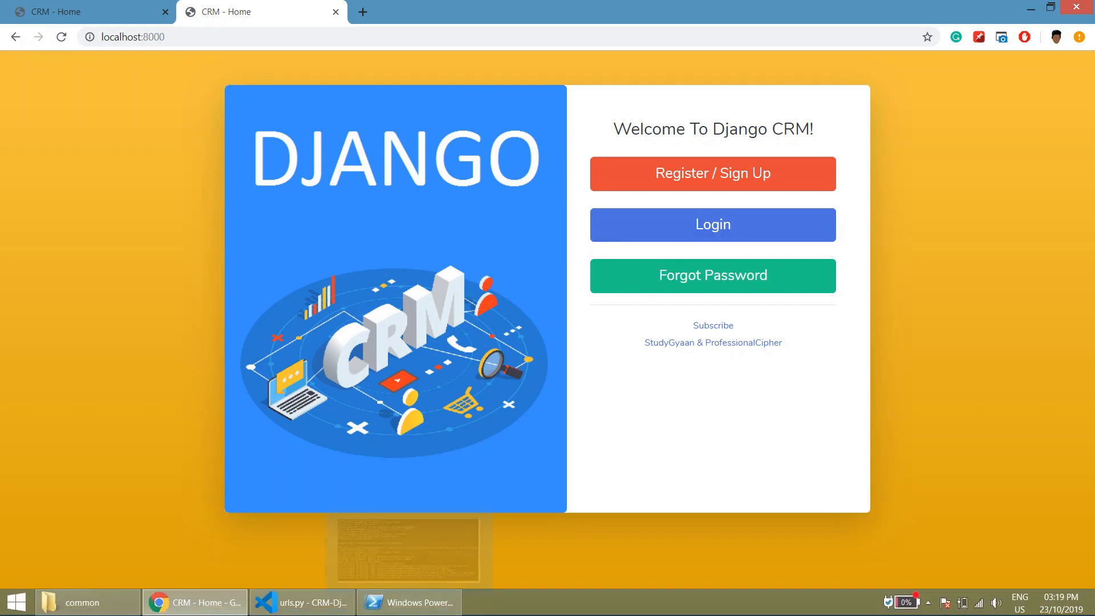
{"action": "left_click", "coordinate": [299, 603]}
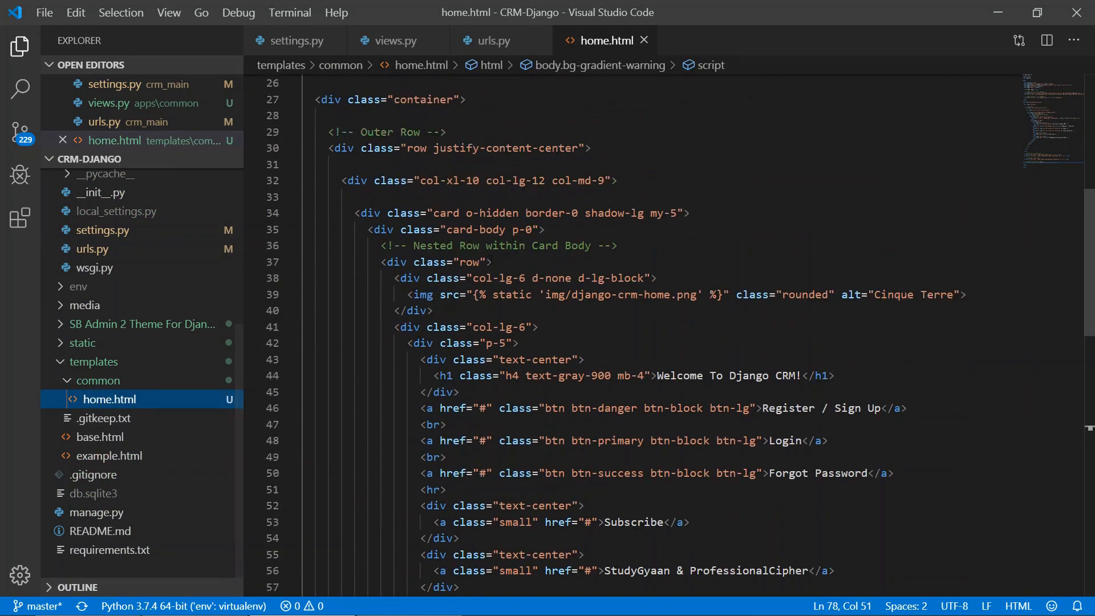
- Expand the static folder with its vendor and img subfolders and check the image path on line 39
{"action": "scroll", "scroll_direction": "up", "scroll_amount": 3}
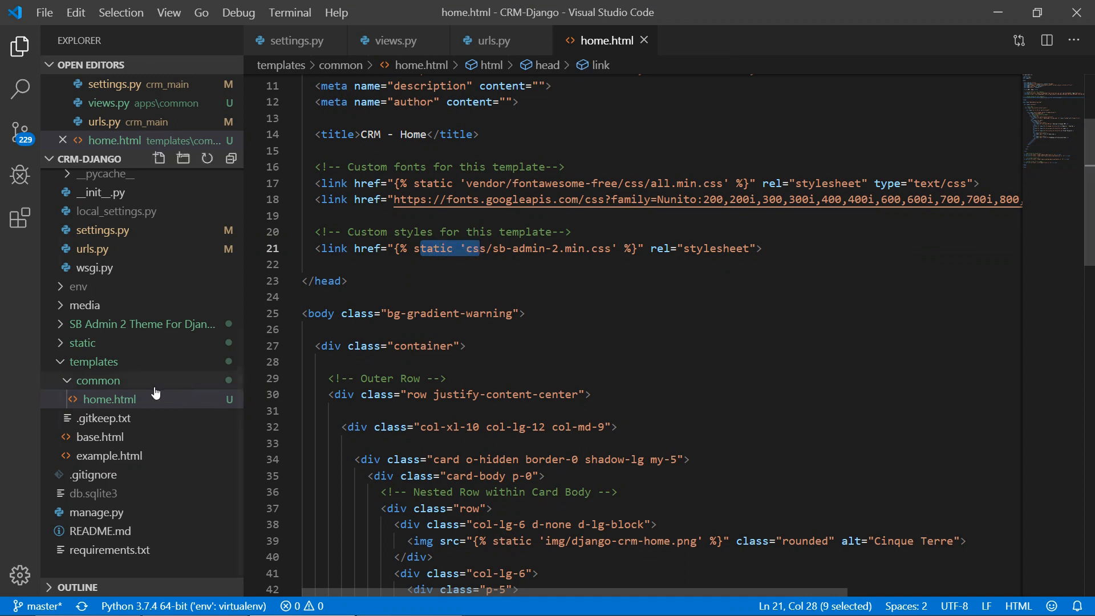
{"action": "left_click", "coordinate": [82, 343]}
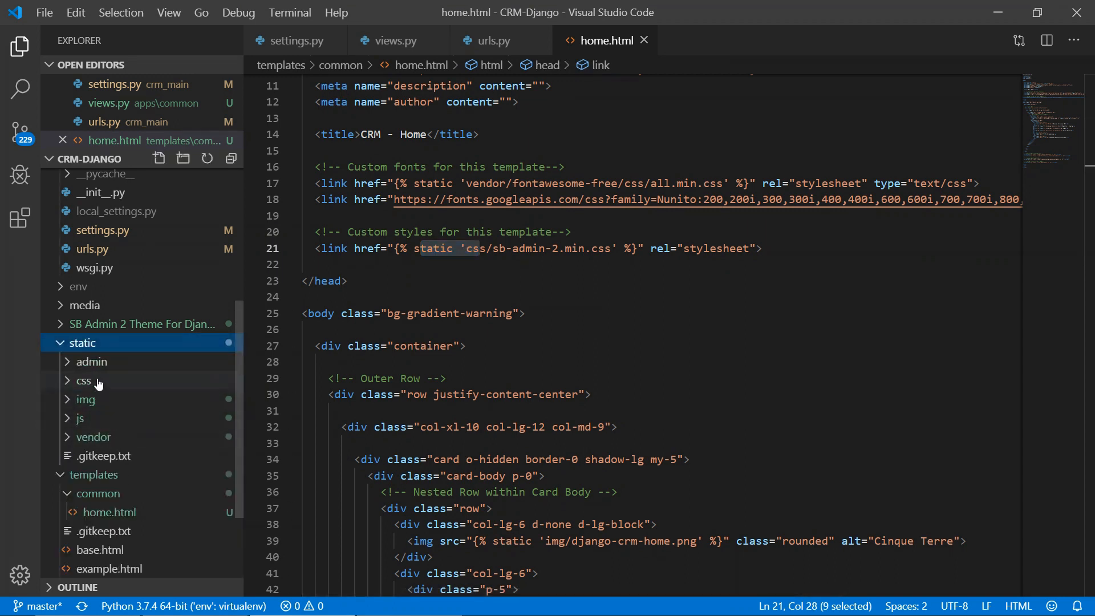
{"action": "left_click", "coordinate": [80, 418]}
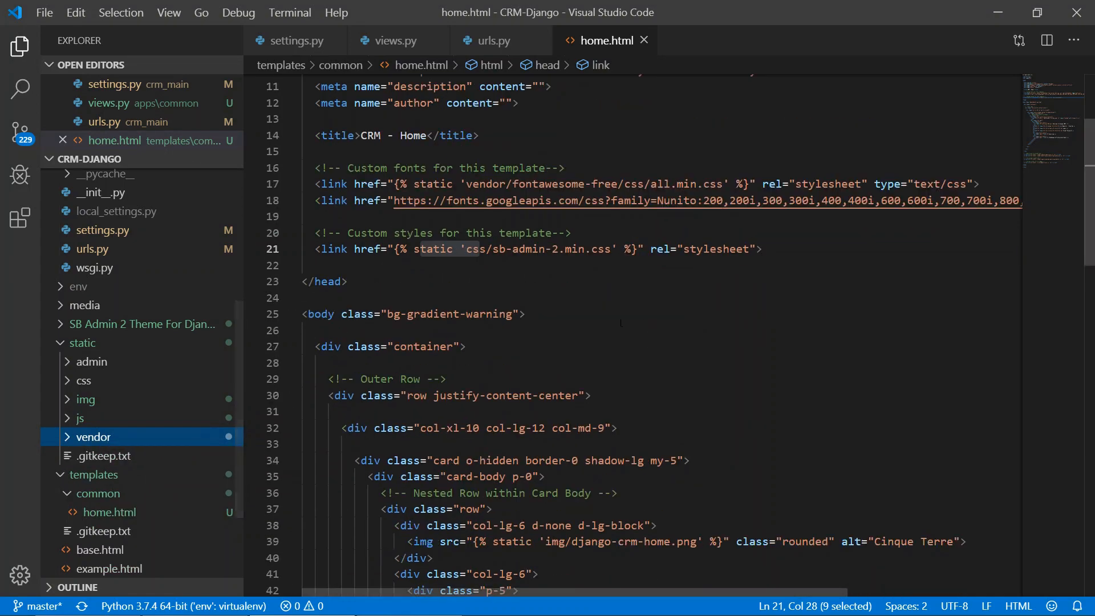
{"action": "scroll", "scroll_direction": "down", "scroll_amount": 3}
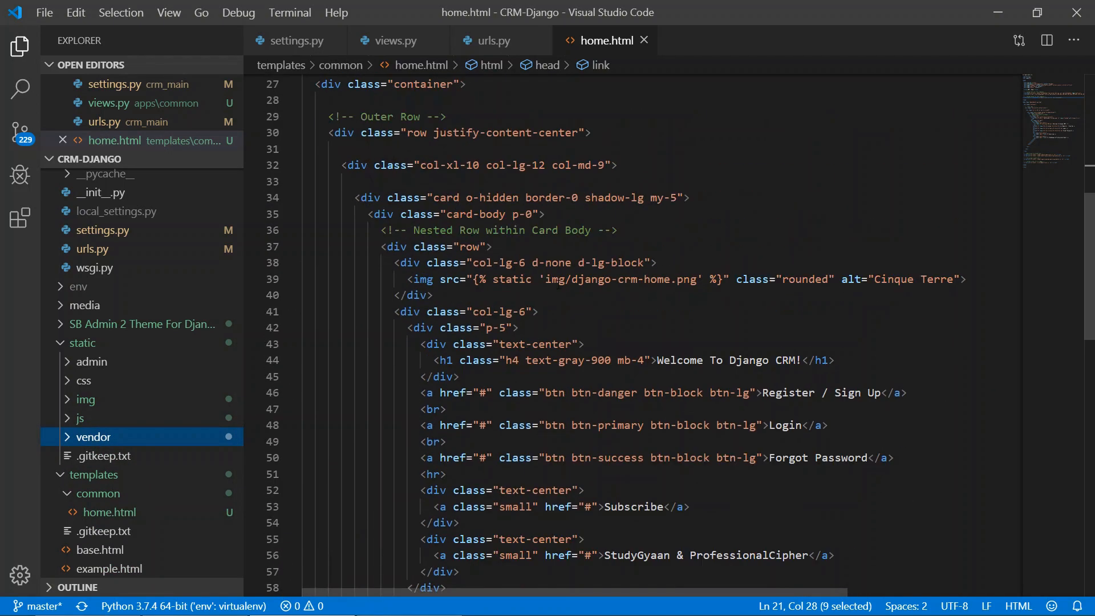
{"action": "left_click", "coordinate": [476, 278]}
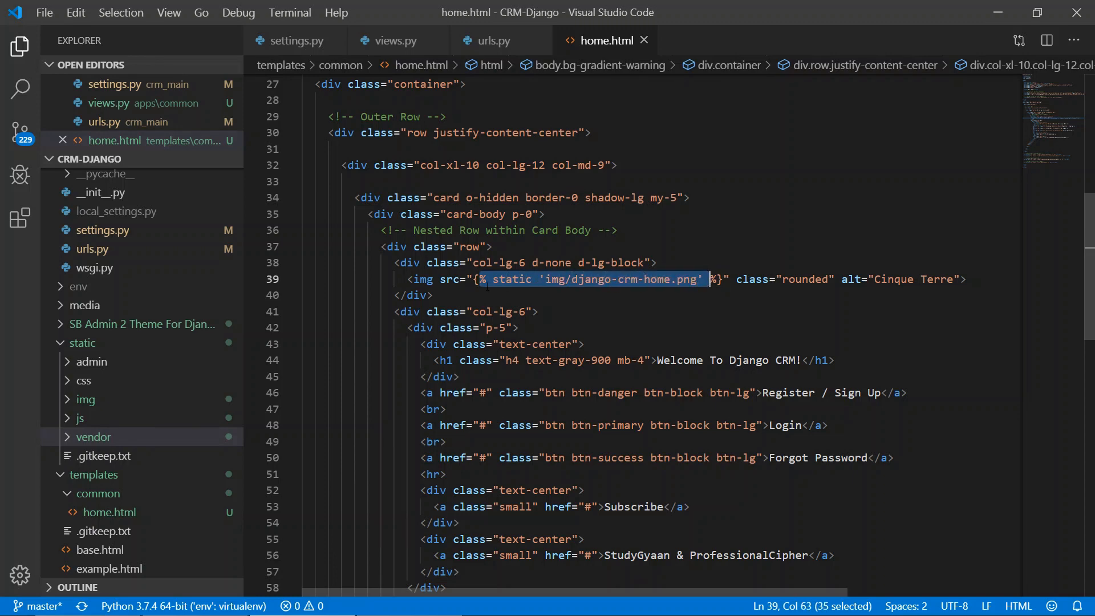
{"action": "left_click", "coordinate": [83, 399]}
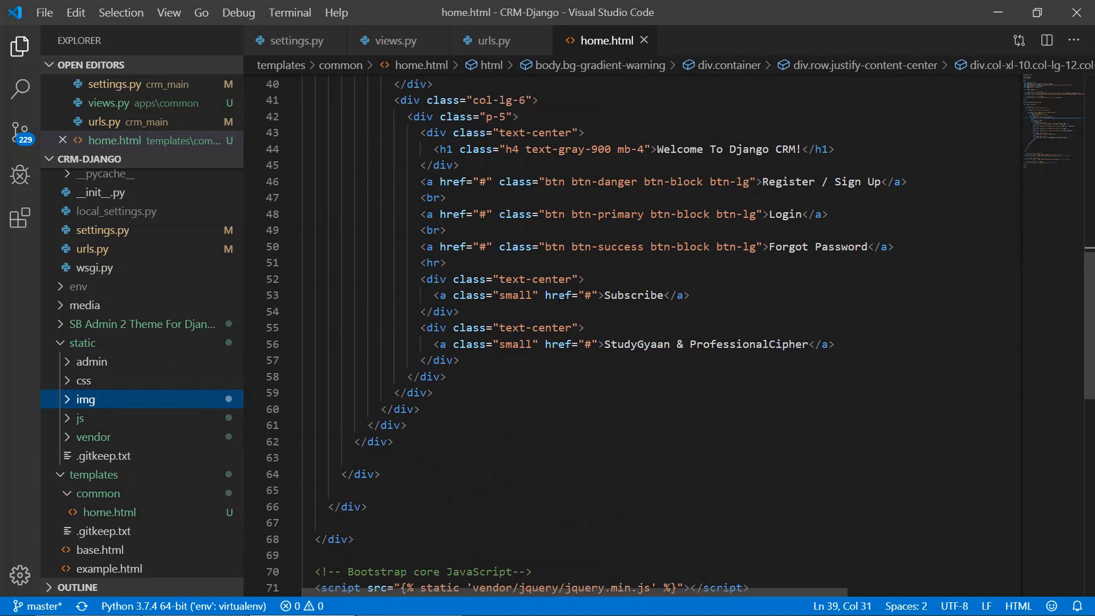
- Review the Register / Sign Up link line in home.html's welcome card markup
{"action": "scroll", "scroll_direction": "up", "scroll_amount": 3}
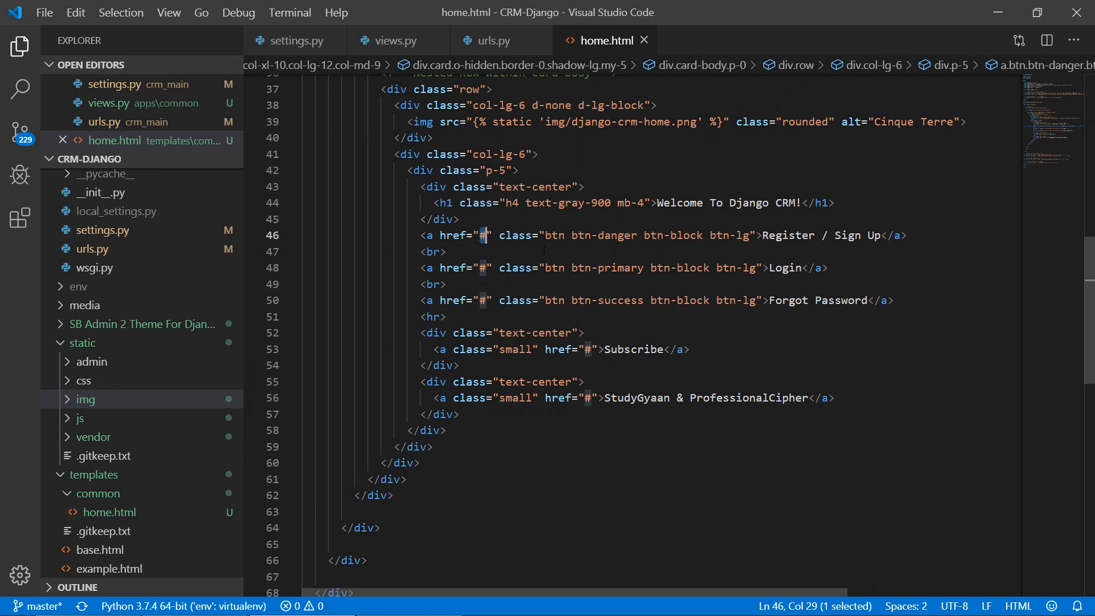
{"action": "left_click", "coordinate": [877, 235]}
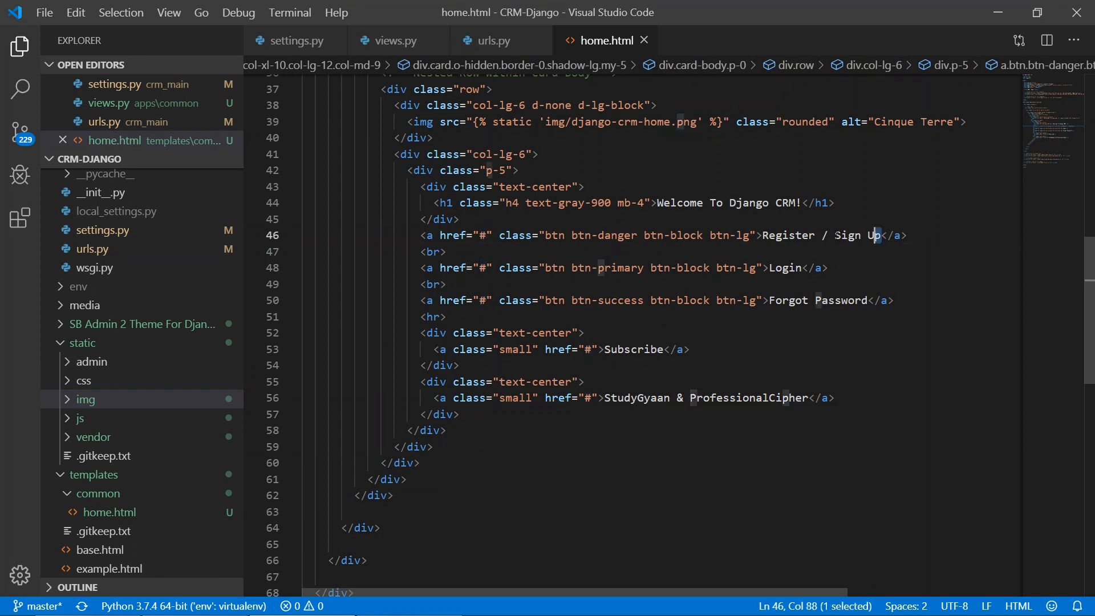